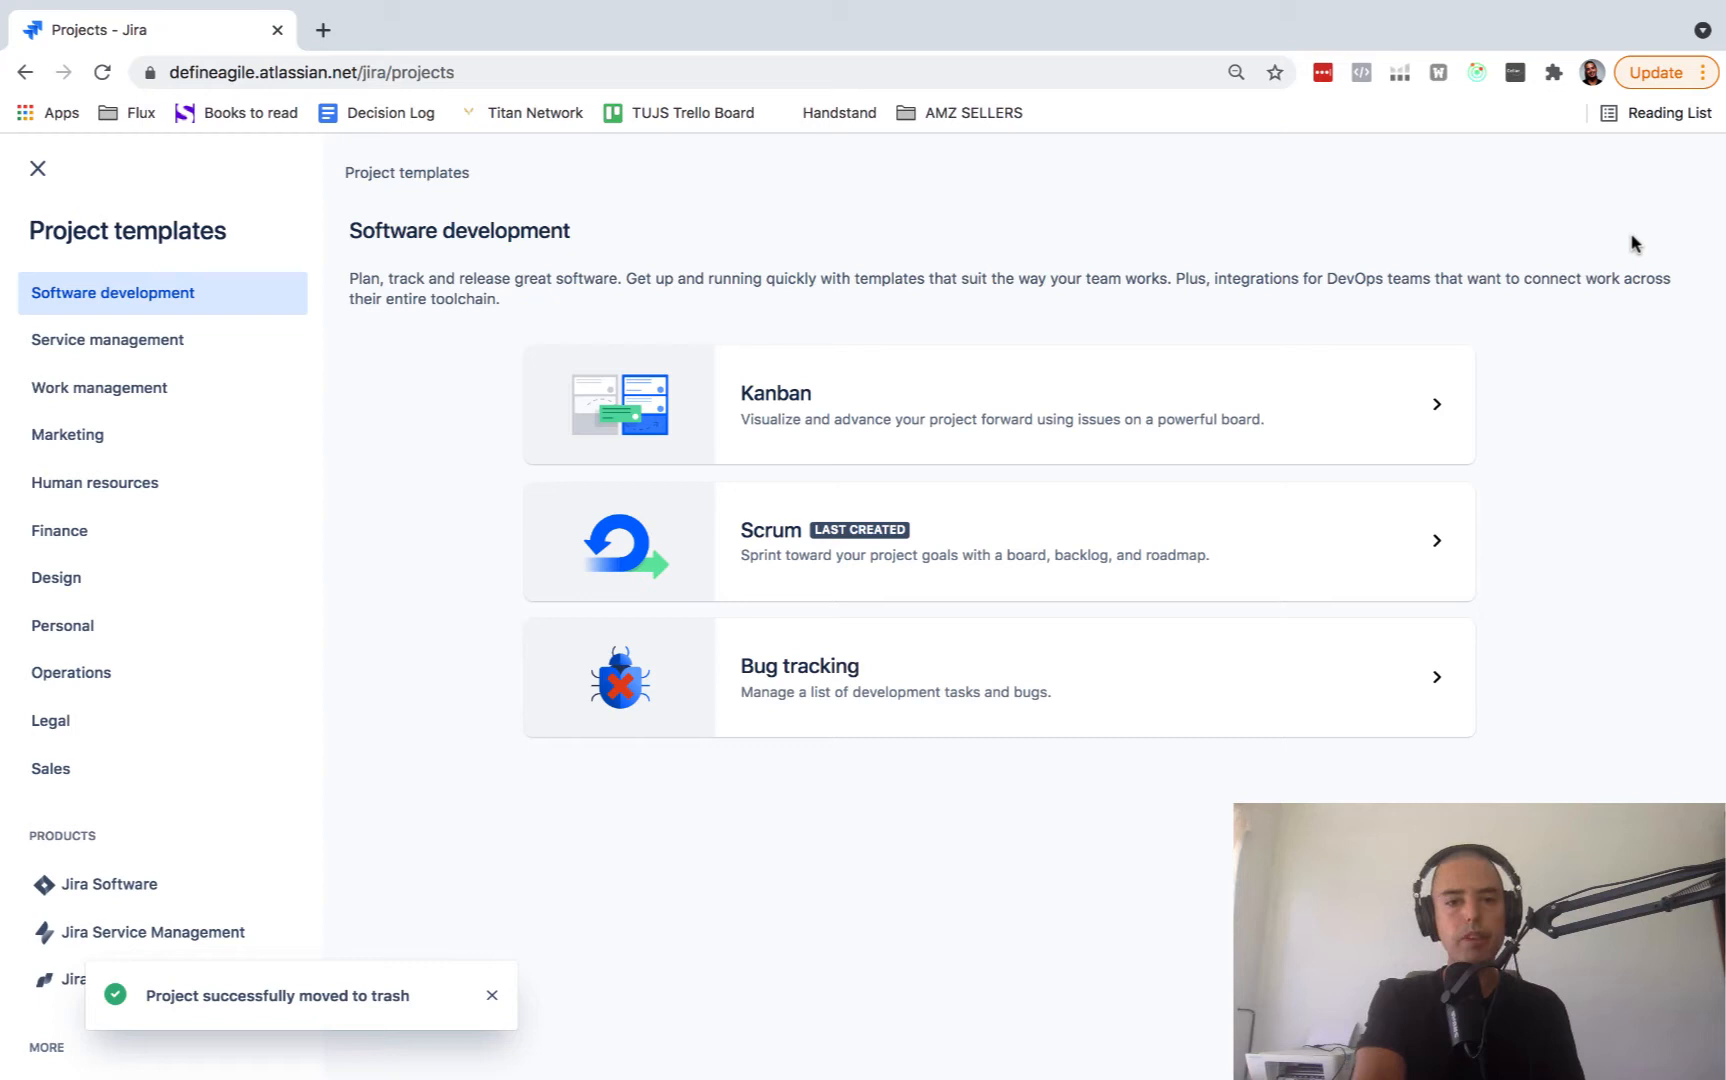
{"action": "mouse_move", "coordinate": [1636, 410]}
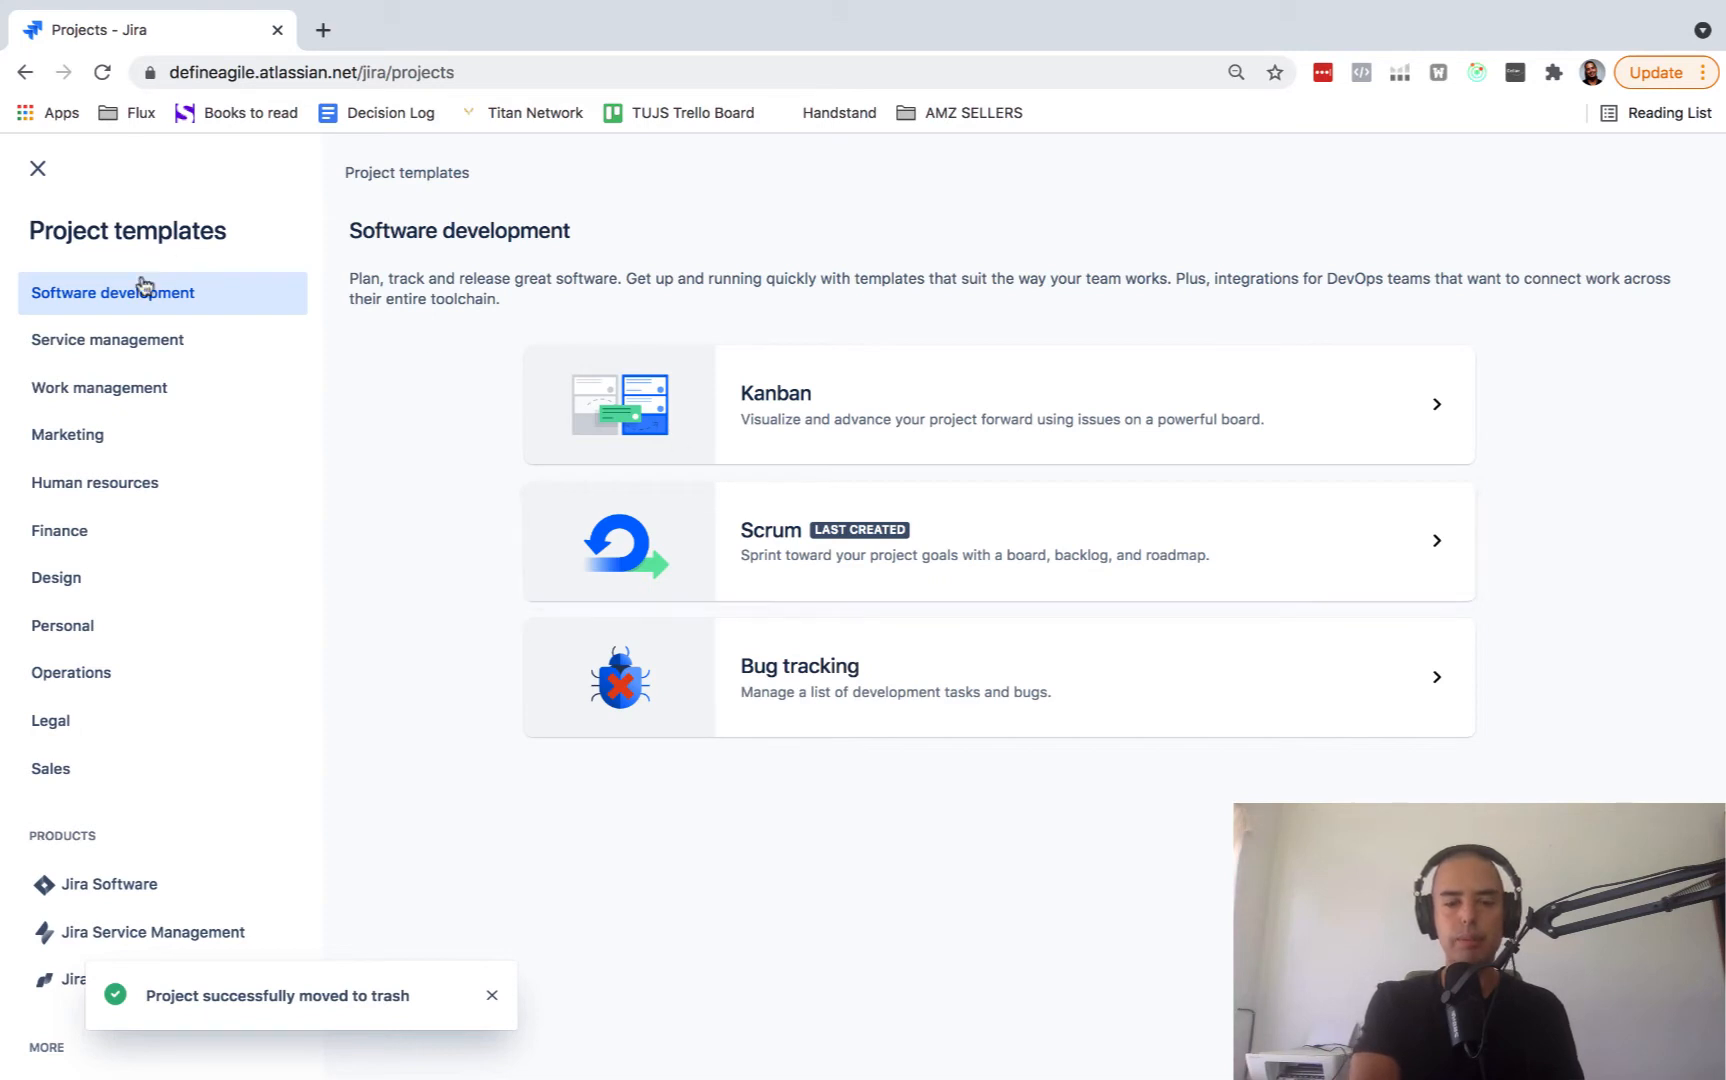
- Browse the service management, marketing, design and work management template categories, returning to software development
{"action": "left_click", "coordinate": [106, 340]}
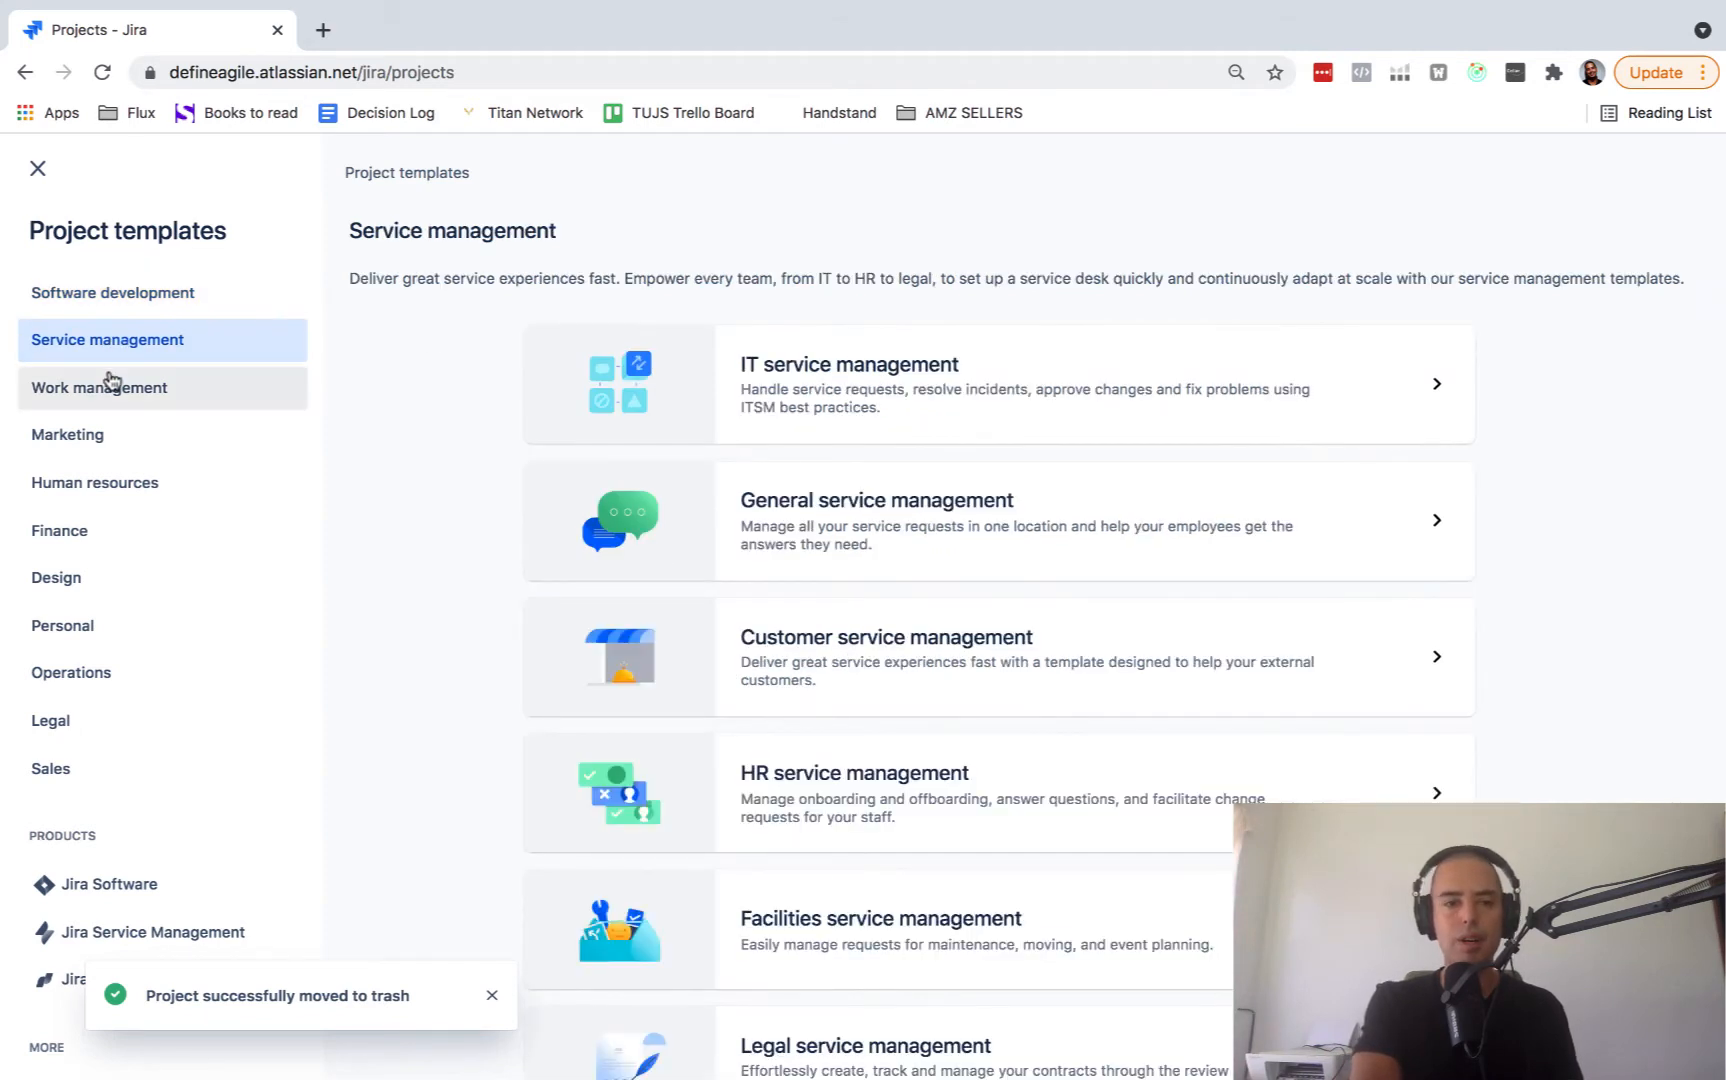
{"action": "left_click", "coordinate": [68, 434]}
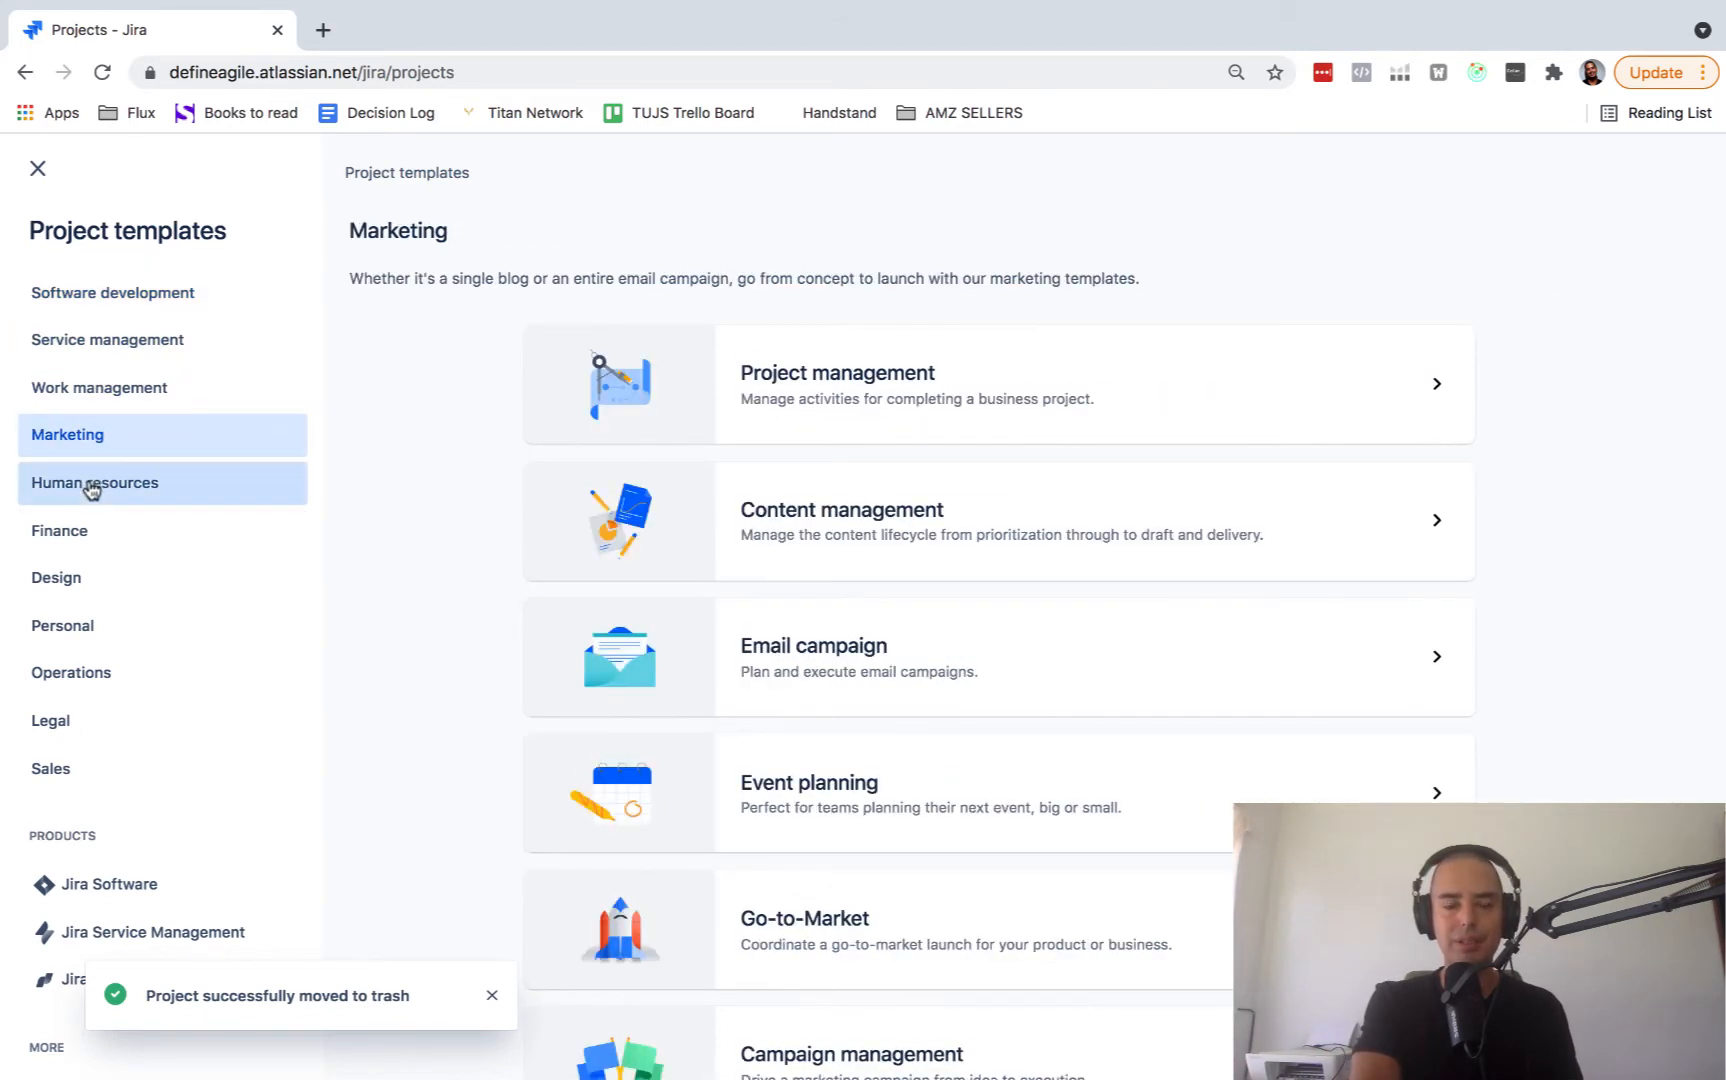
{"action": "left_click", "coordinate": [56, 576]}
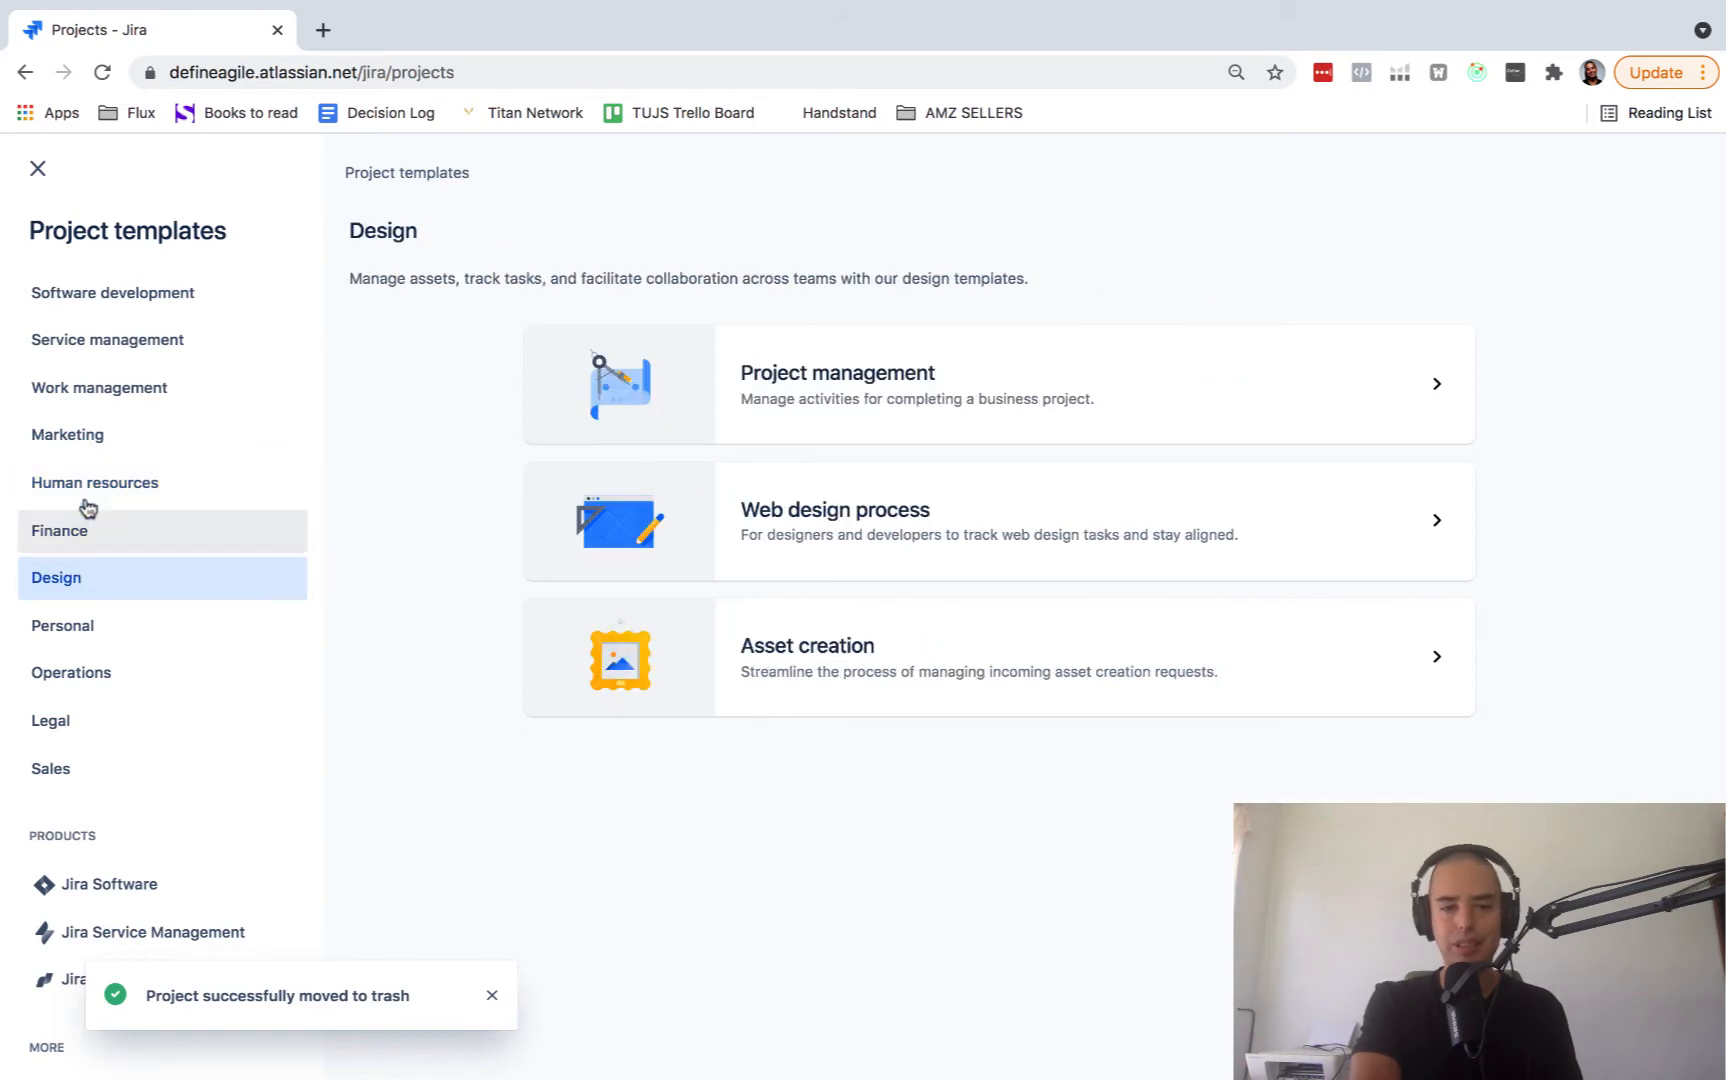
{"action": "left_click", "coordinate": [98, 386]}
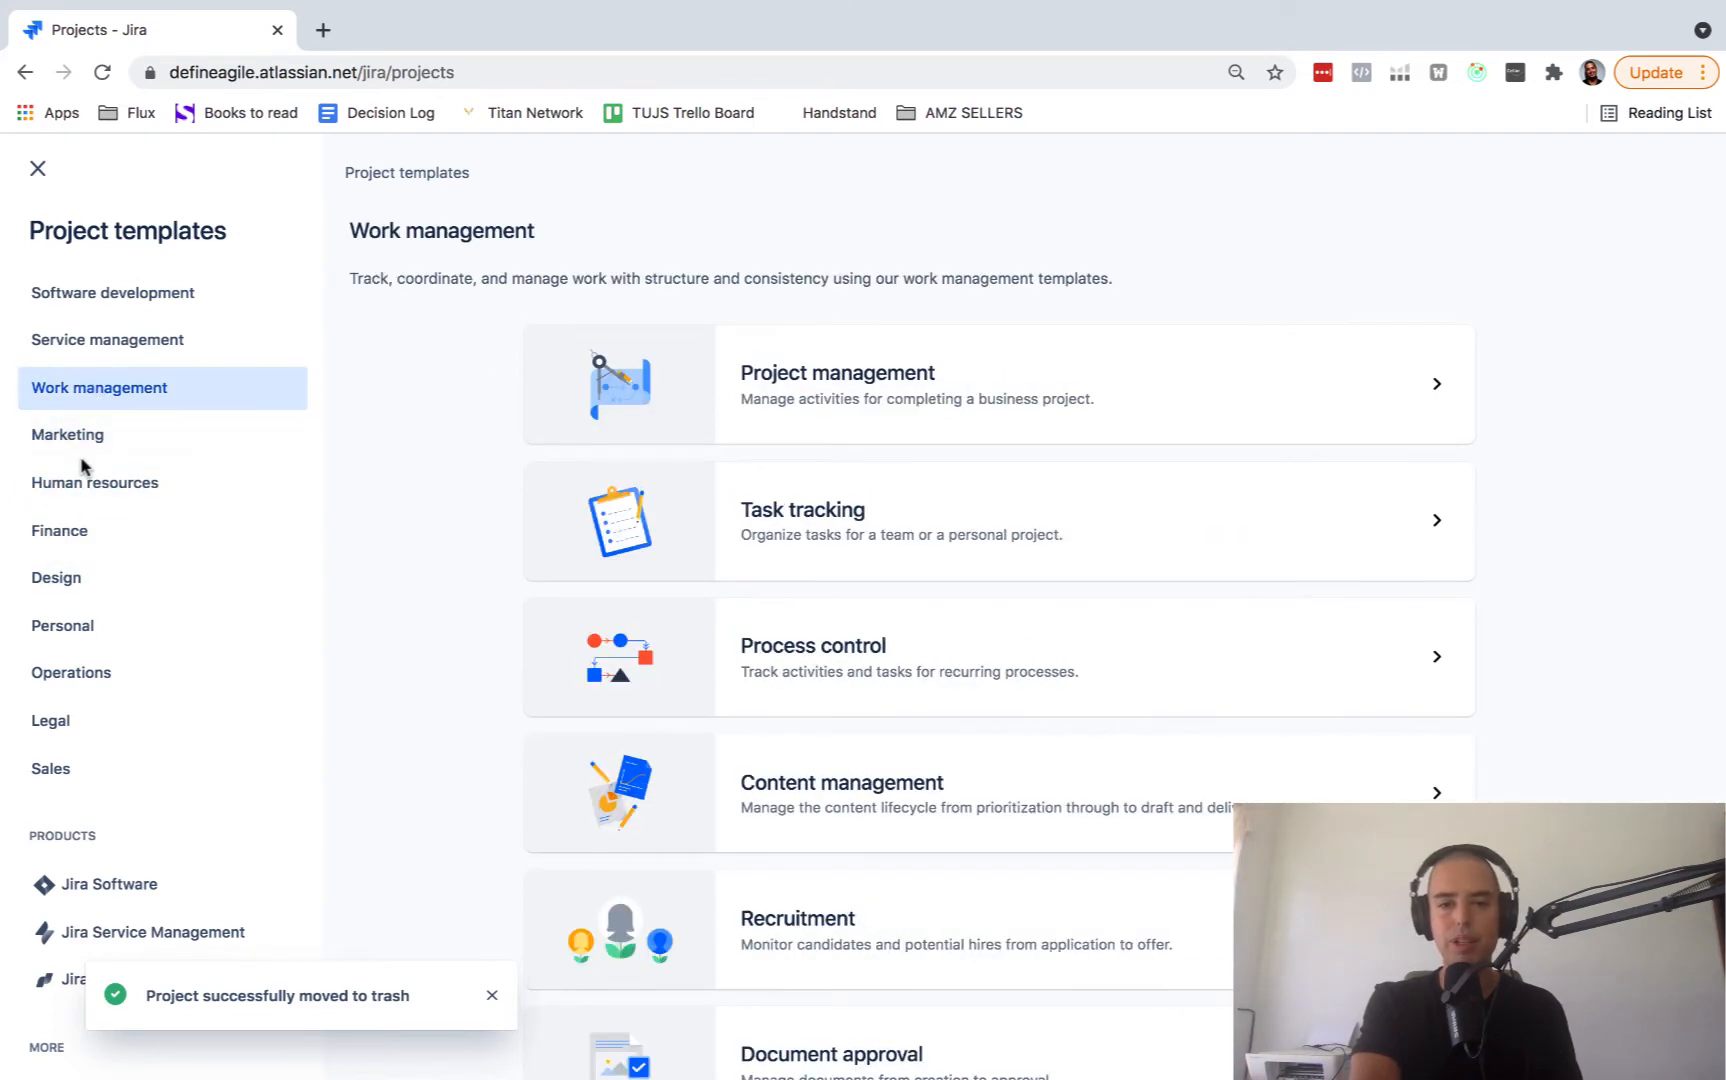
{"action": "left_click", "coordinate": [112, 292]}
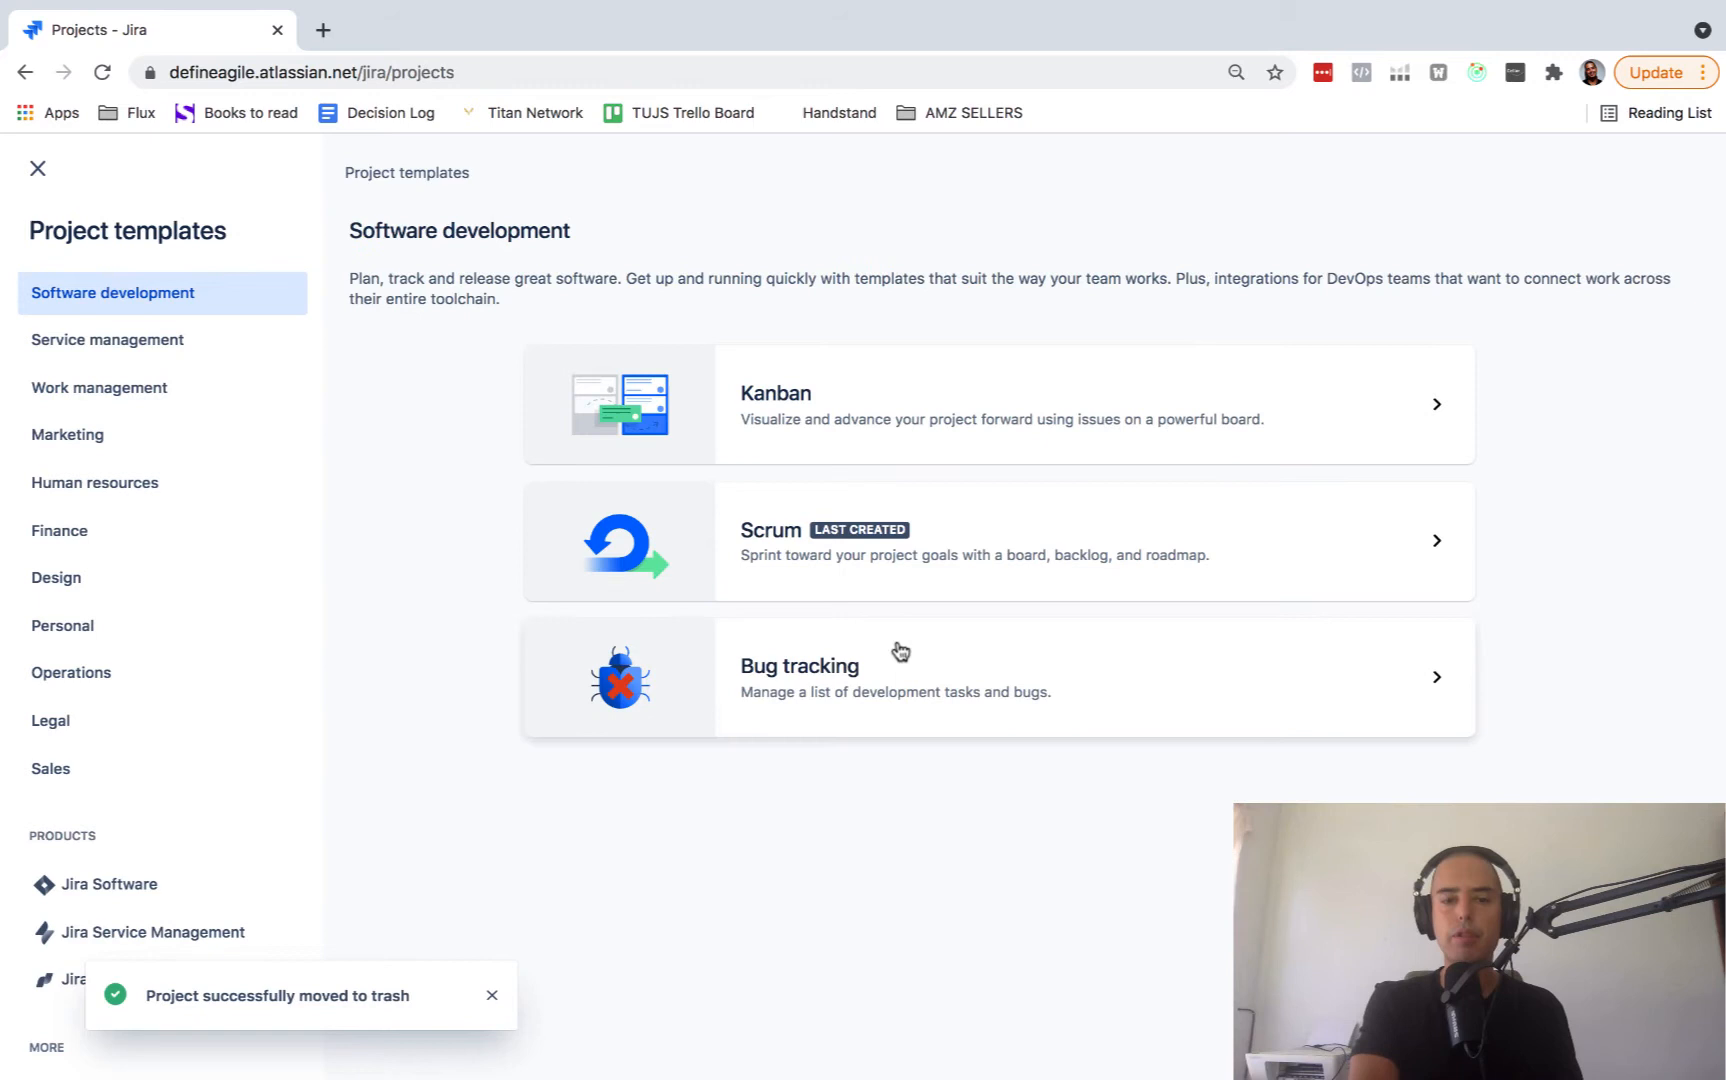
{"action": "mouse_move", "coordinate": [374, 432]}
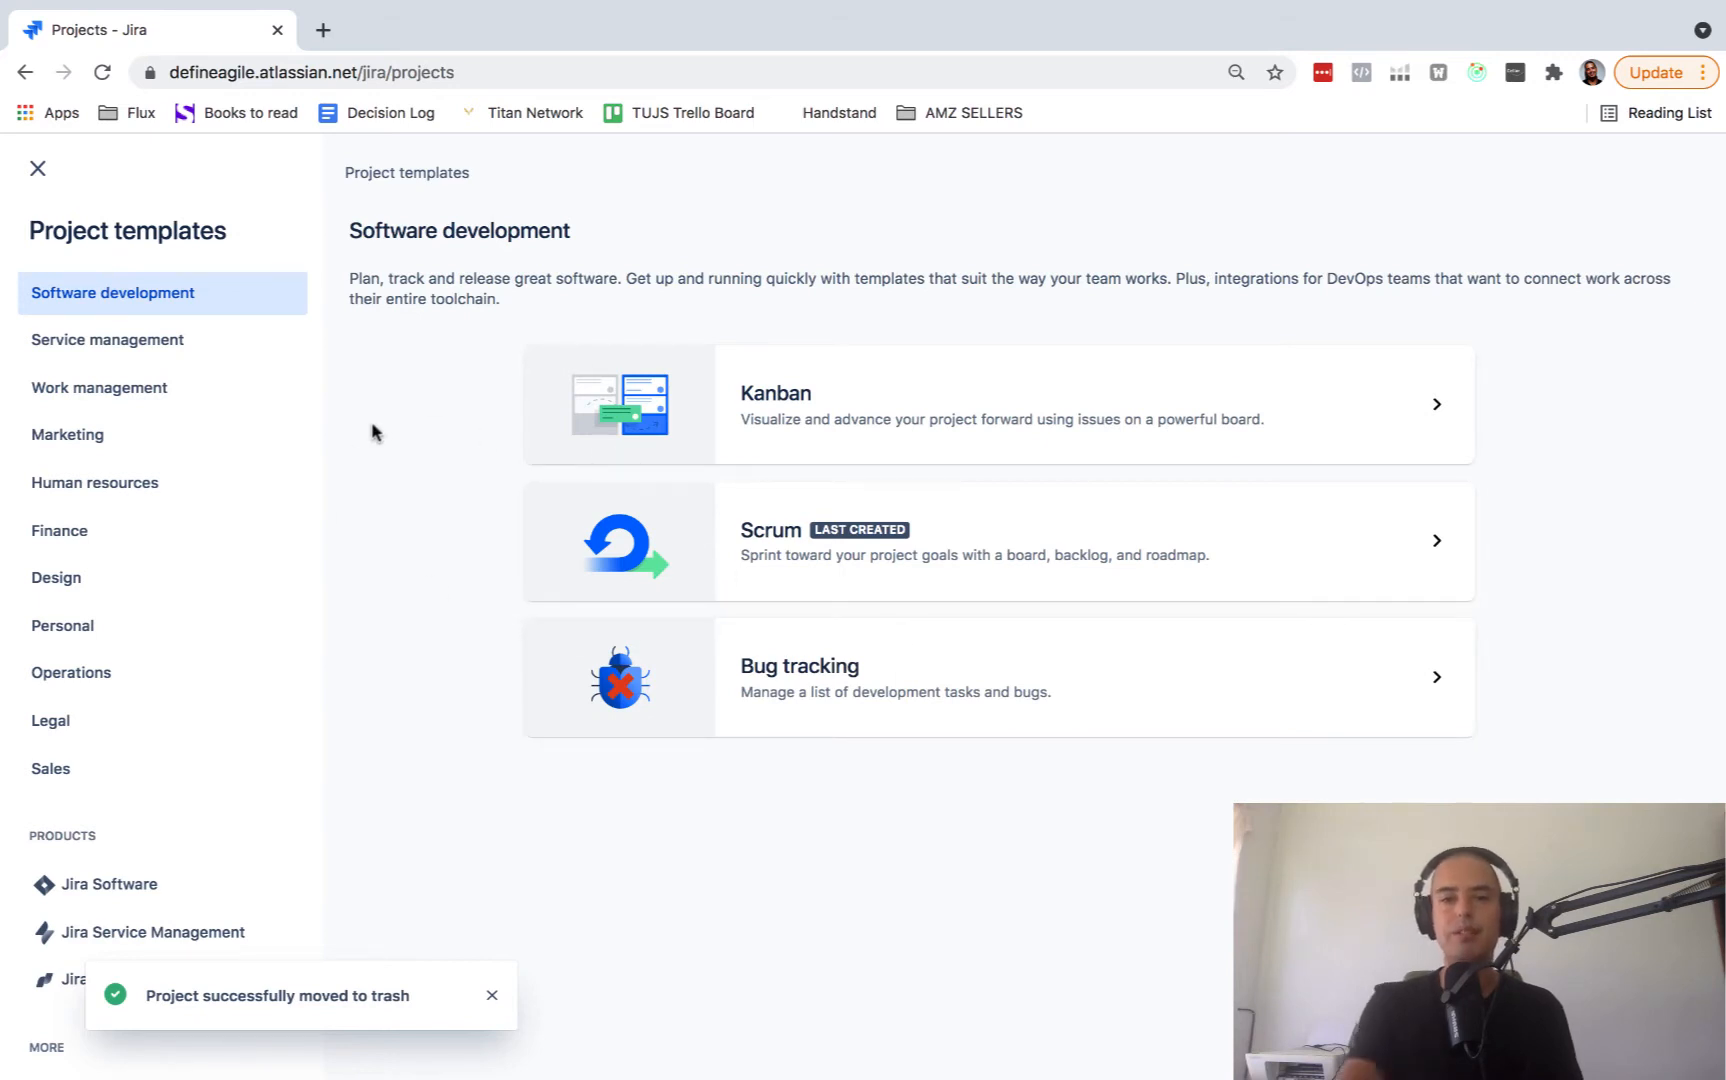
{"action": "mouse_move", "coordinate": [1366, 606]}
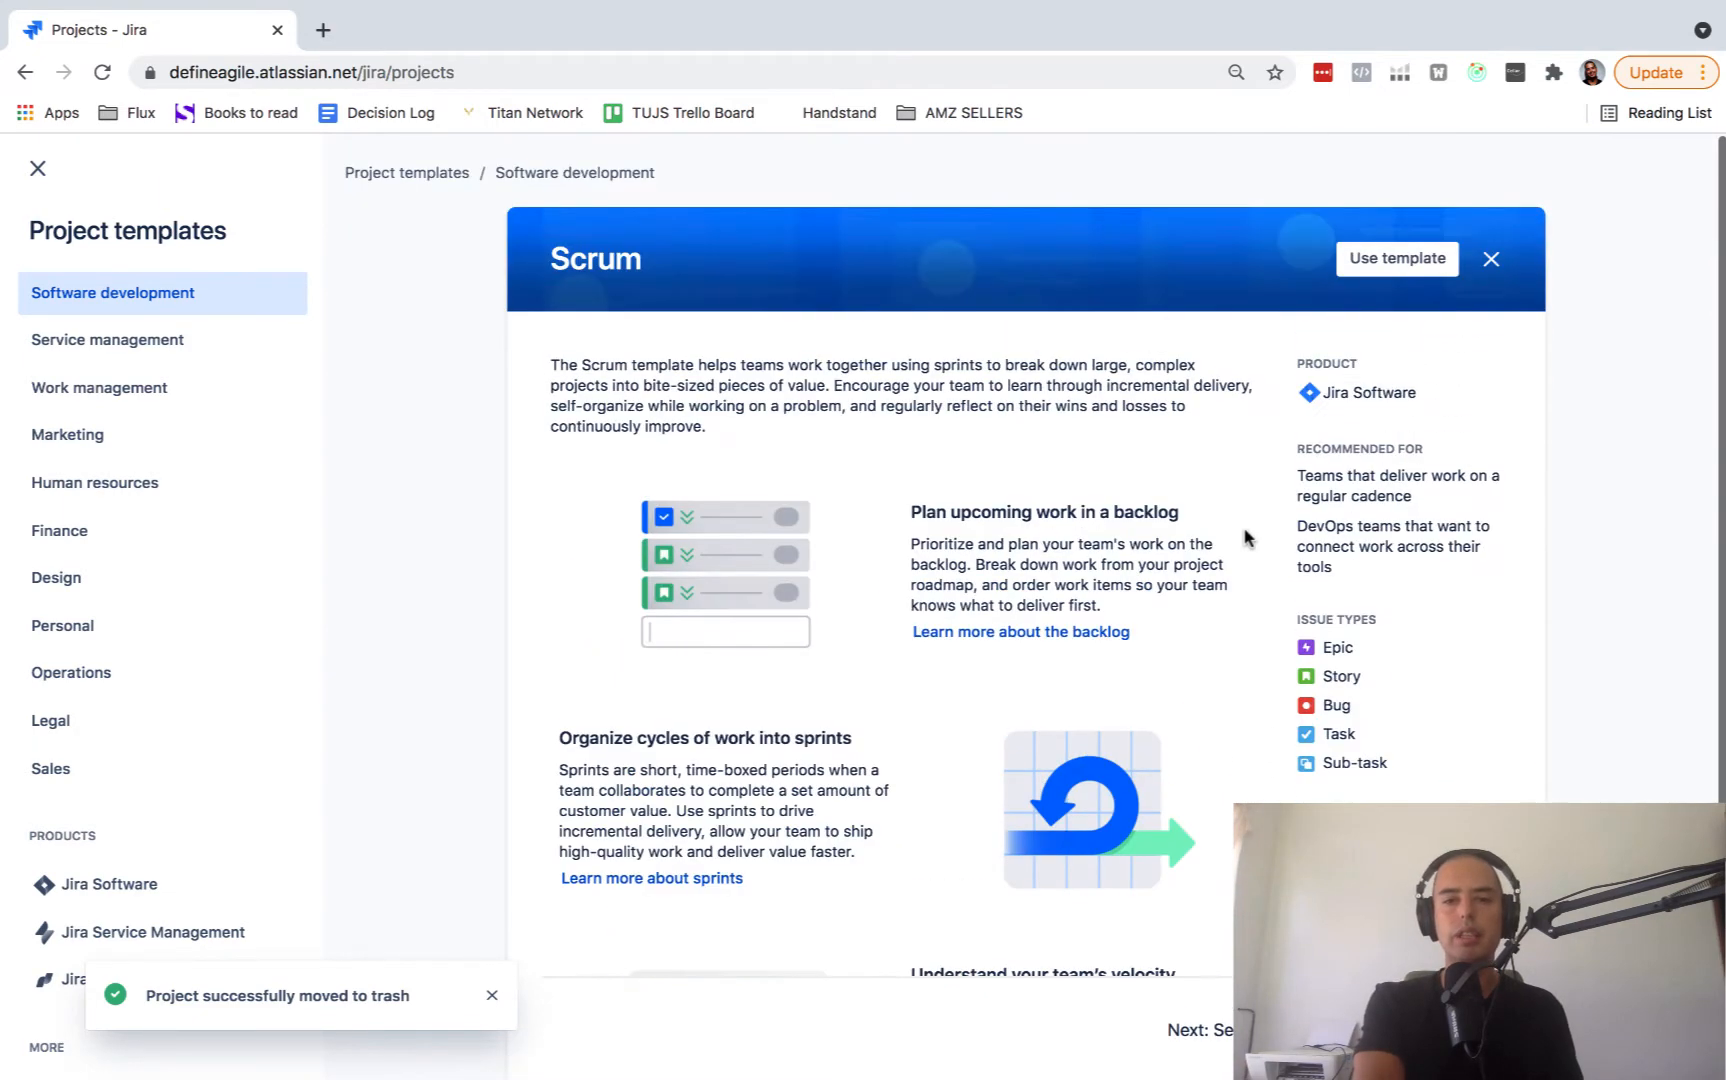
- Read through the Scrum template's overview of backlog, sprints and issue types
{"action": "scroll", "scroll_direction": "down", "scroll_amount": 3}
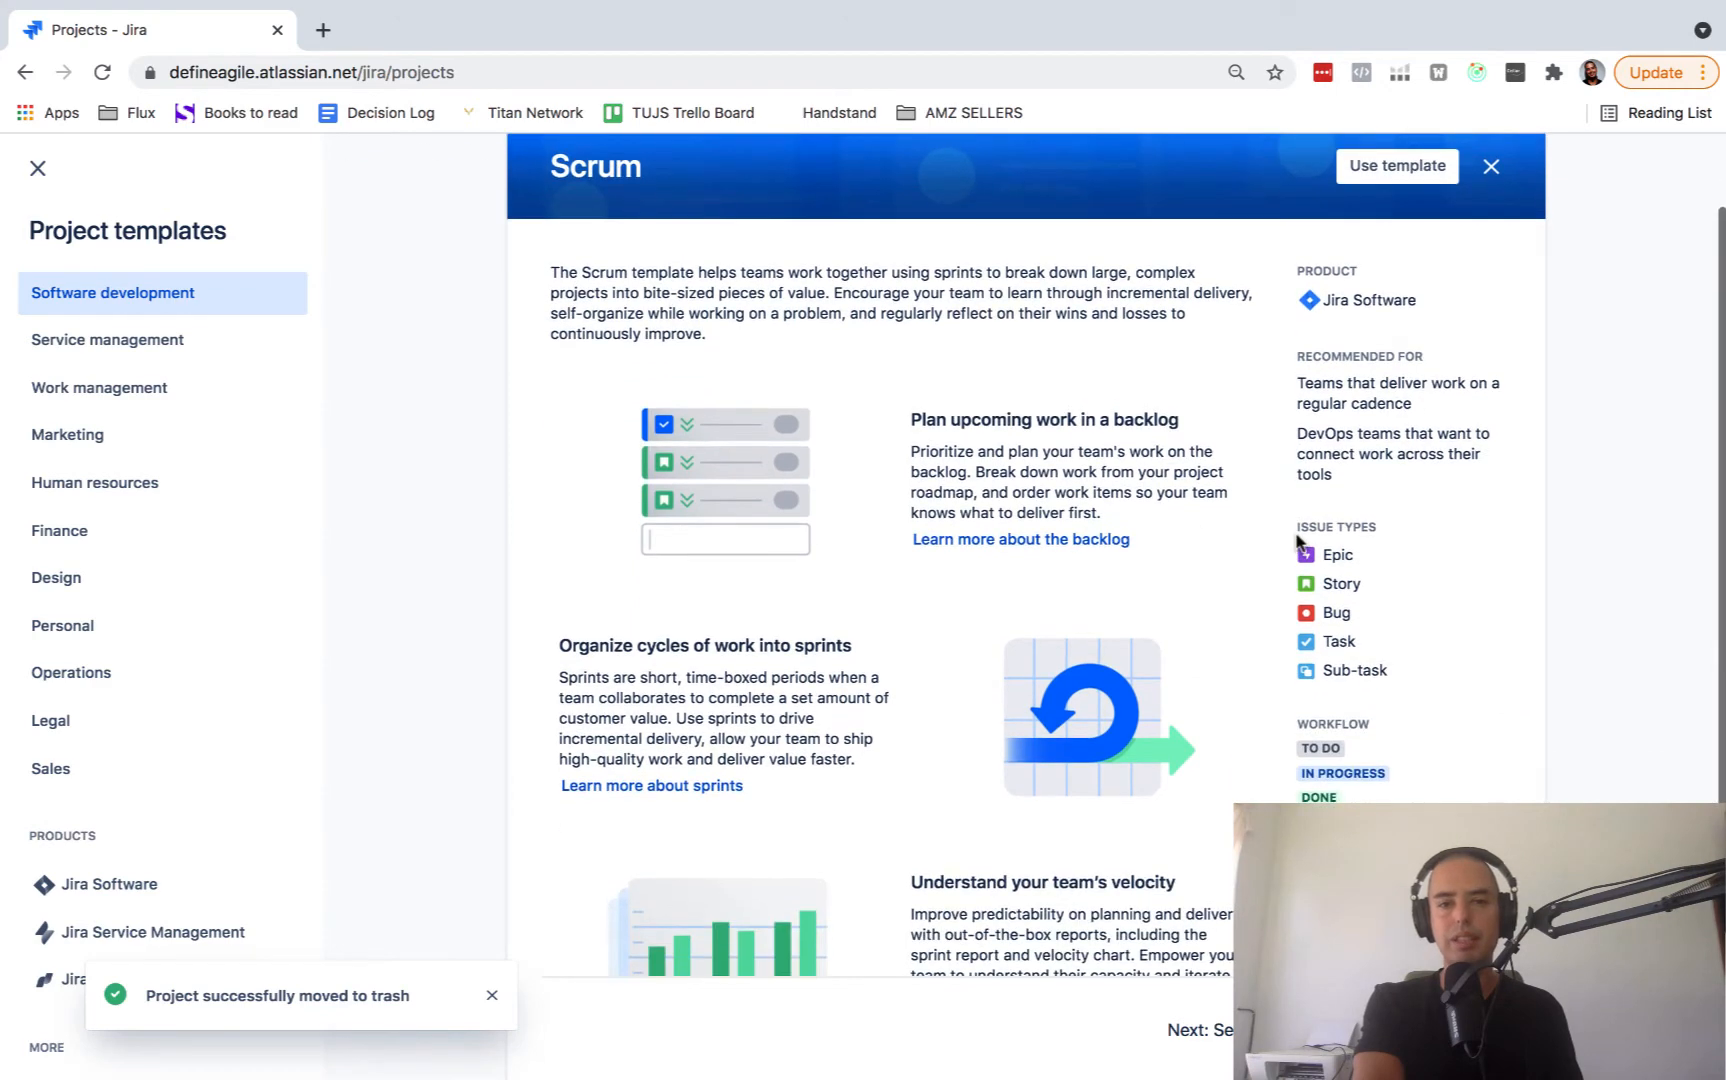
{"action": "scroll", "scroll_direction": "down", "scroll_amount": 3}
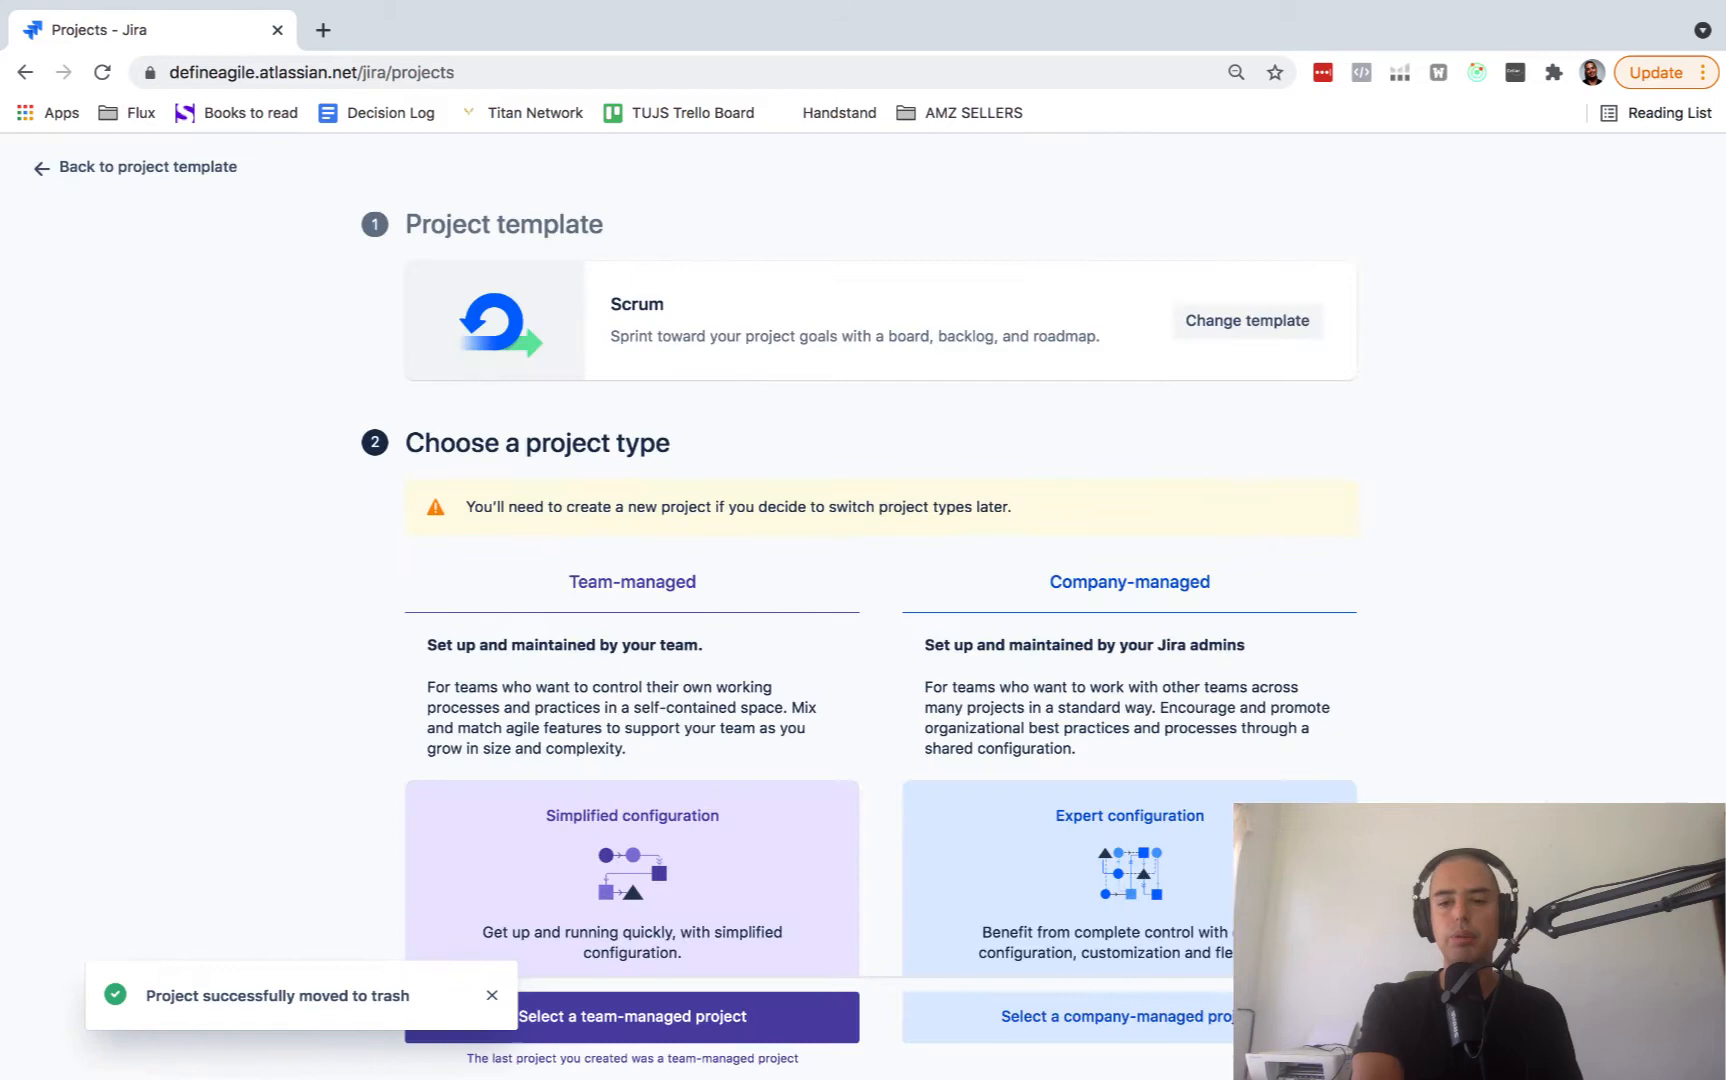
- Review the Team-managed vs Company-managed comparison down to essential versus advanced features
{"action": "scroll", "scroll_direction": "down", "scroll_amount": 3}
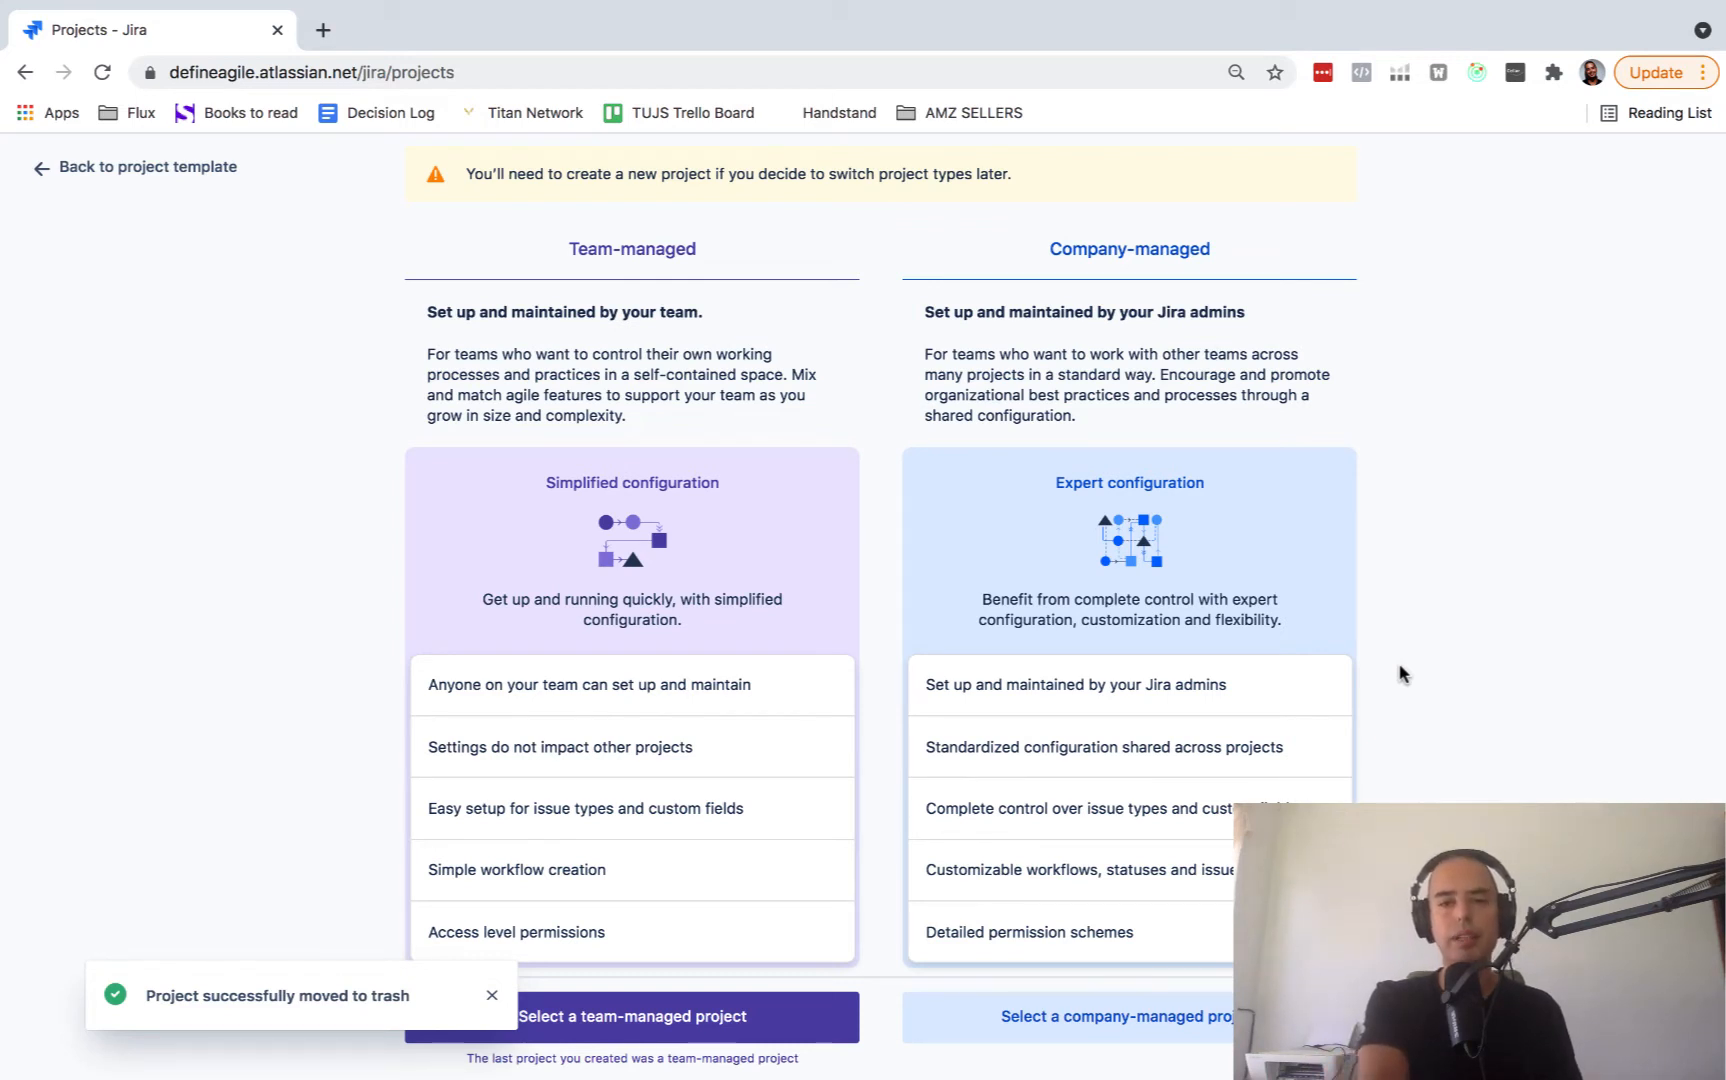
{"action": "scroll", "scroll_direction": "up", "scroll_amount": 3}
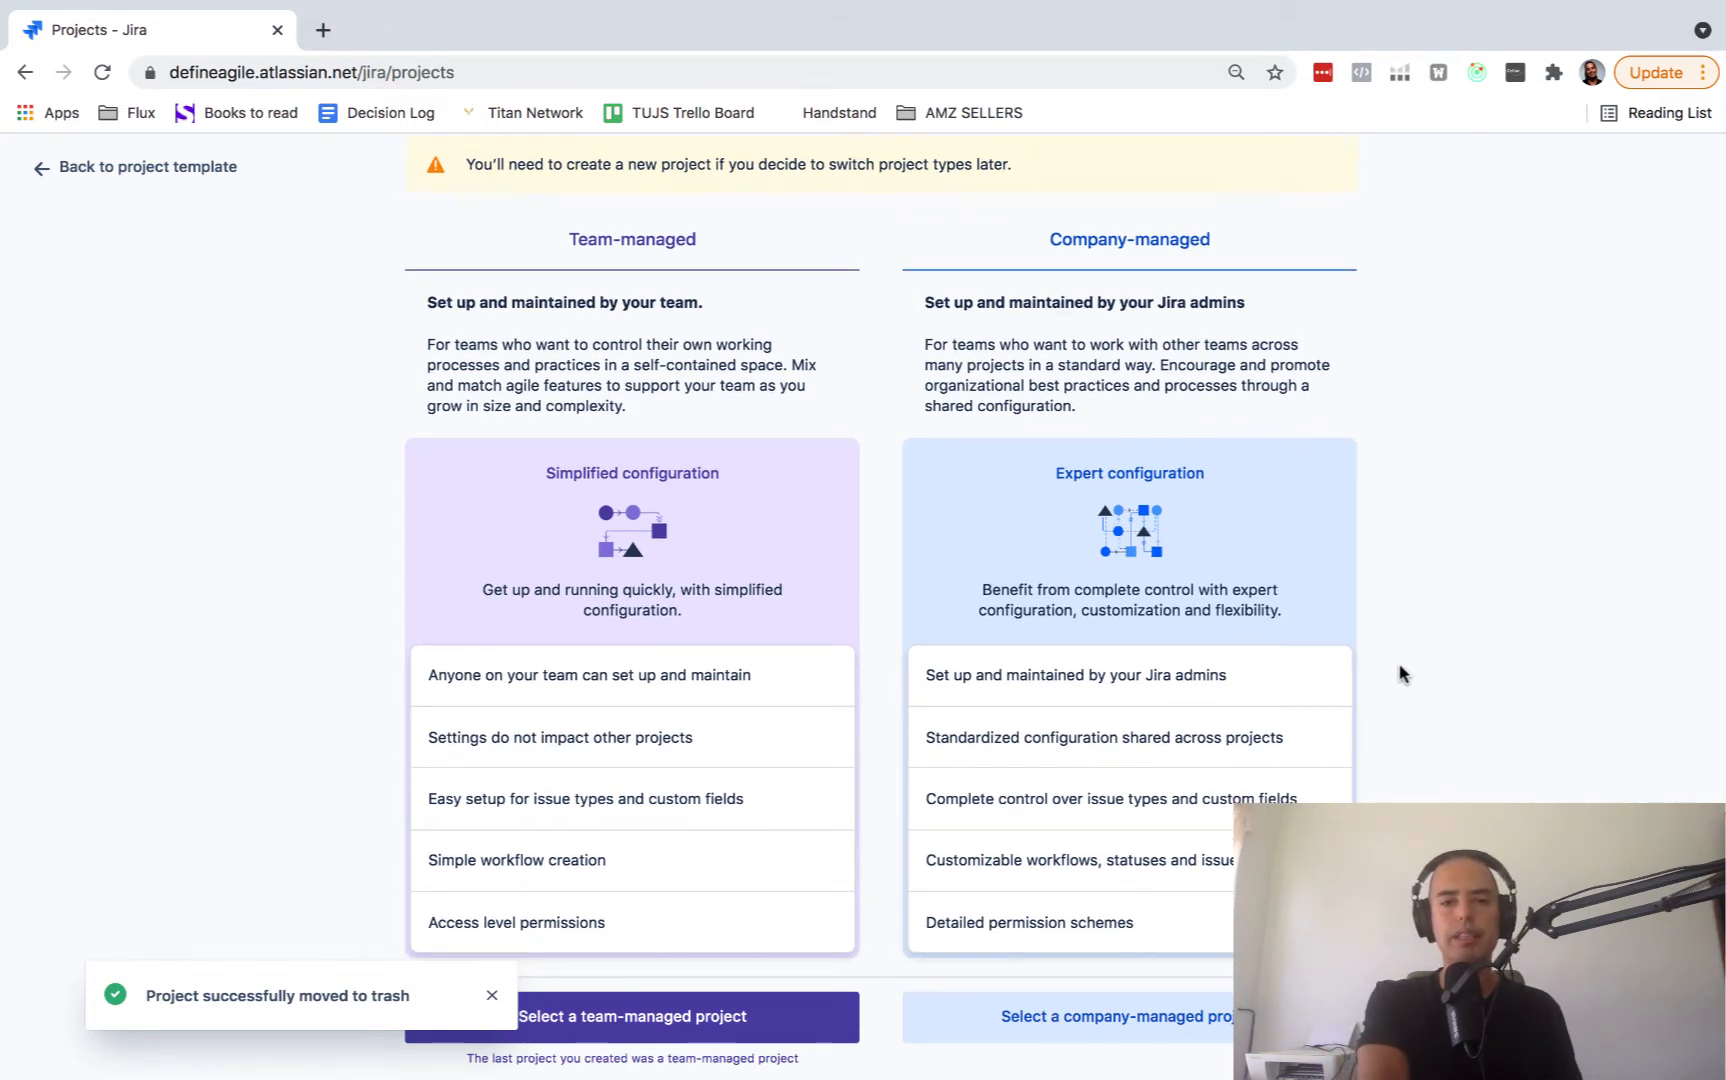
{"action": "scroll", "scroll_direction": "down", "scroll_amount": 3}
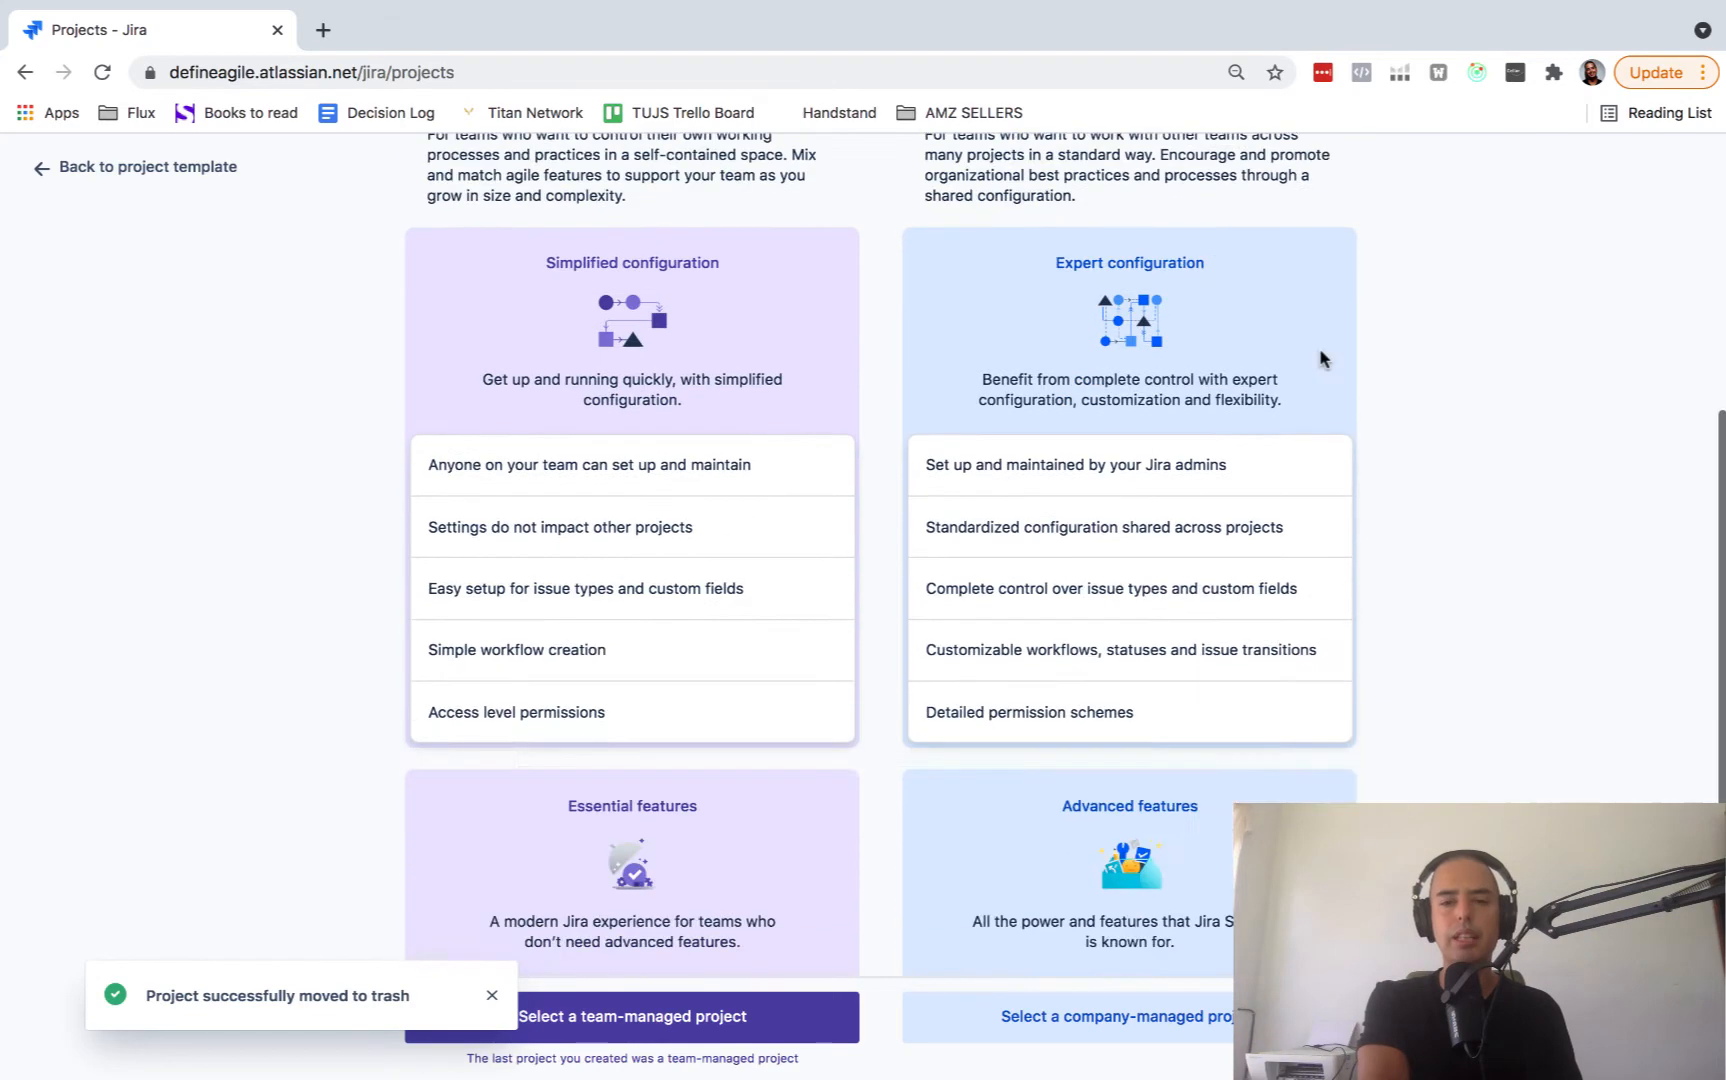
{"action": "mouse_move", "coordinate": [1134, 518]}
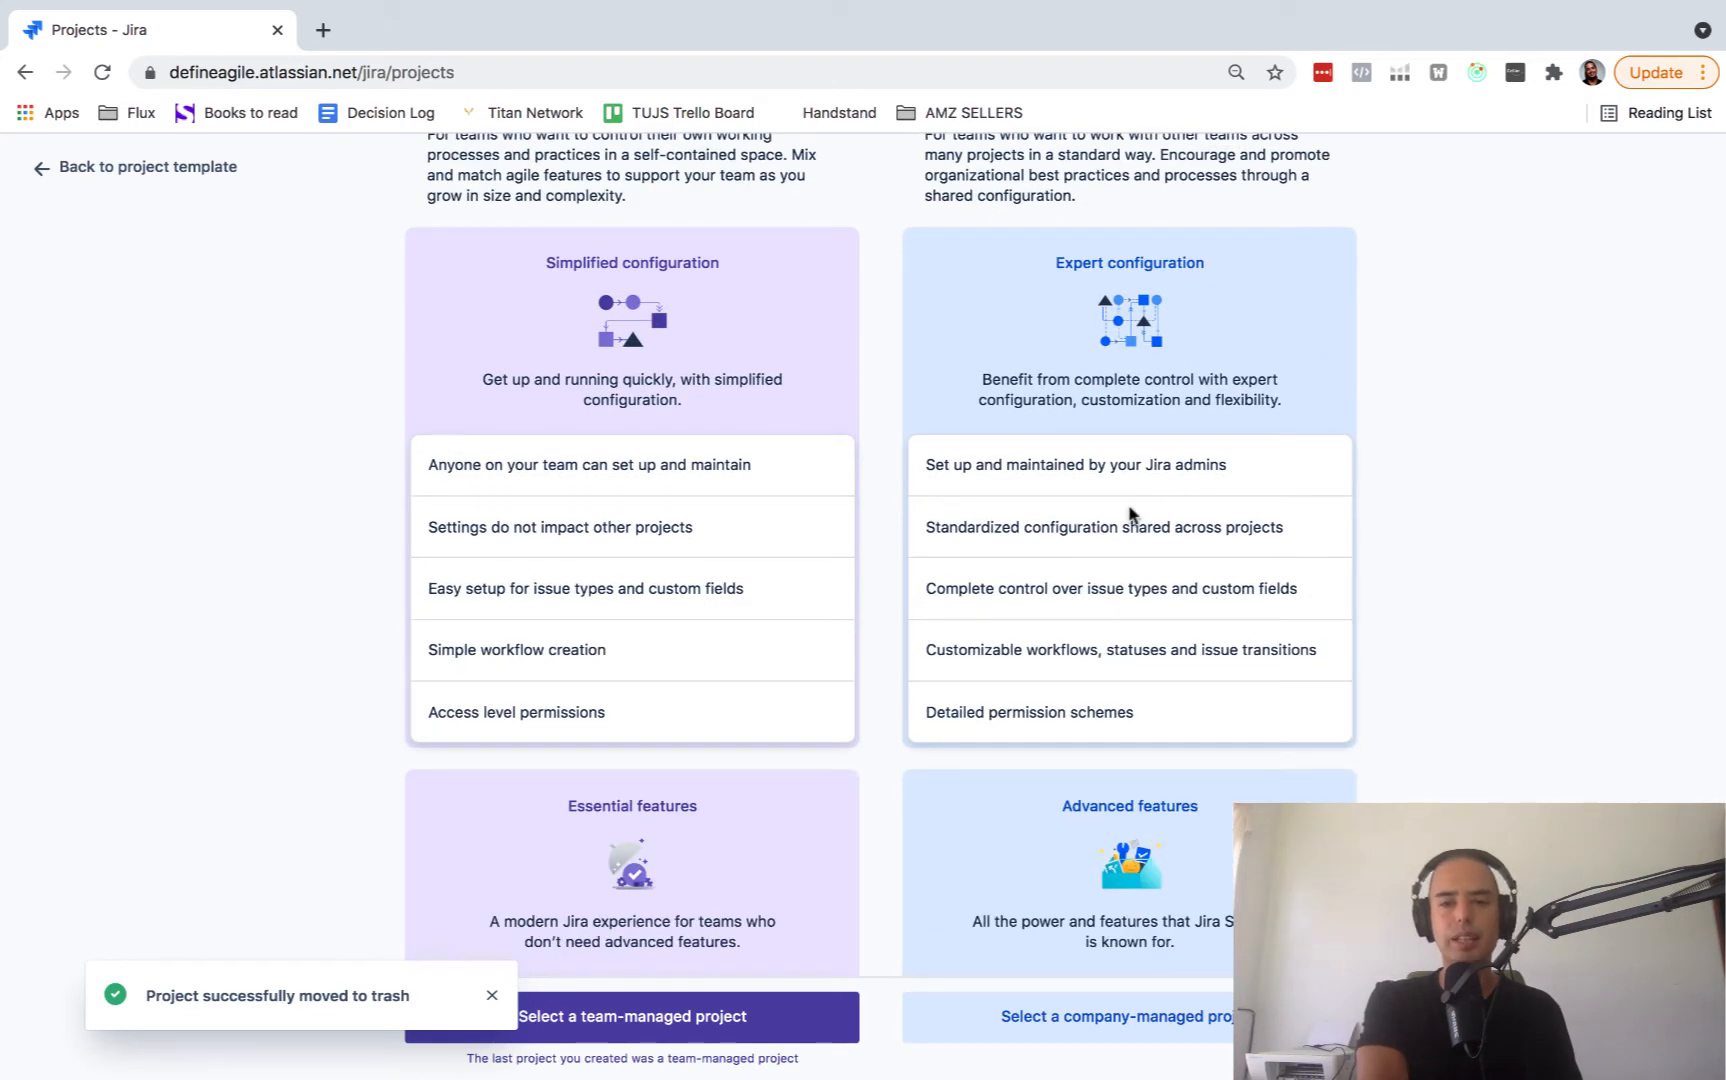
{"action": "mouse_move", "coordinate": [1280, 524]}
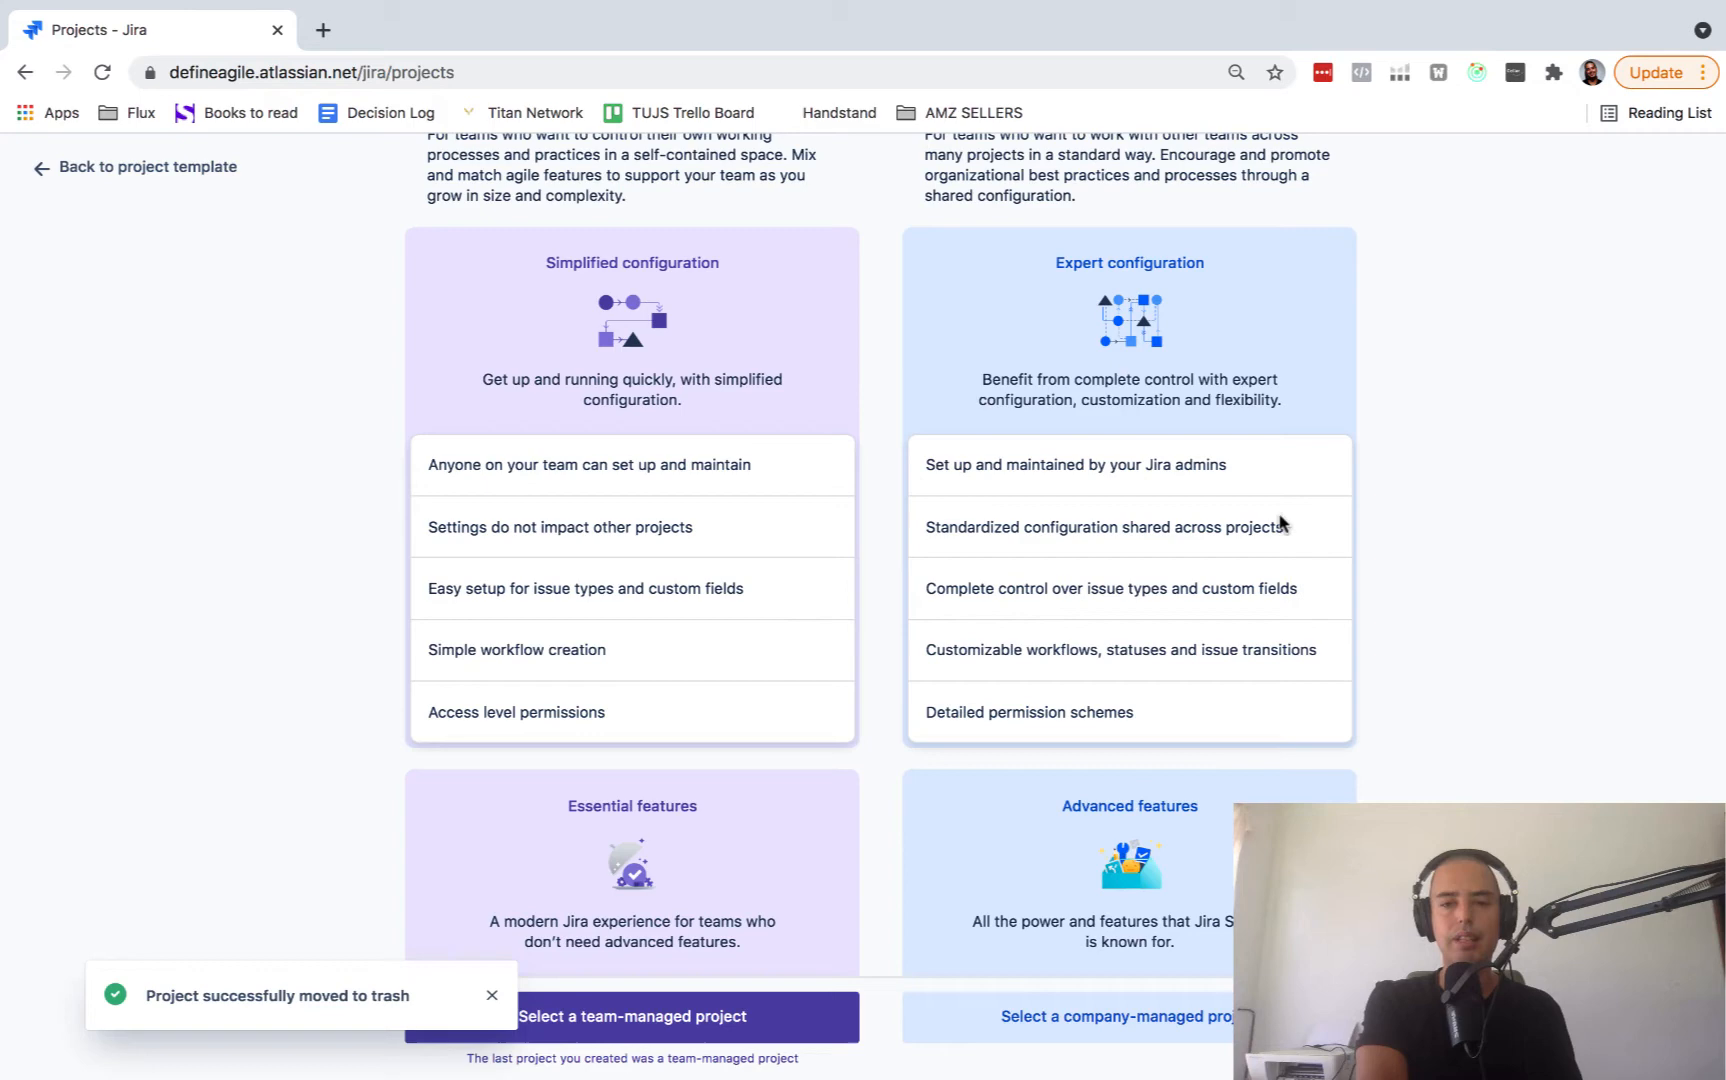
{"action": "mouse_move", "coordinate": [732, 584]}
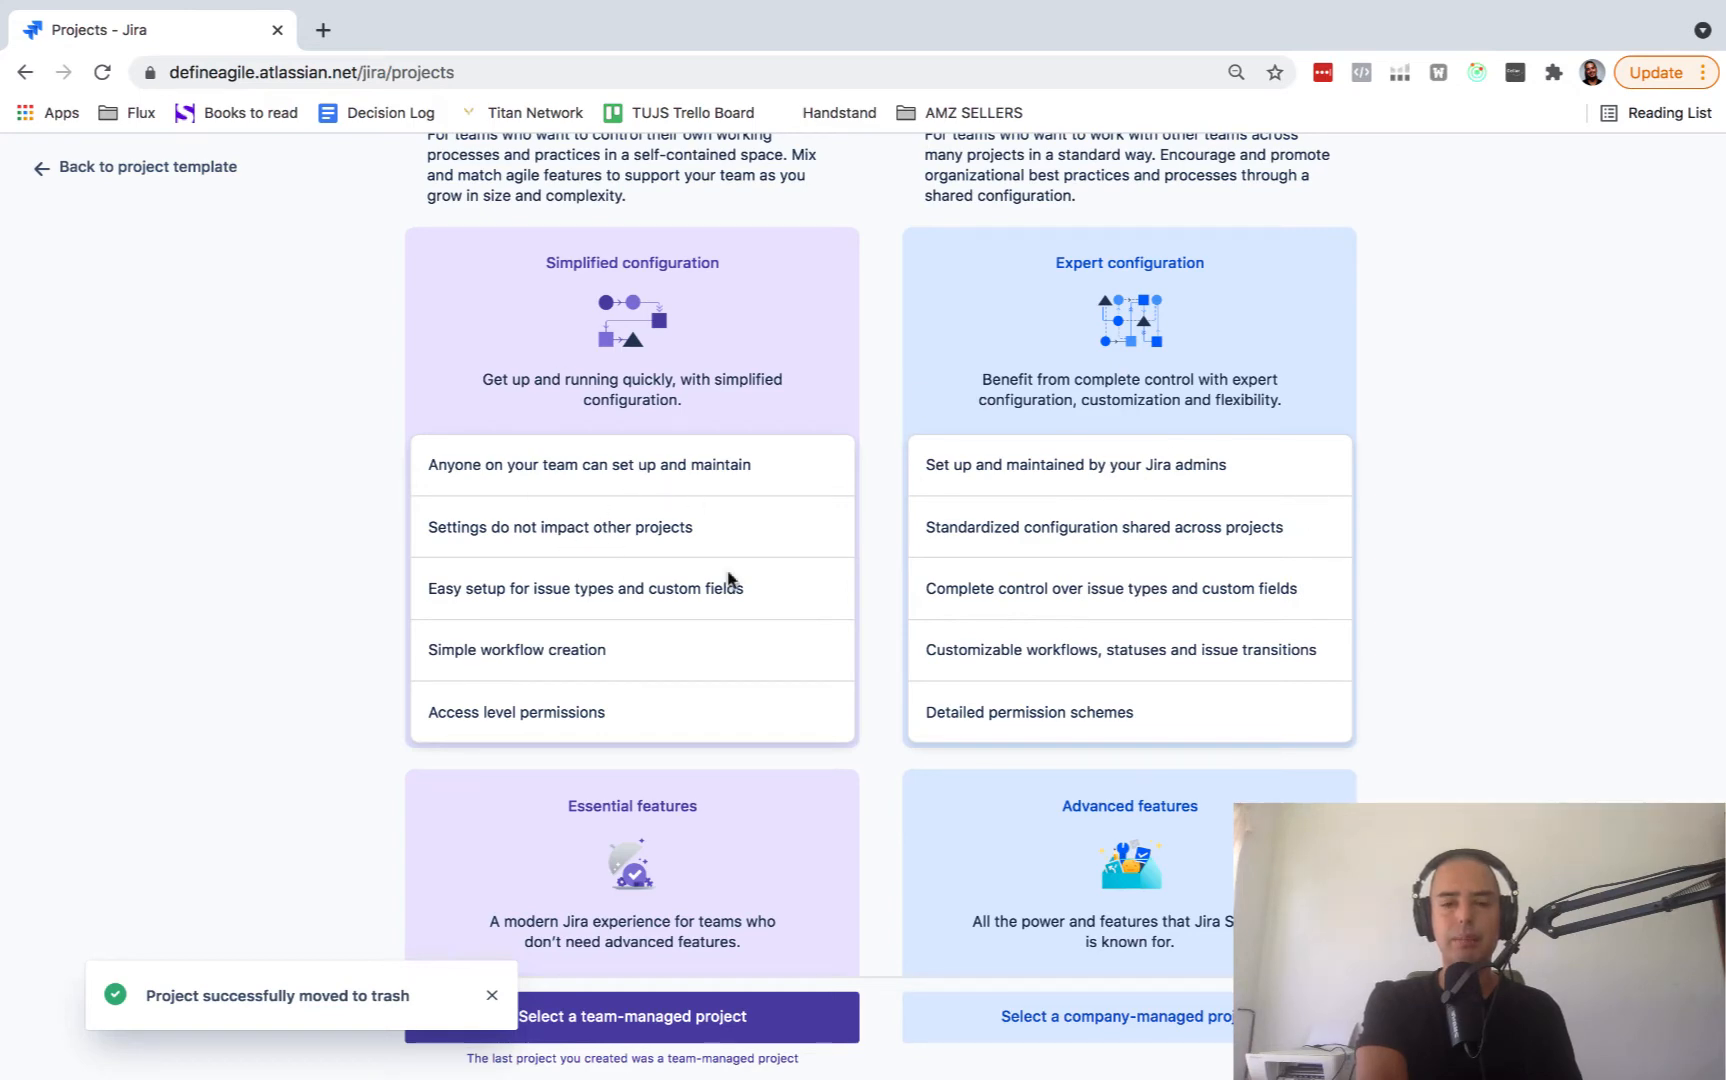
{"action": "scroll", "scroll_direction": "down", "scroll_amount": 3}
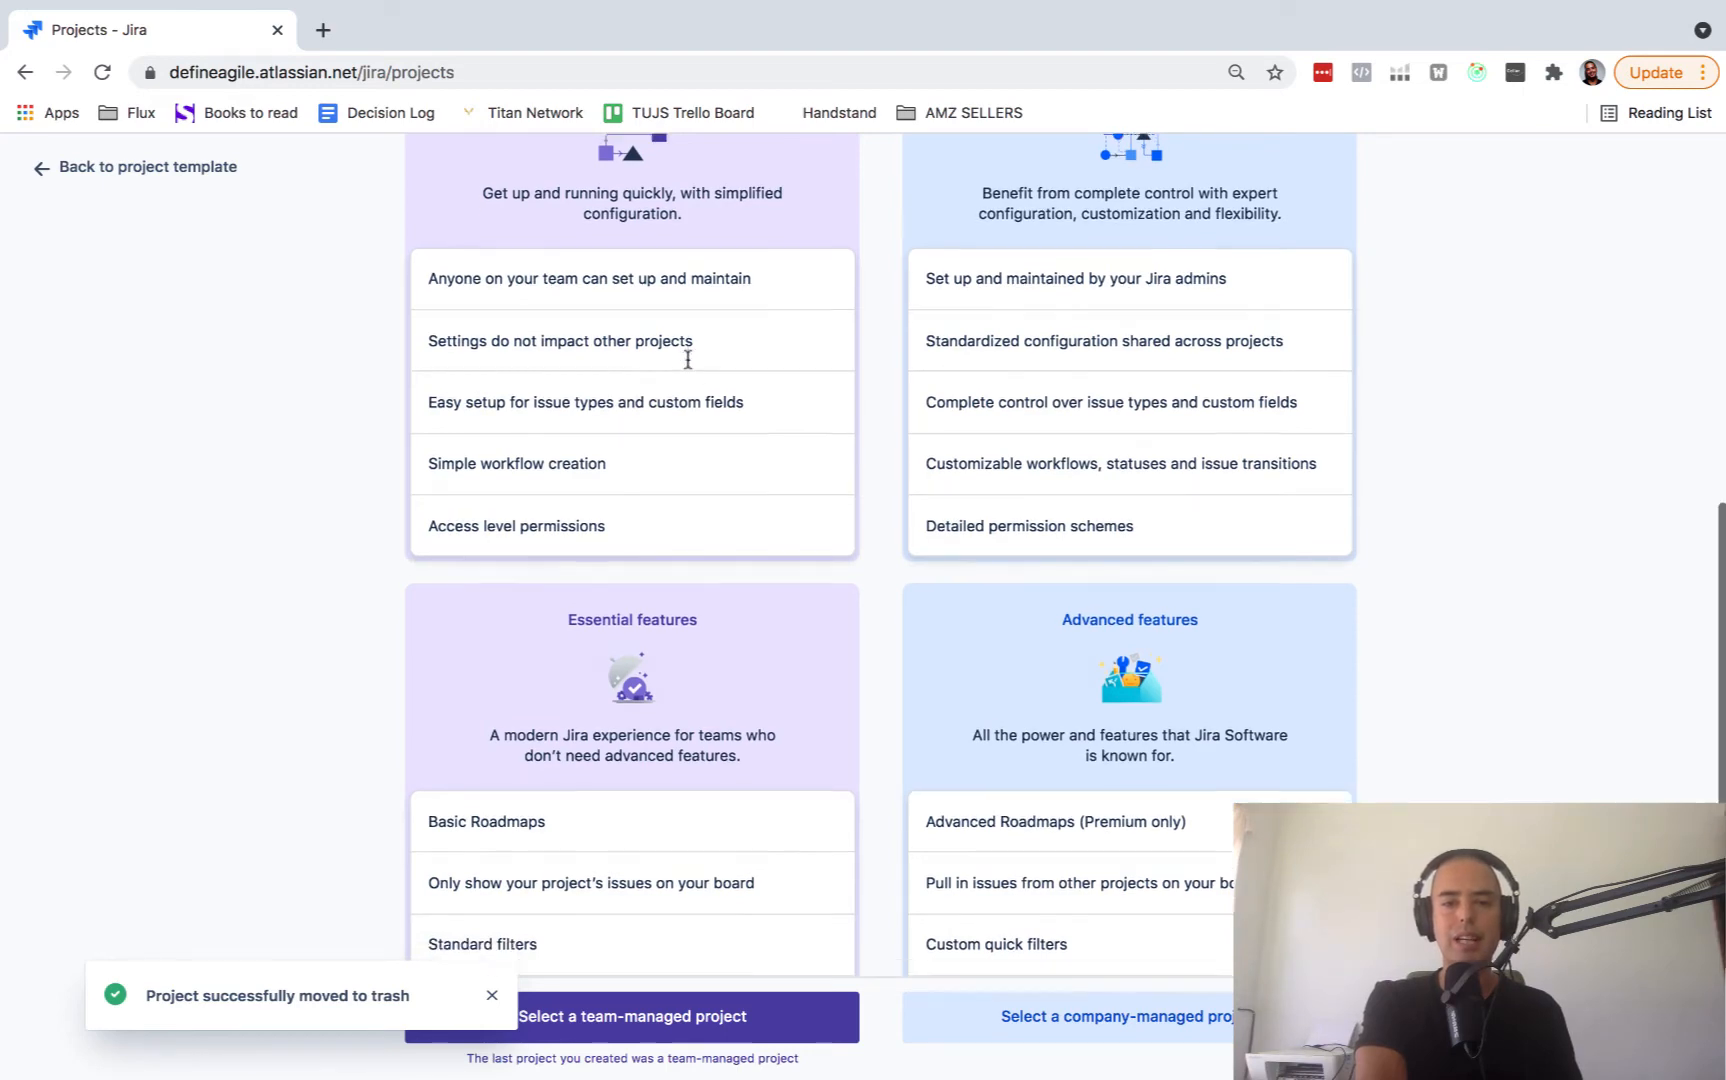
{"action": "scroll", "scroll_direction": "down", "scroll_amount": 3}
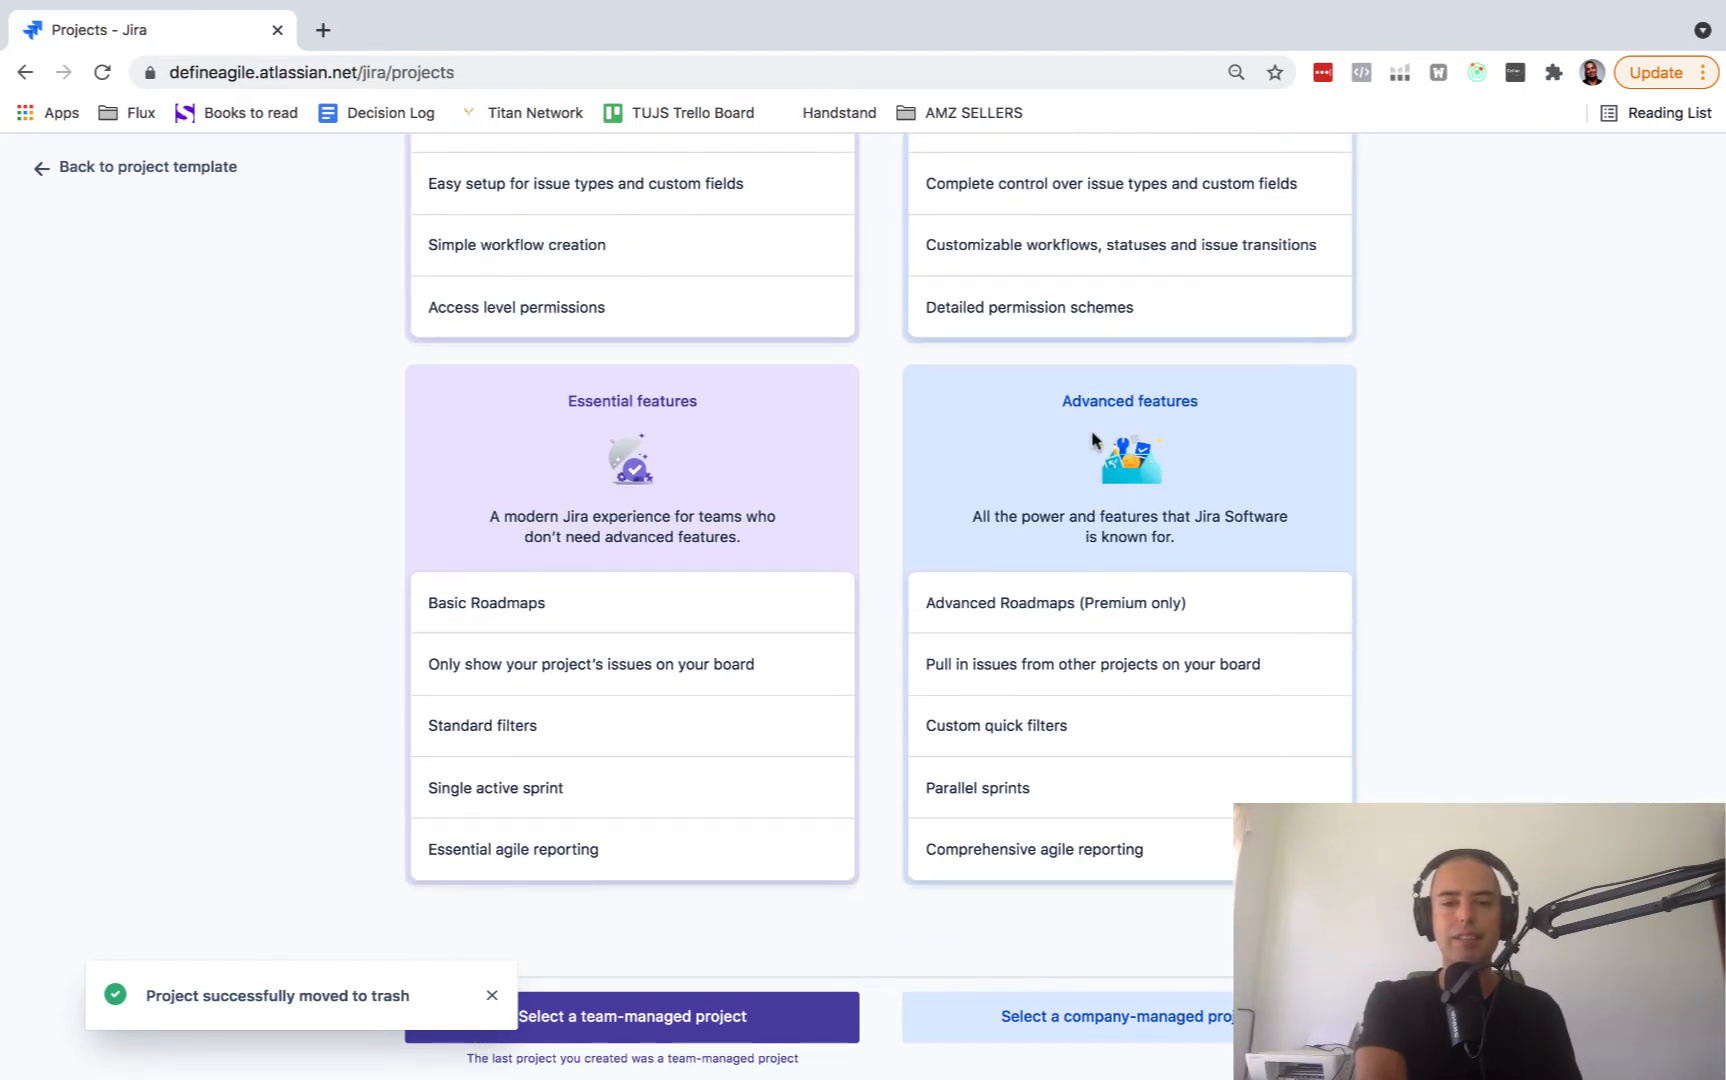
{"action": "mouse_move", "coordinate": [1054, 702]}
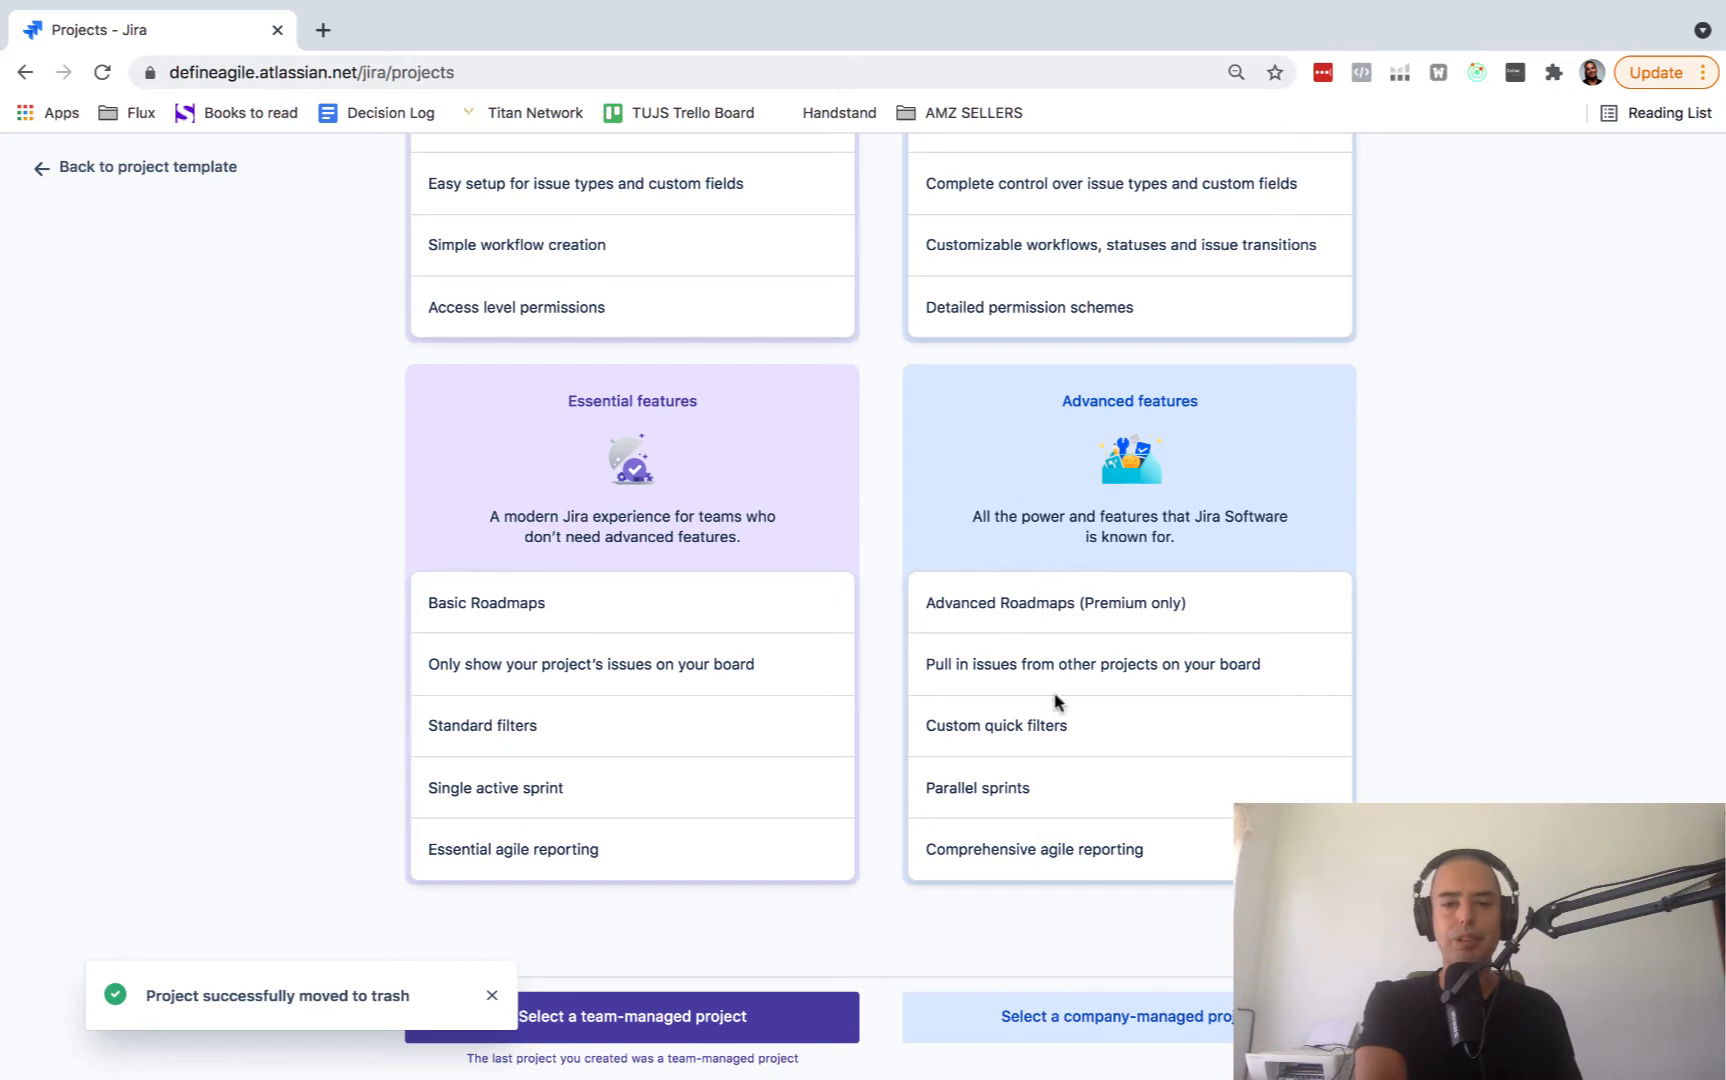
{"action": "mouse_move", "coordinate": [968, 790]}
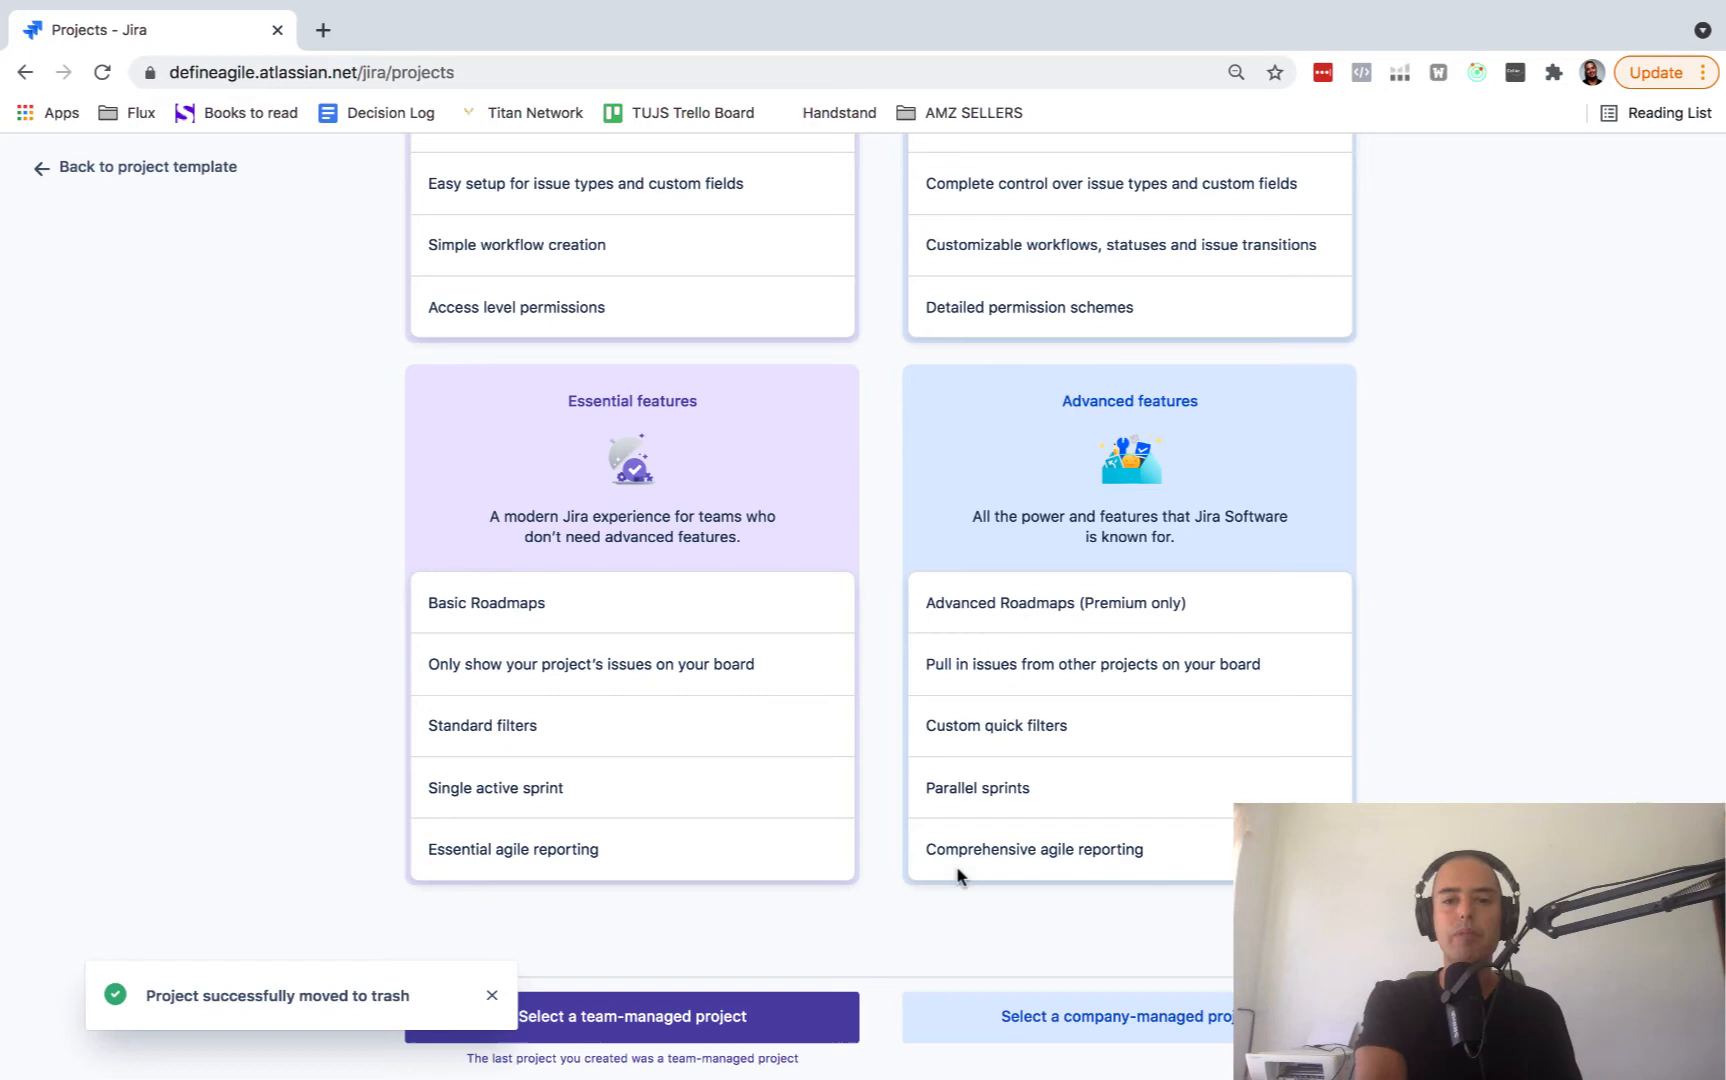
{"action": "mouse_move", "coordinate": [1294, 658]}
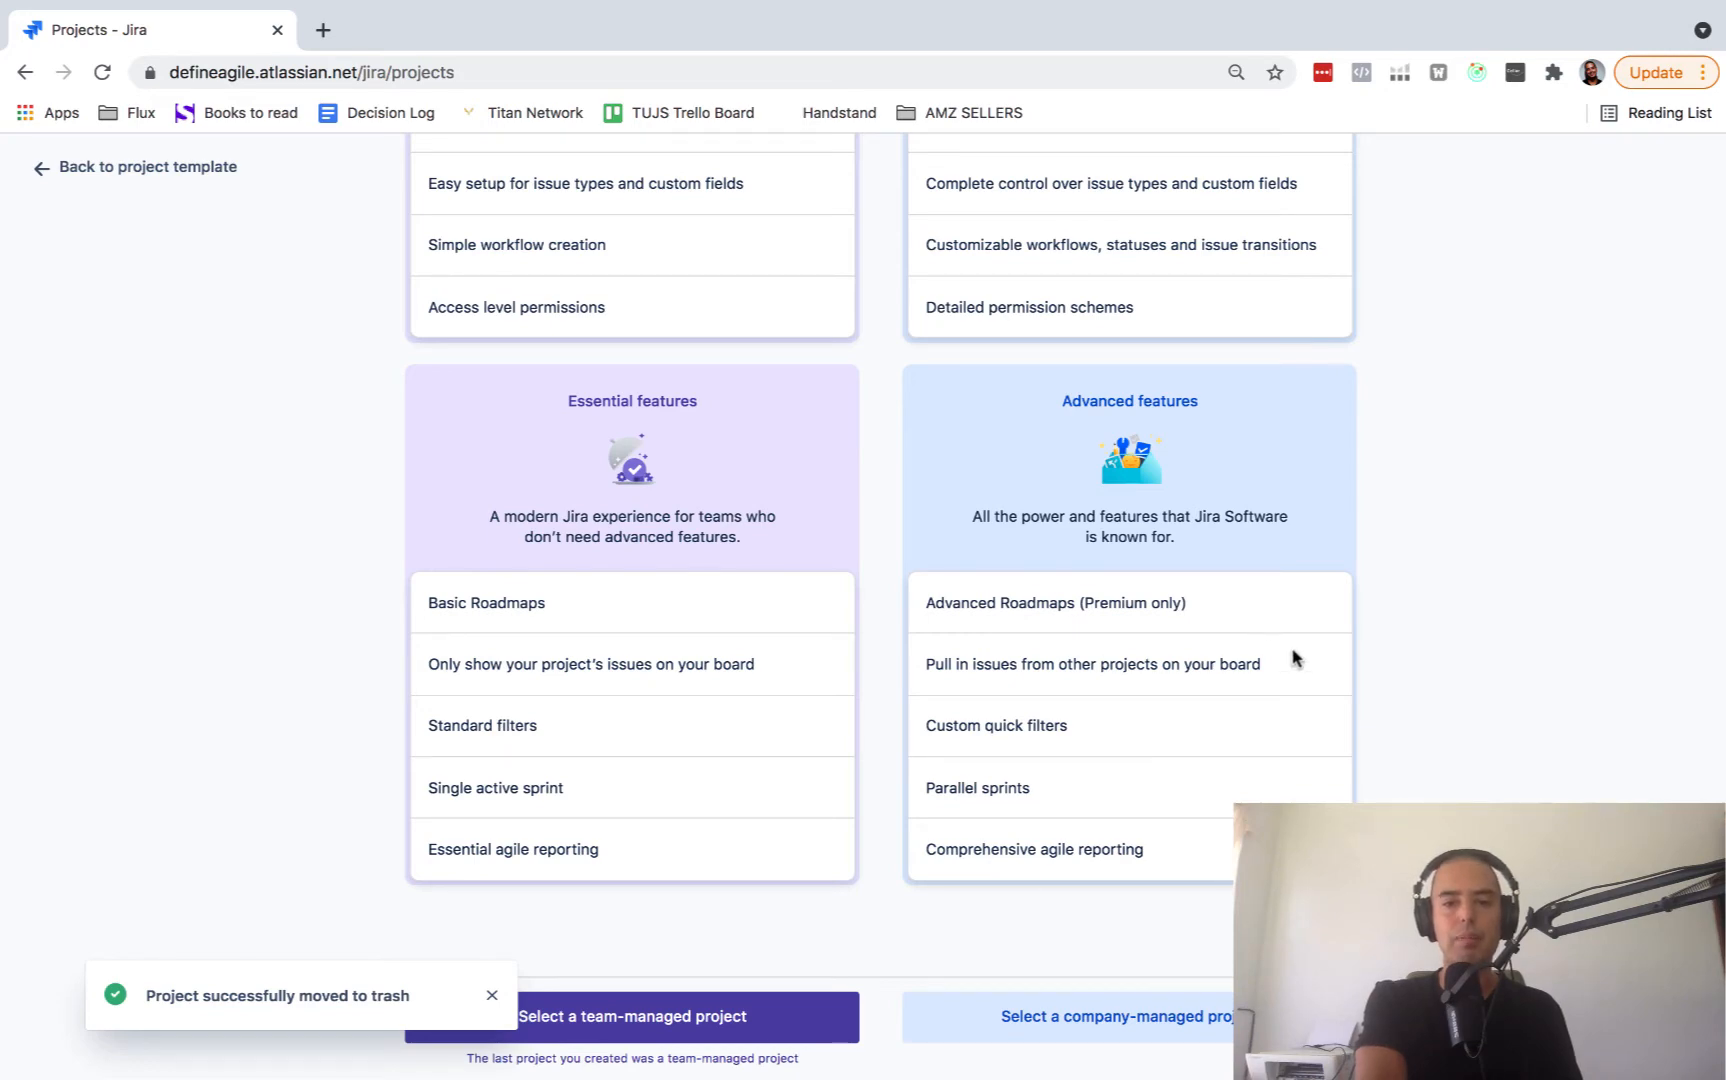
{"action": "mouse_move", "coordinate": [1128, 628]}
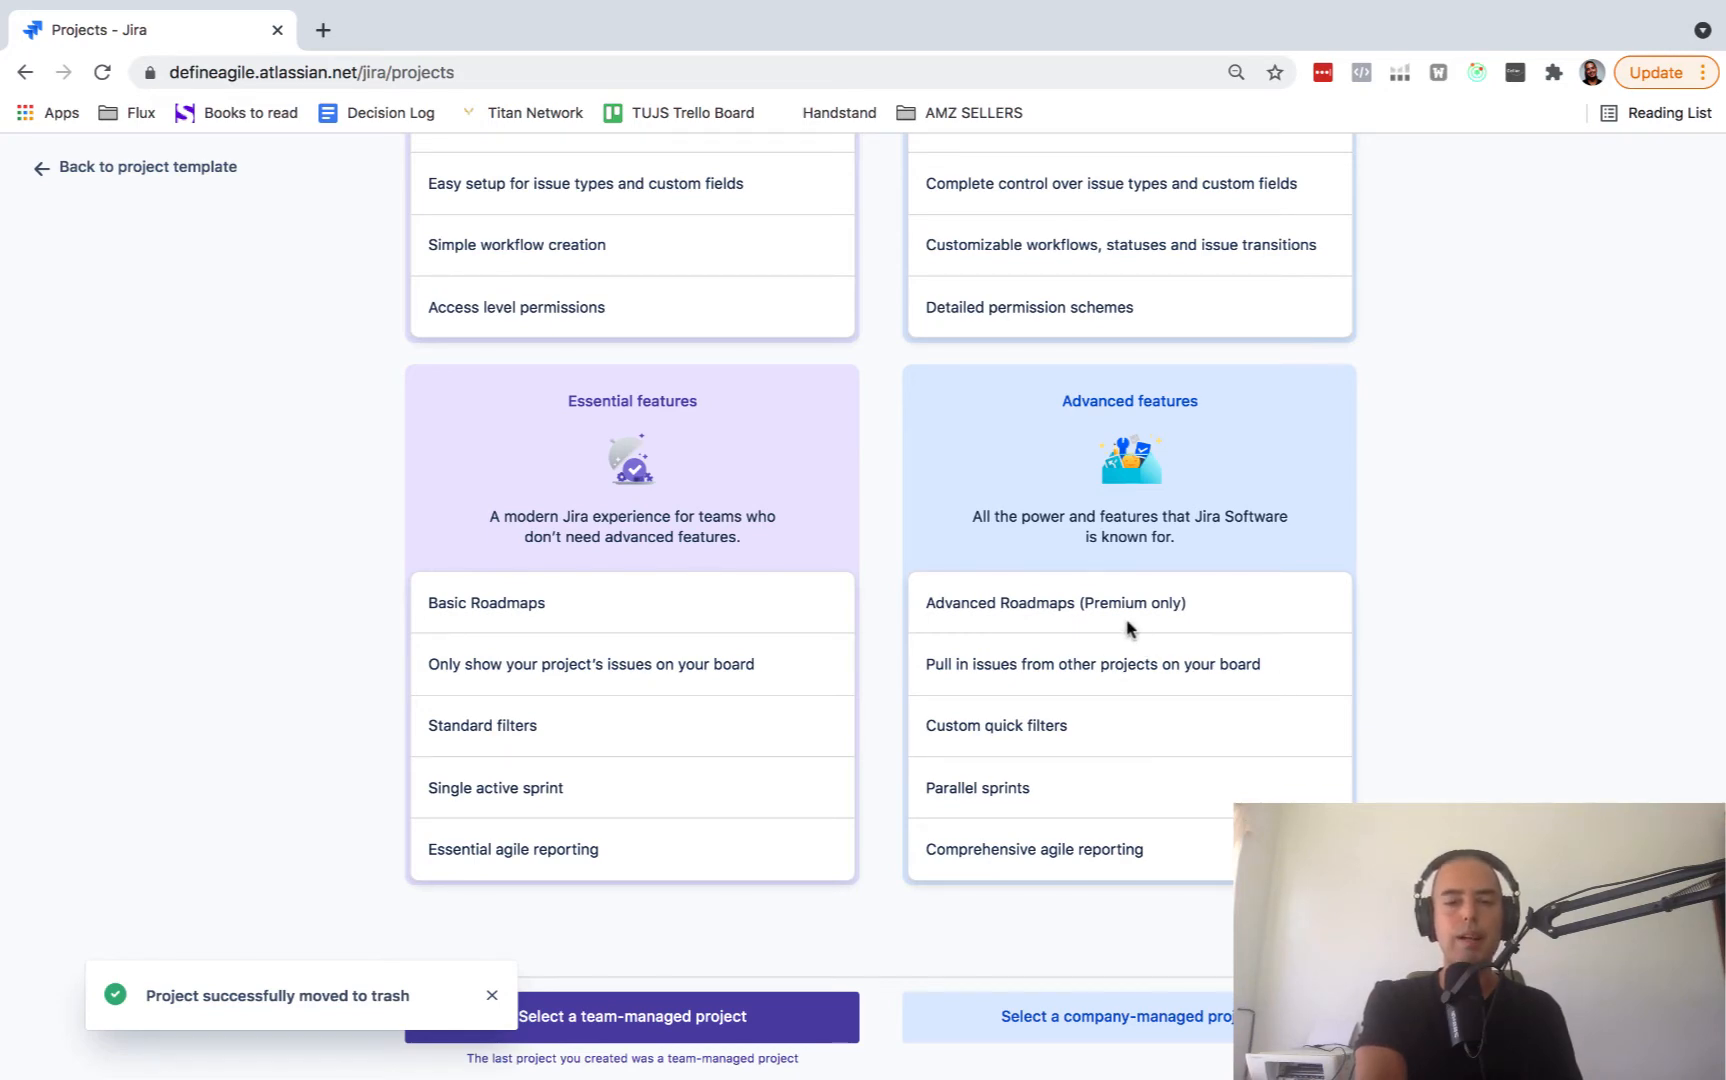
- Re-read the project type comparison and choose a team-managed Scrum project
{"action": "scroll", "scroll_direction": "up", "scroll_amount": 3}
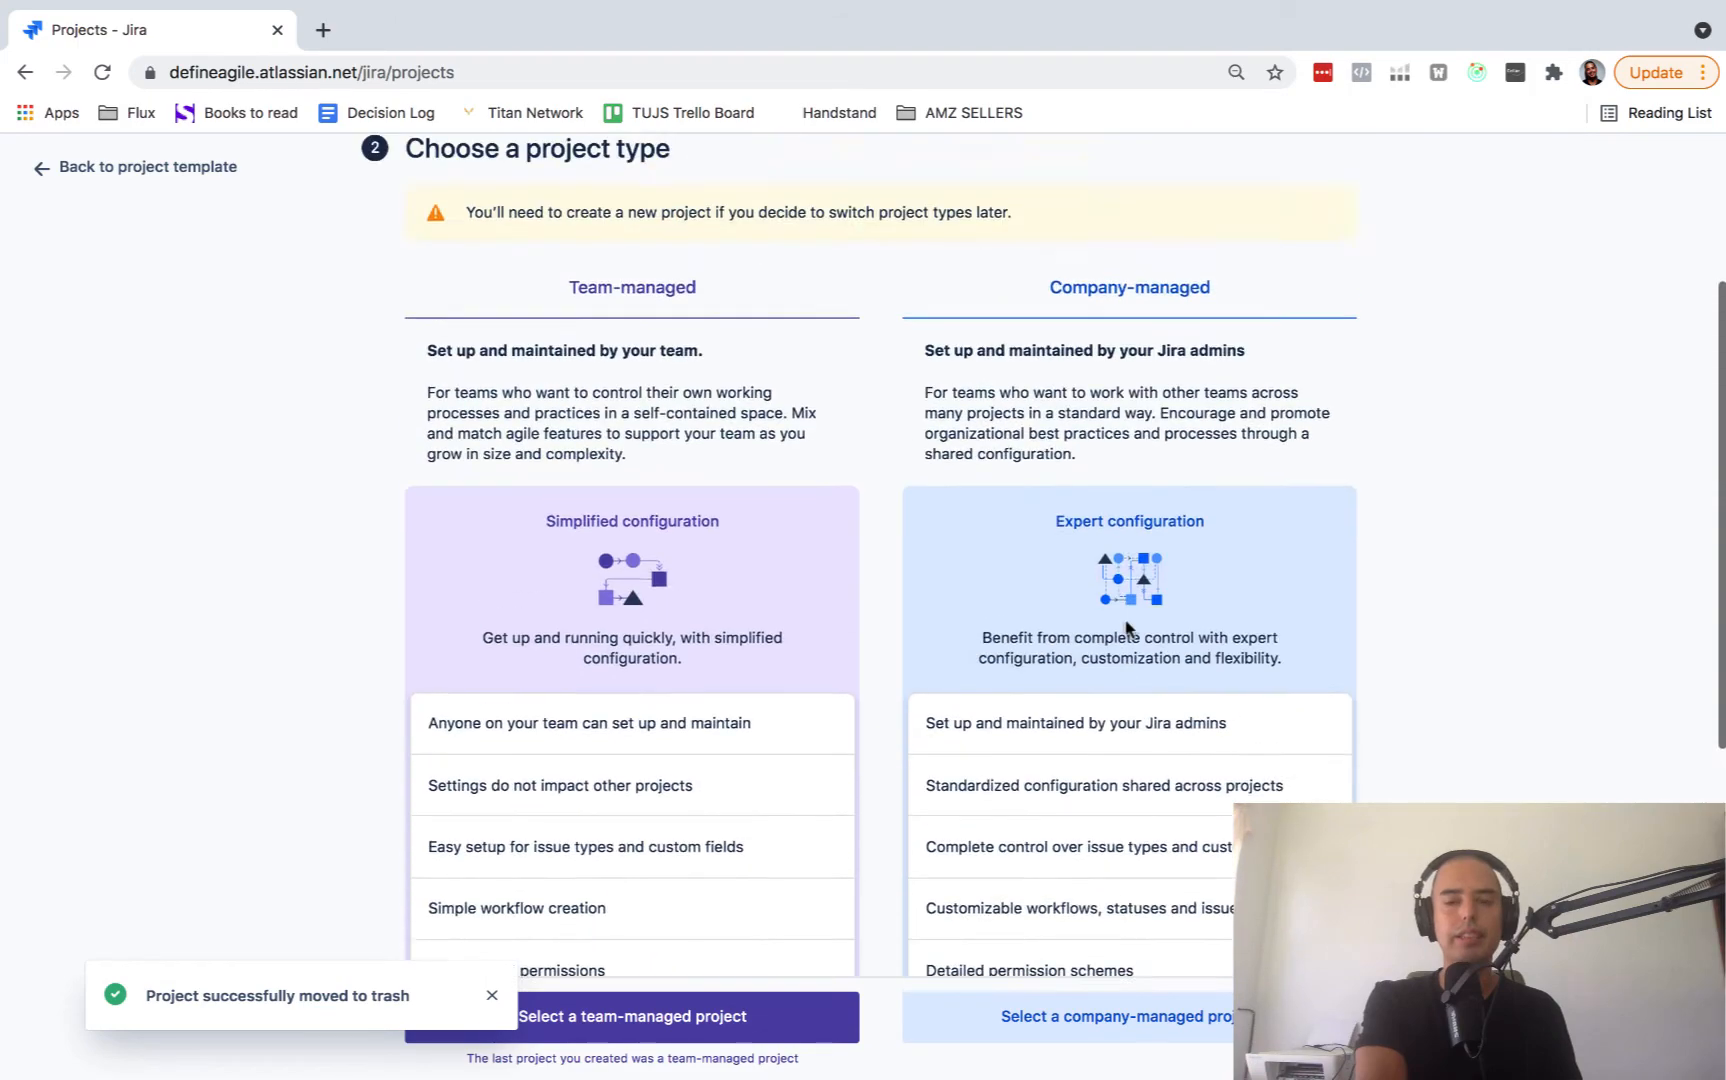
{"action": "scroll", "scroll_direction": "up", "scroll_amount": 3}
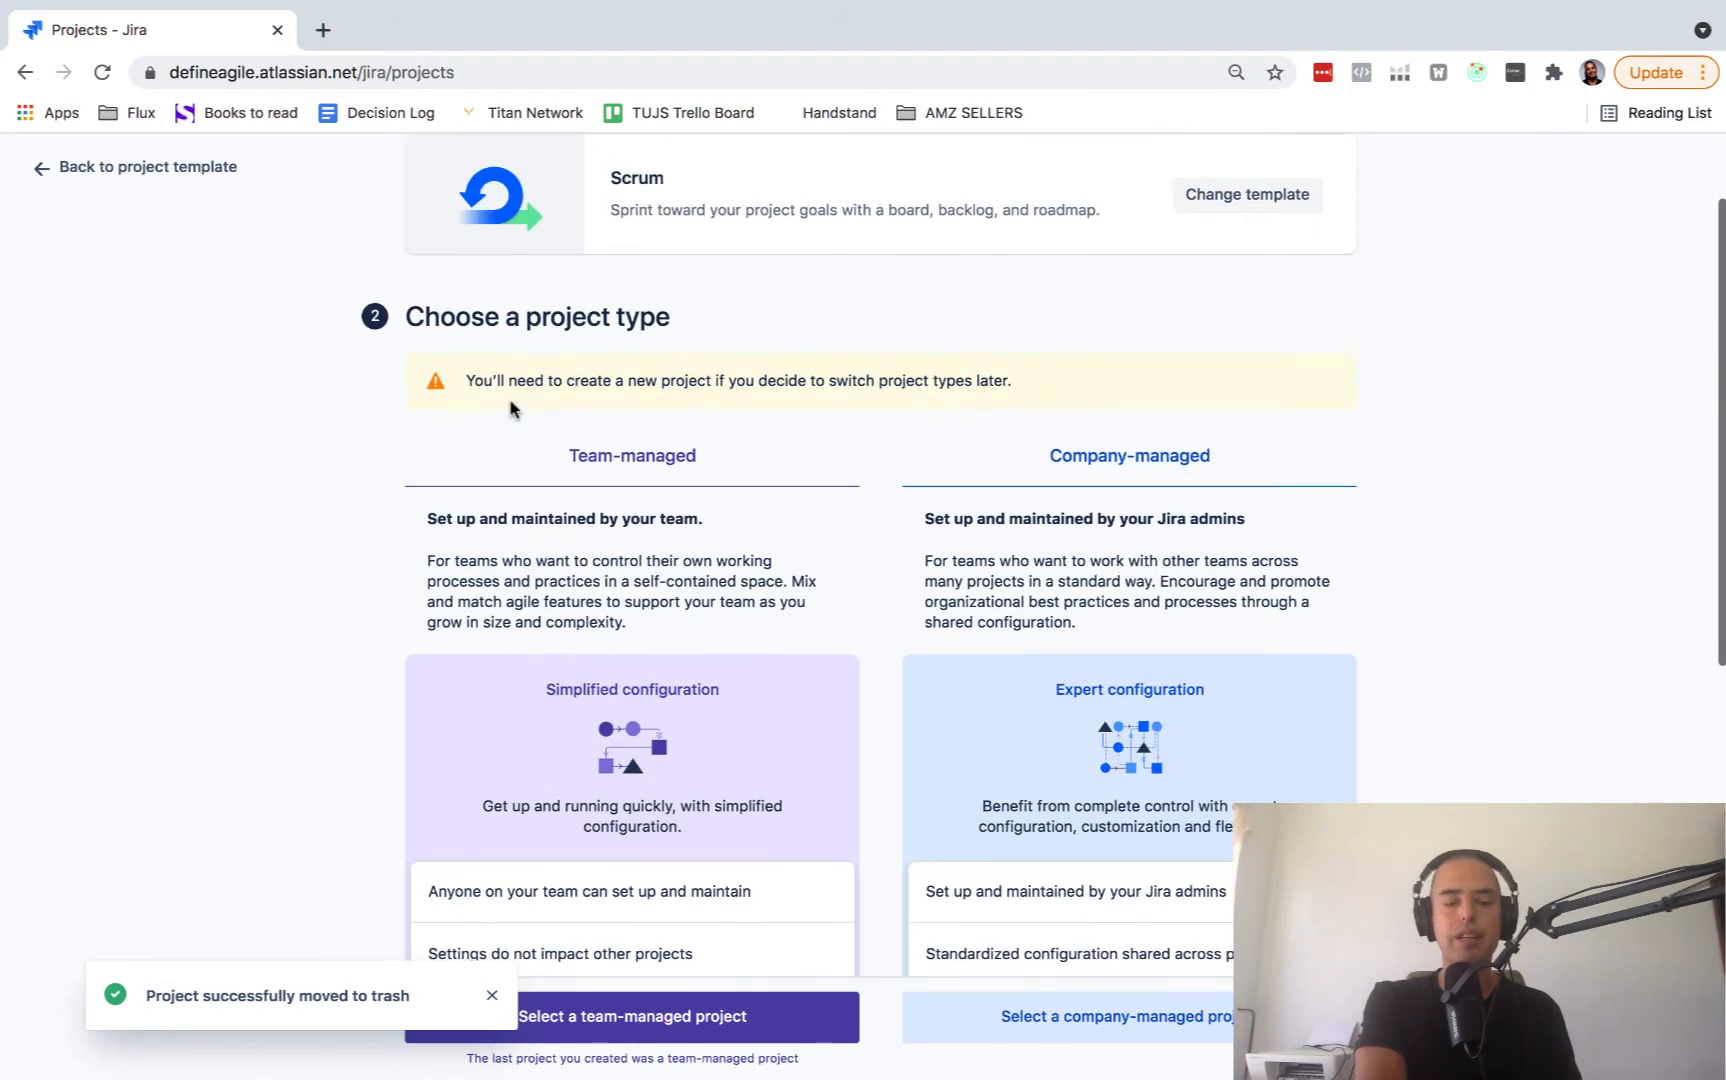
{"action": "scroll", "scroll_direction": "down", "scroll_amount": 3}
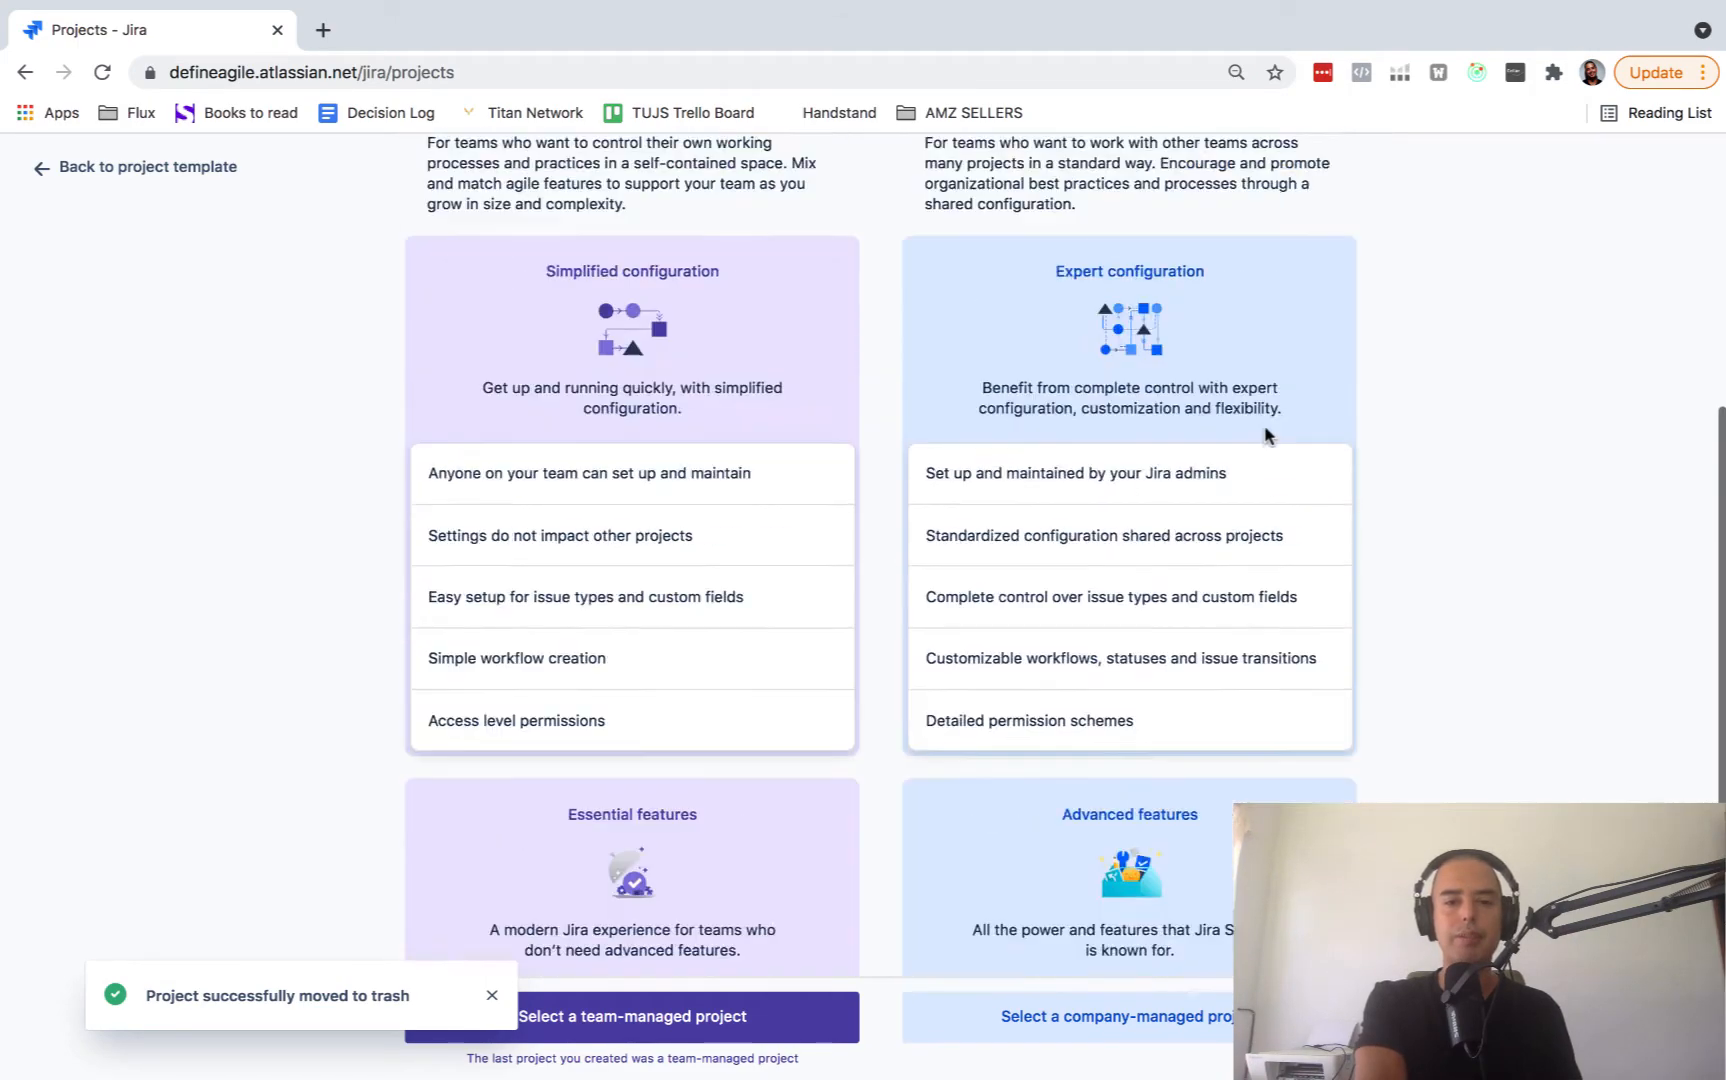
{"action": "scroll", "scroll_direction": "up", "scroll_amount": 3}
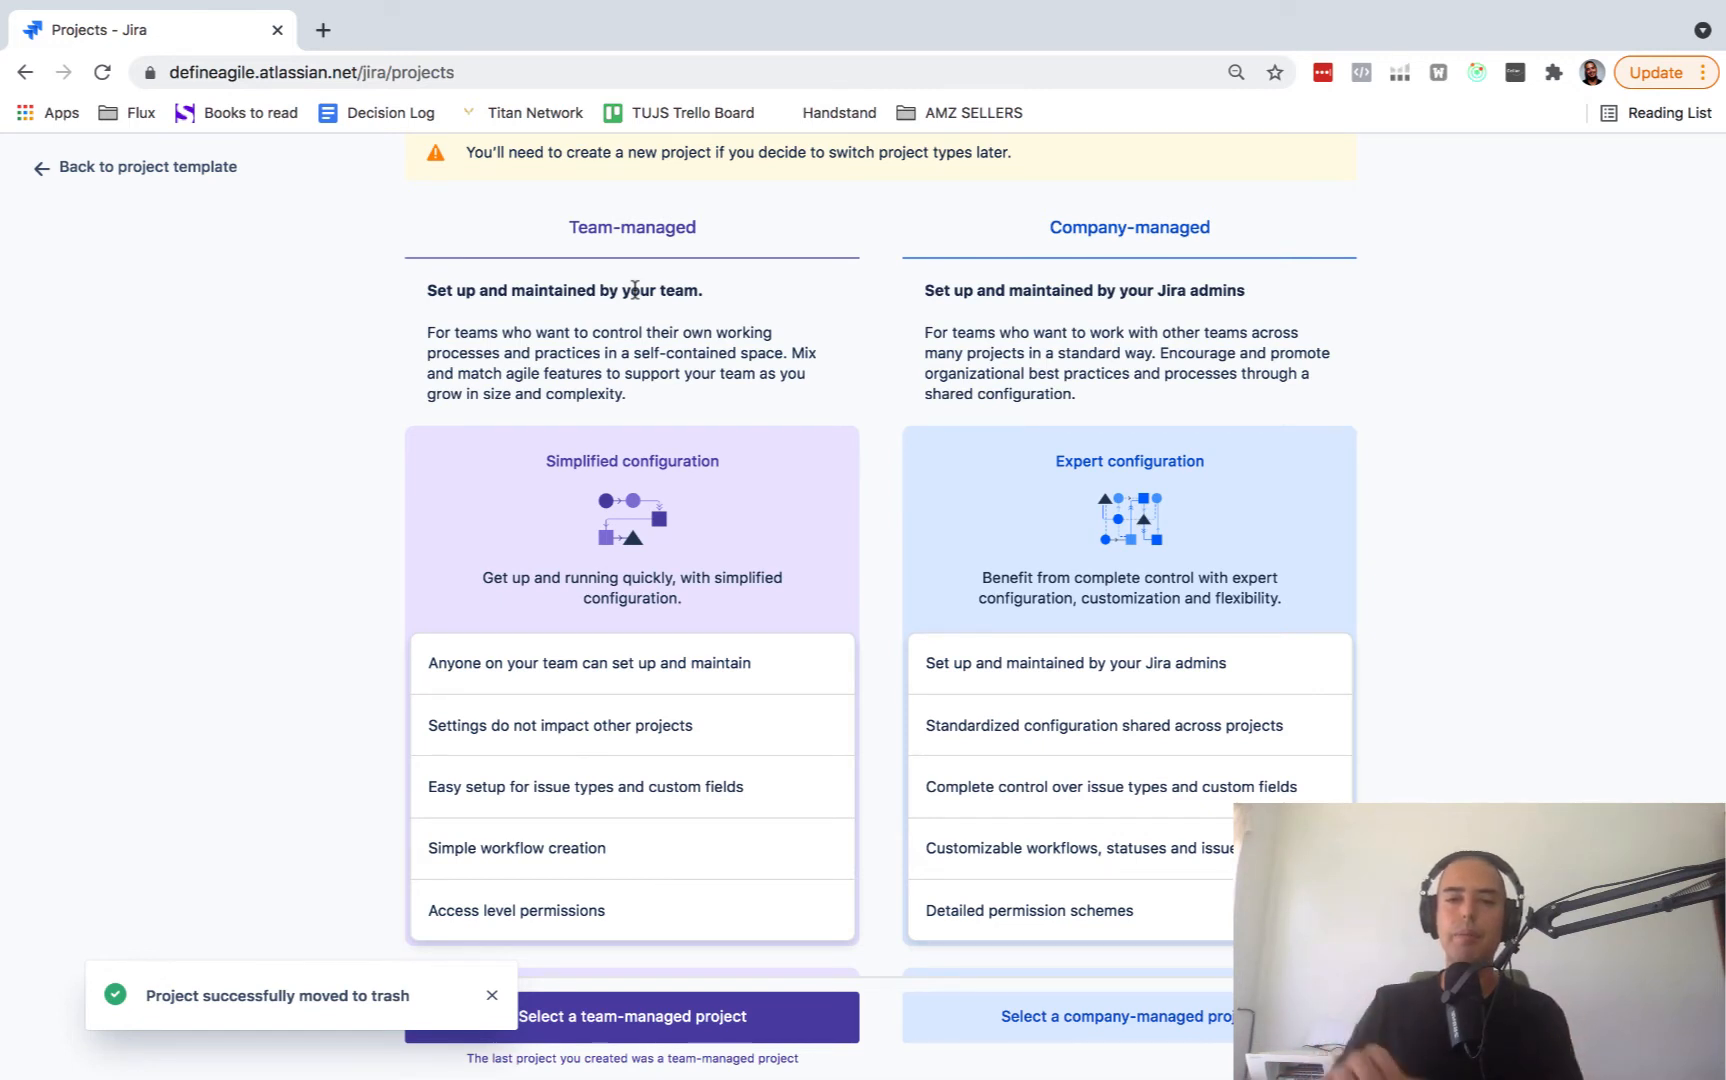
{"action": "mouse_move", "coordinate": [522, 336]}
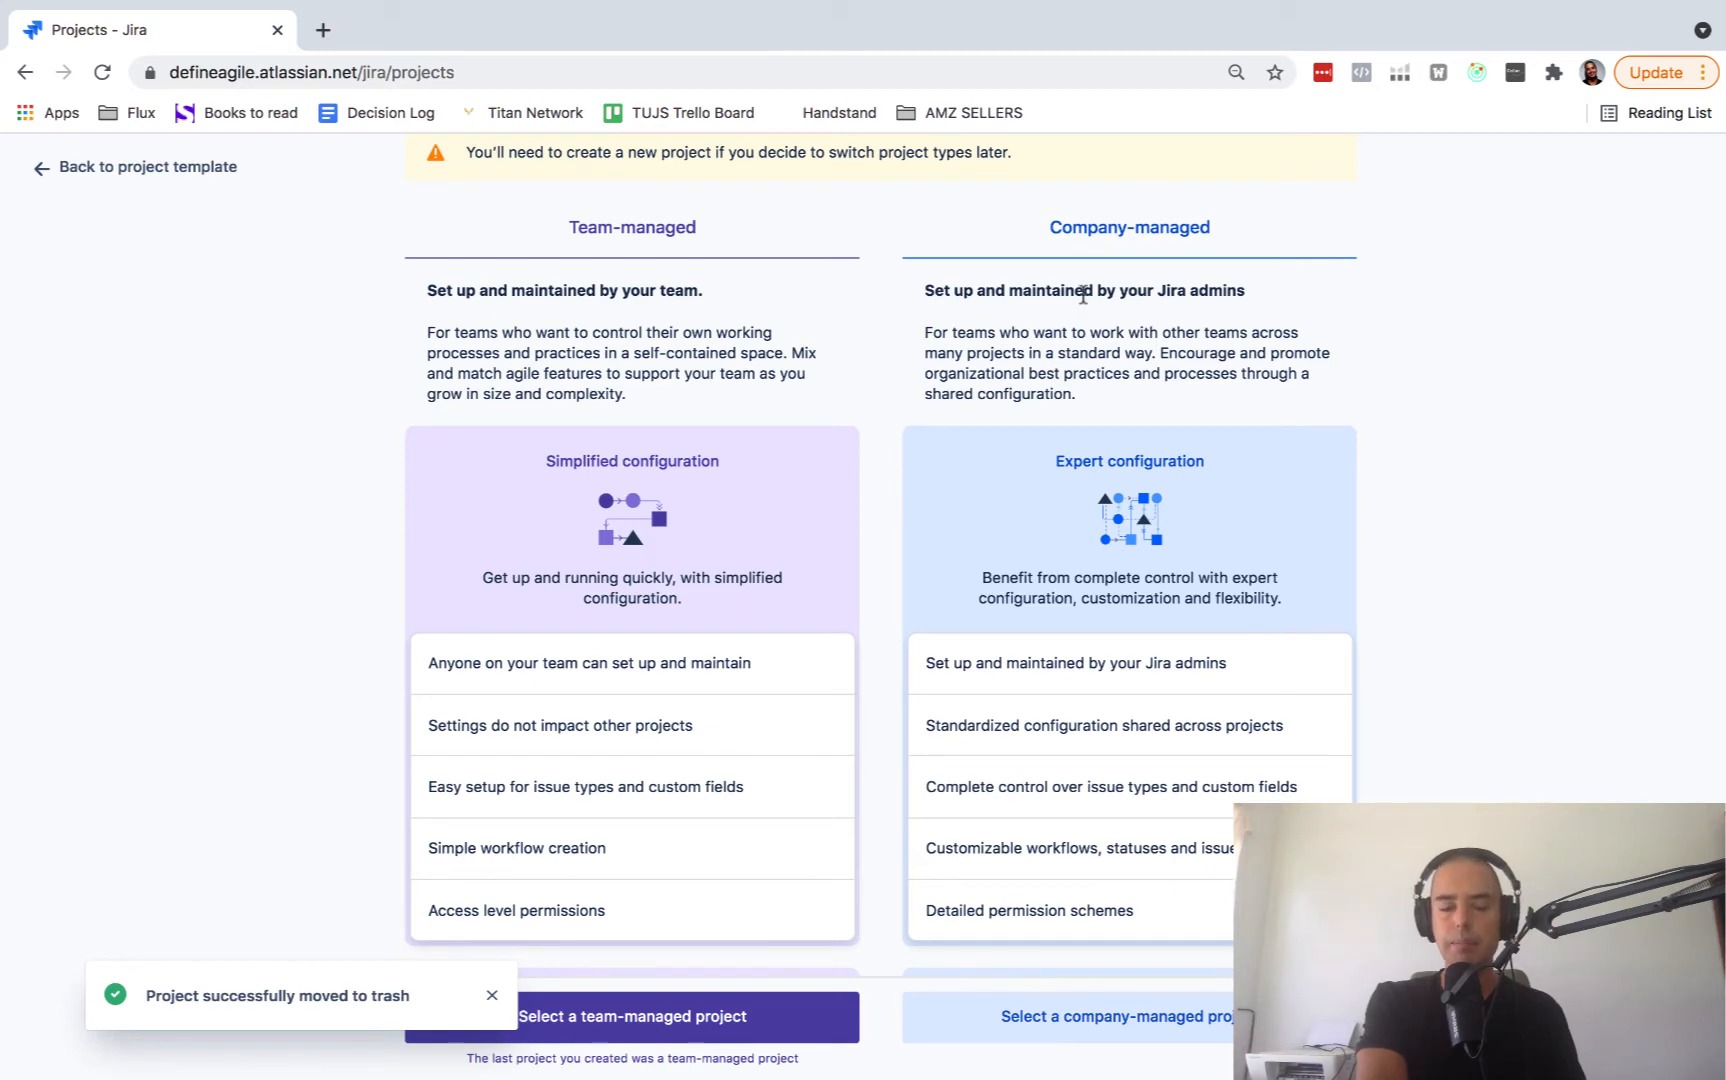
{"action": "scroll", "scroll_direction": "down", "scroll_amount": 3}
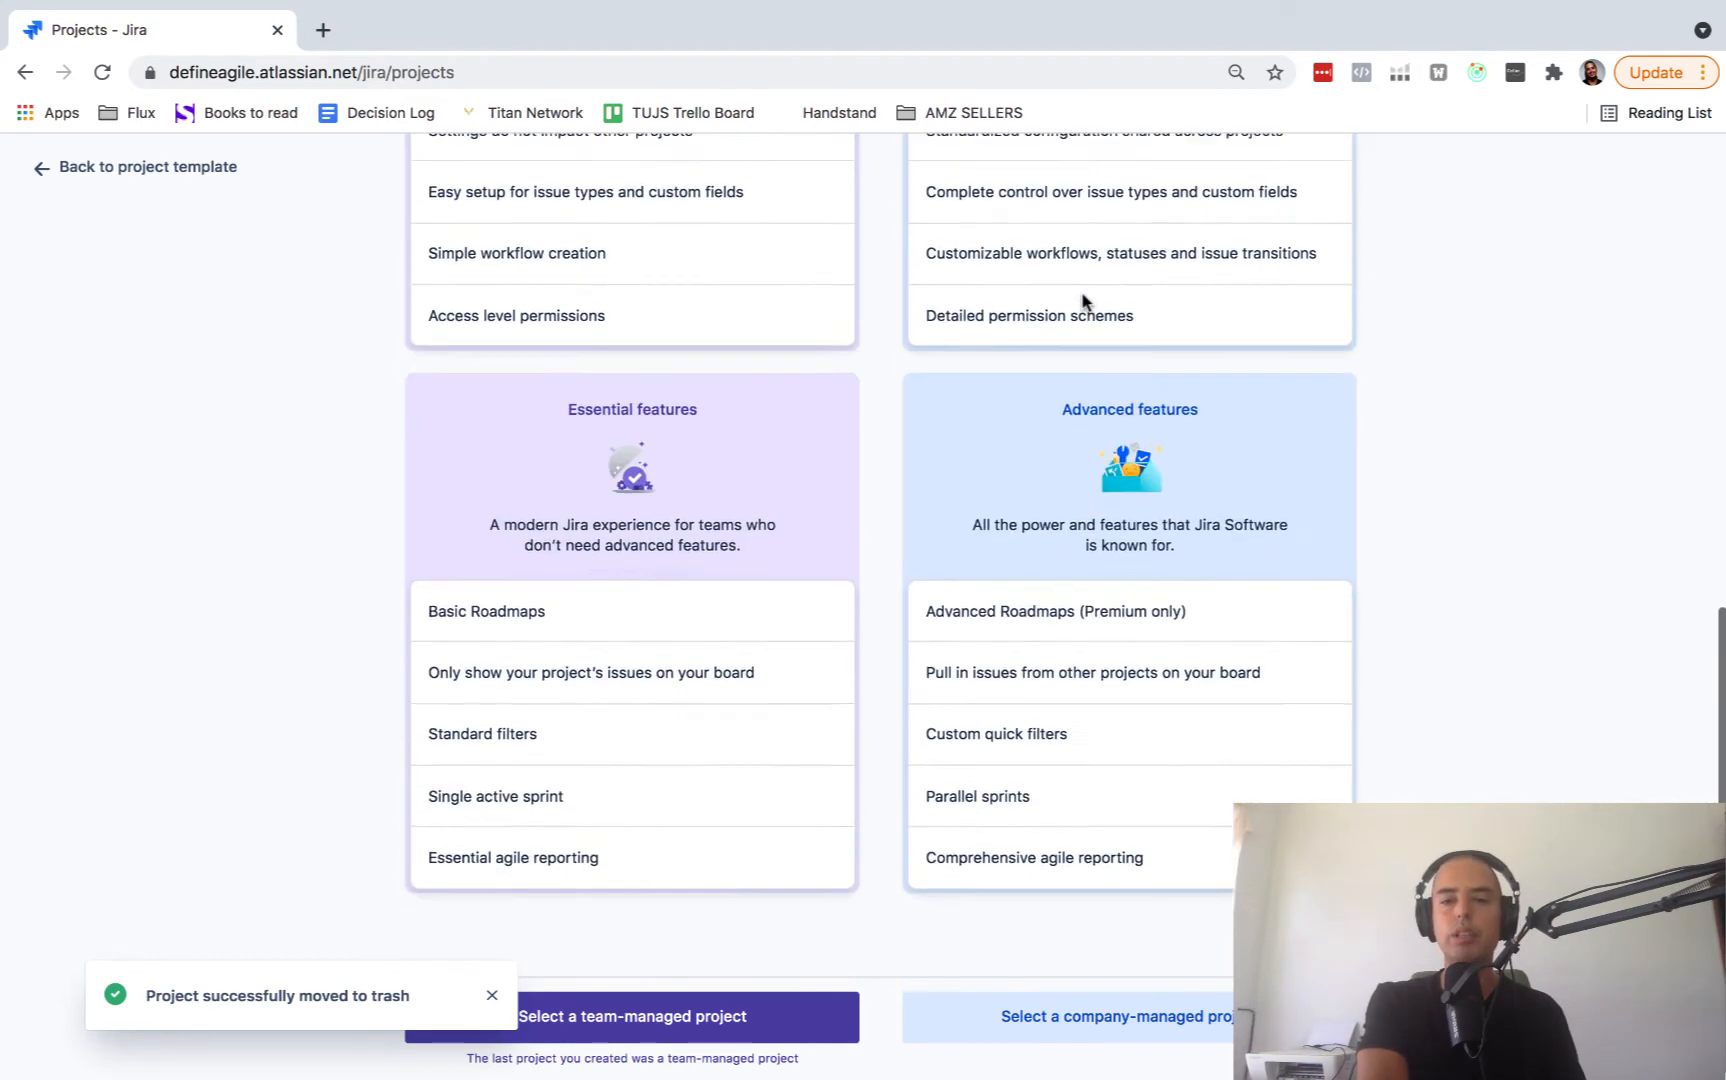
{"action": "scroll", "scroll_direction": "up", "scroll_amount": 3}
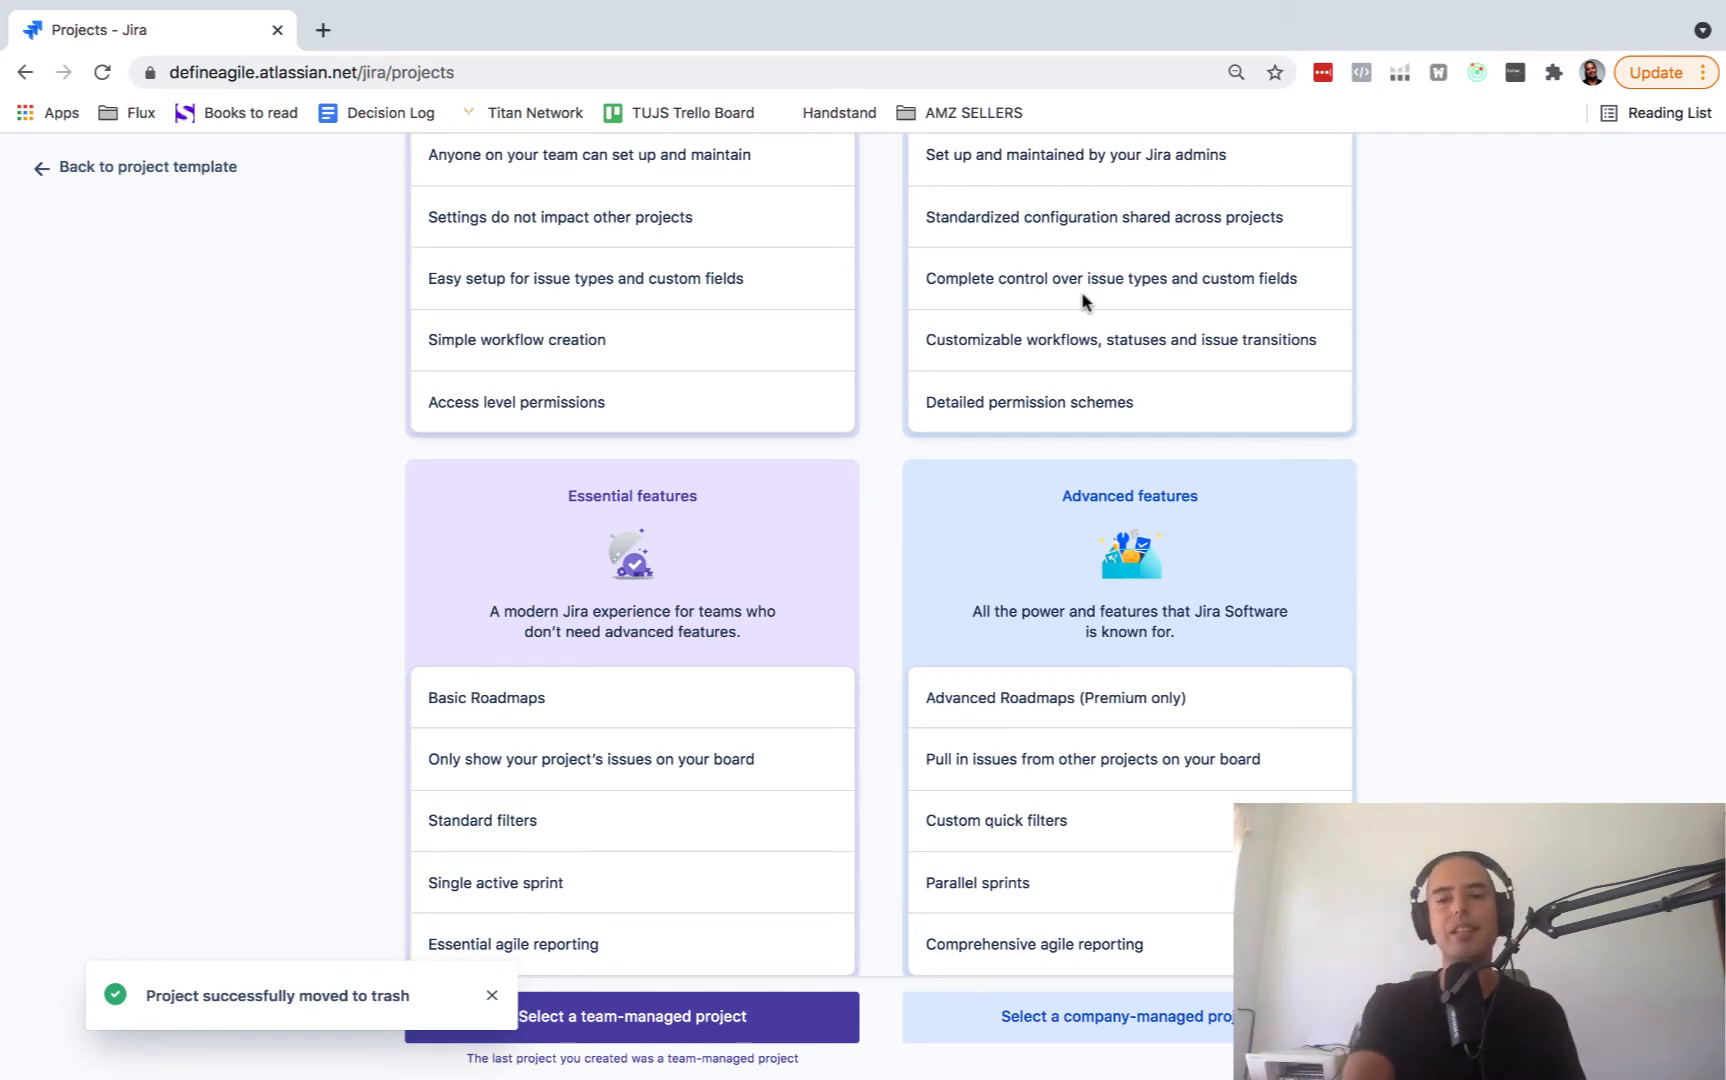
{"action": "scroll", "scroll_direction": "up", "scroll_amount": 3}
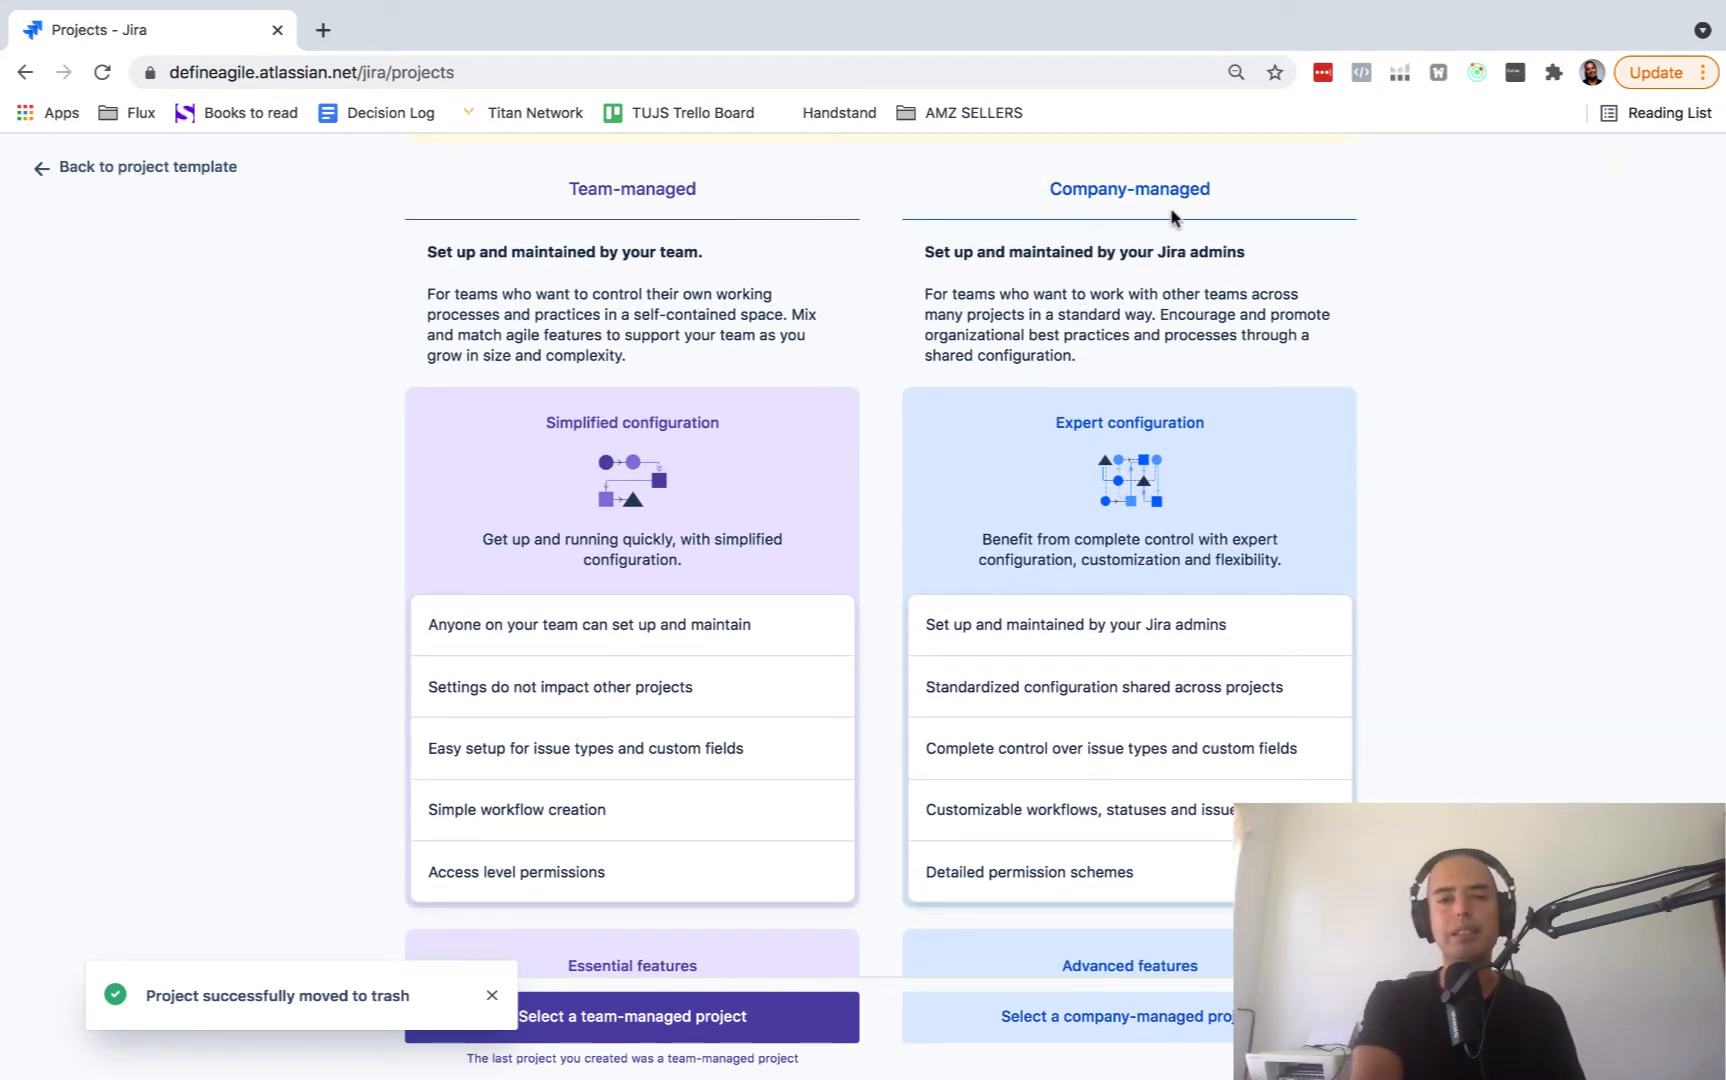
{"action": "mouse_move", "coordinate": [1460, 220]}
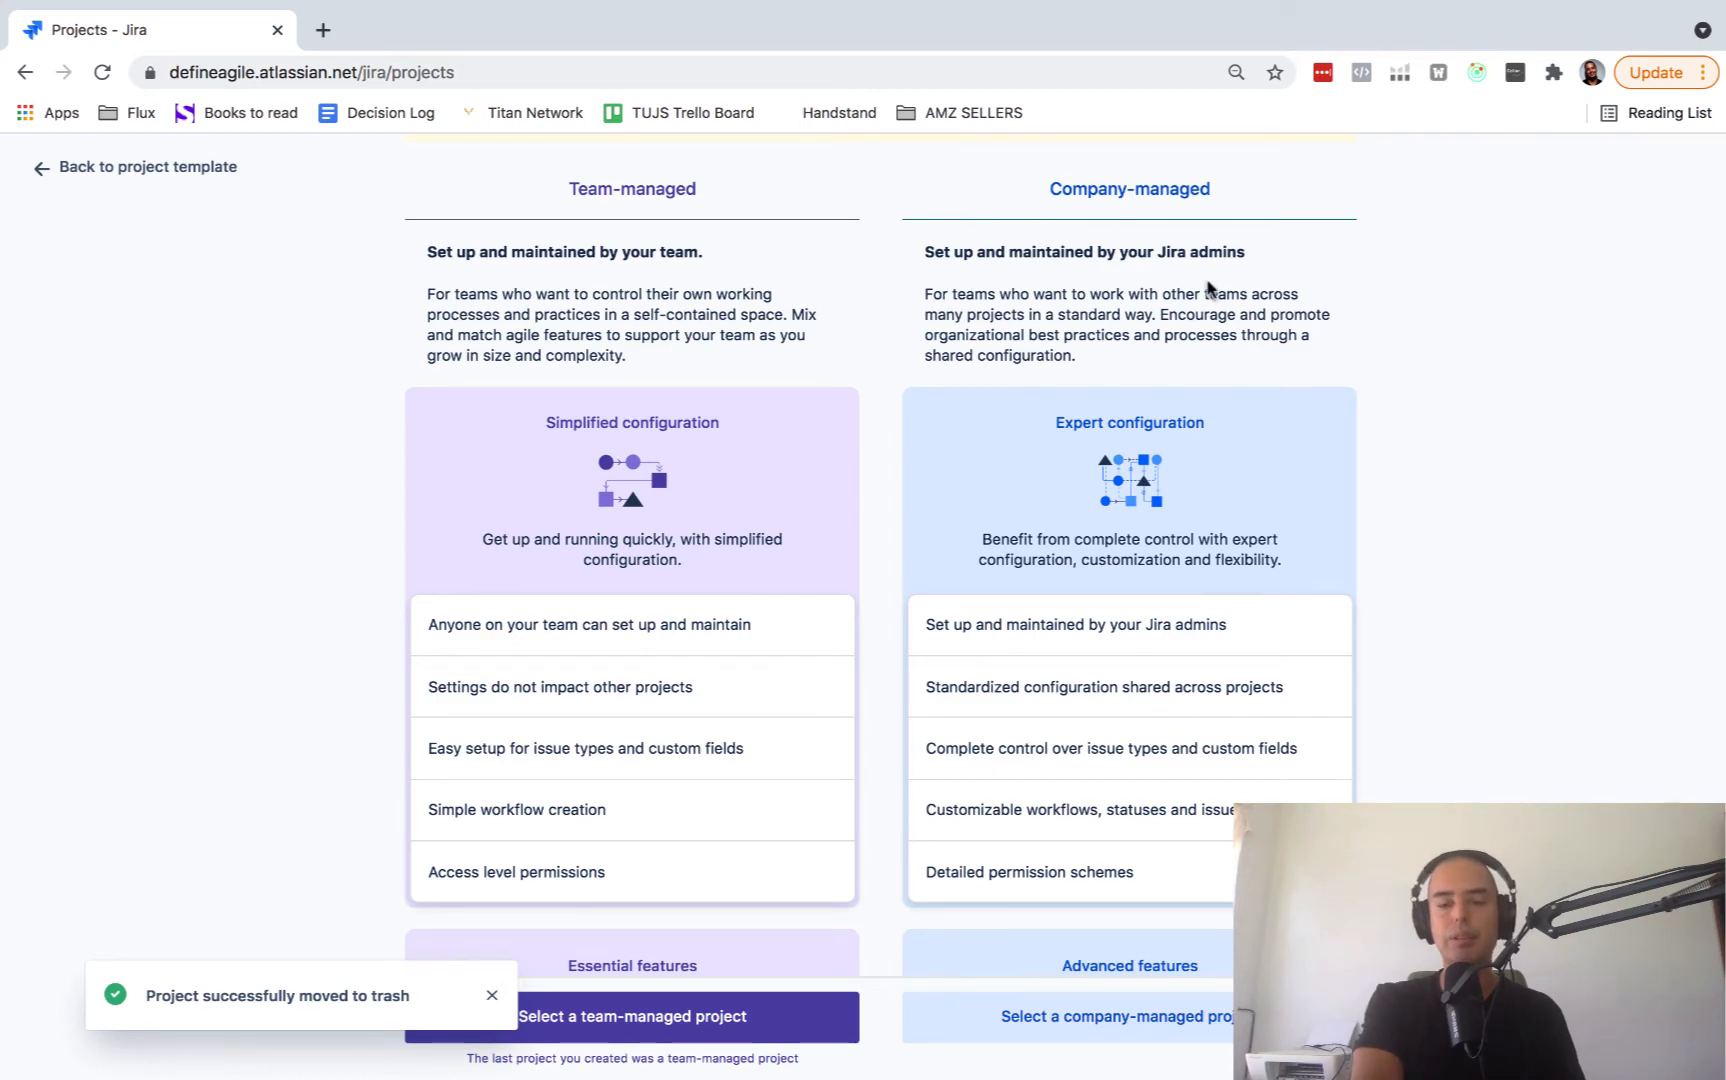
{"action": "scroll", "scroll_direction": "down", "scroll_amount": 3}
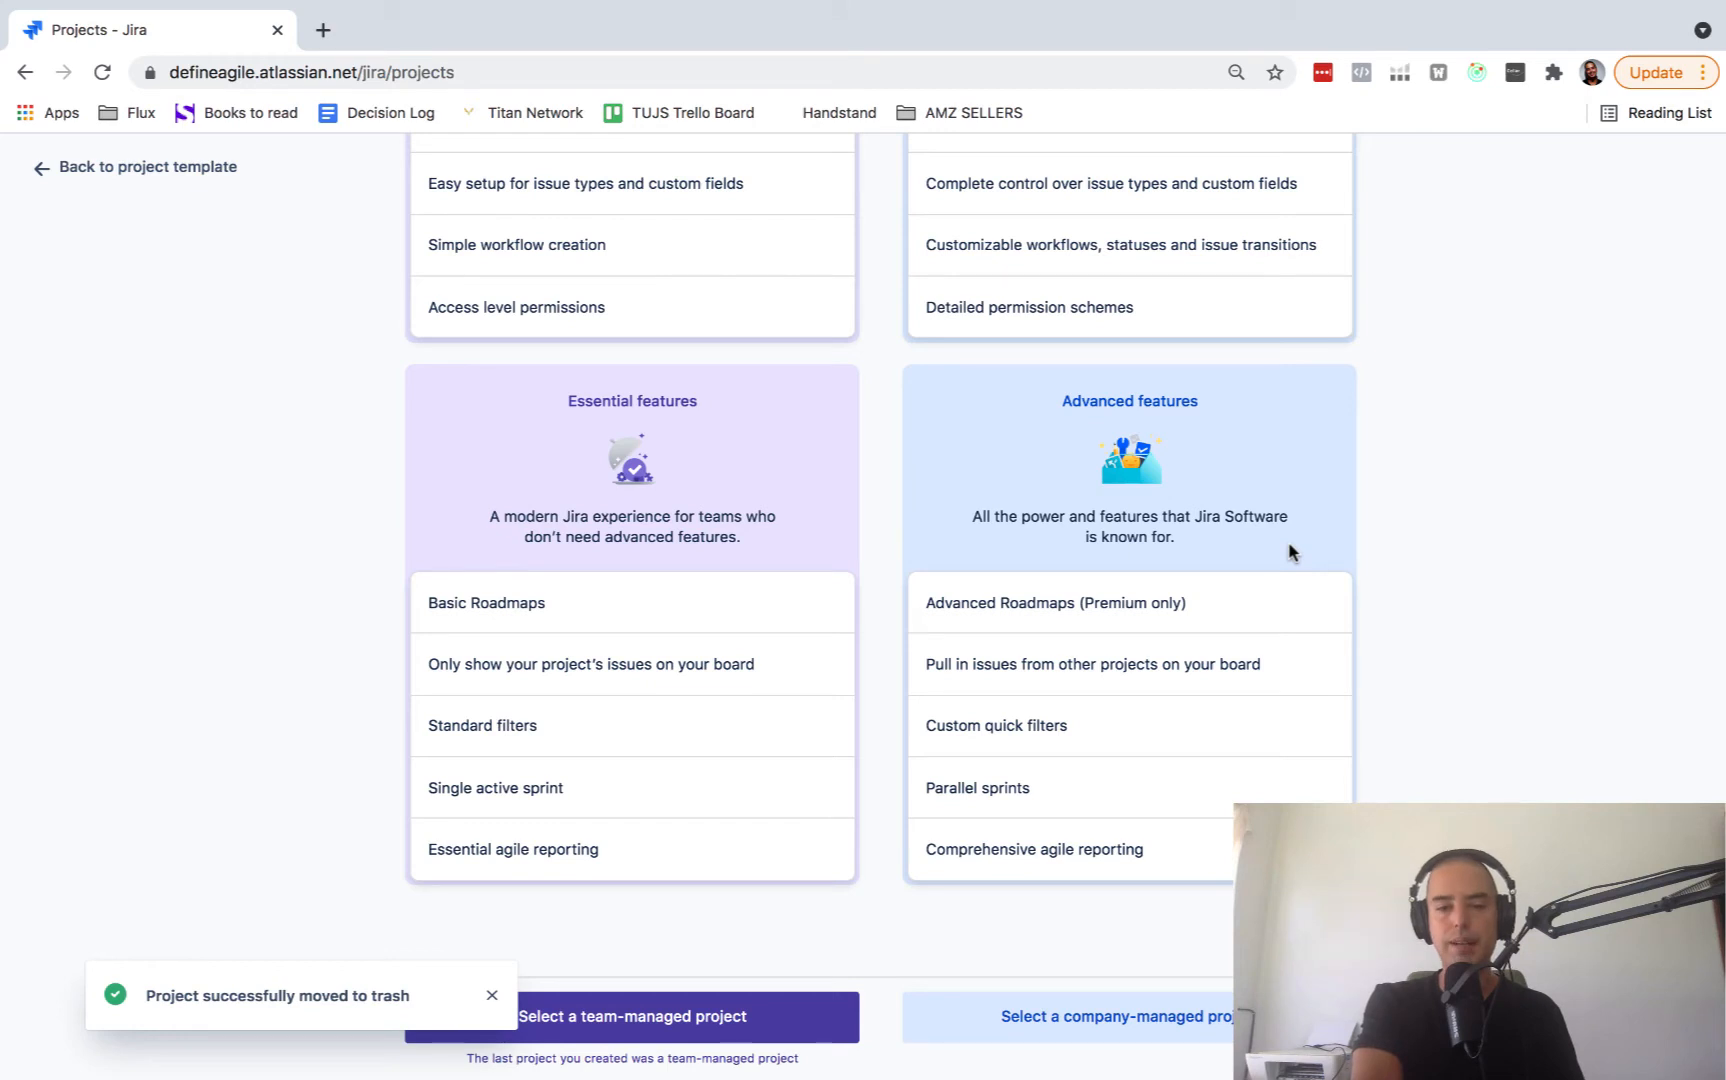
{"action": "mouse_move", "coordinate": [990, 670]}
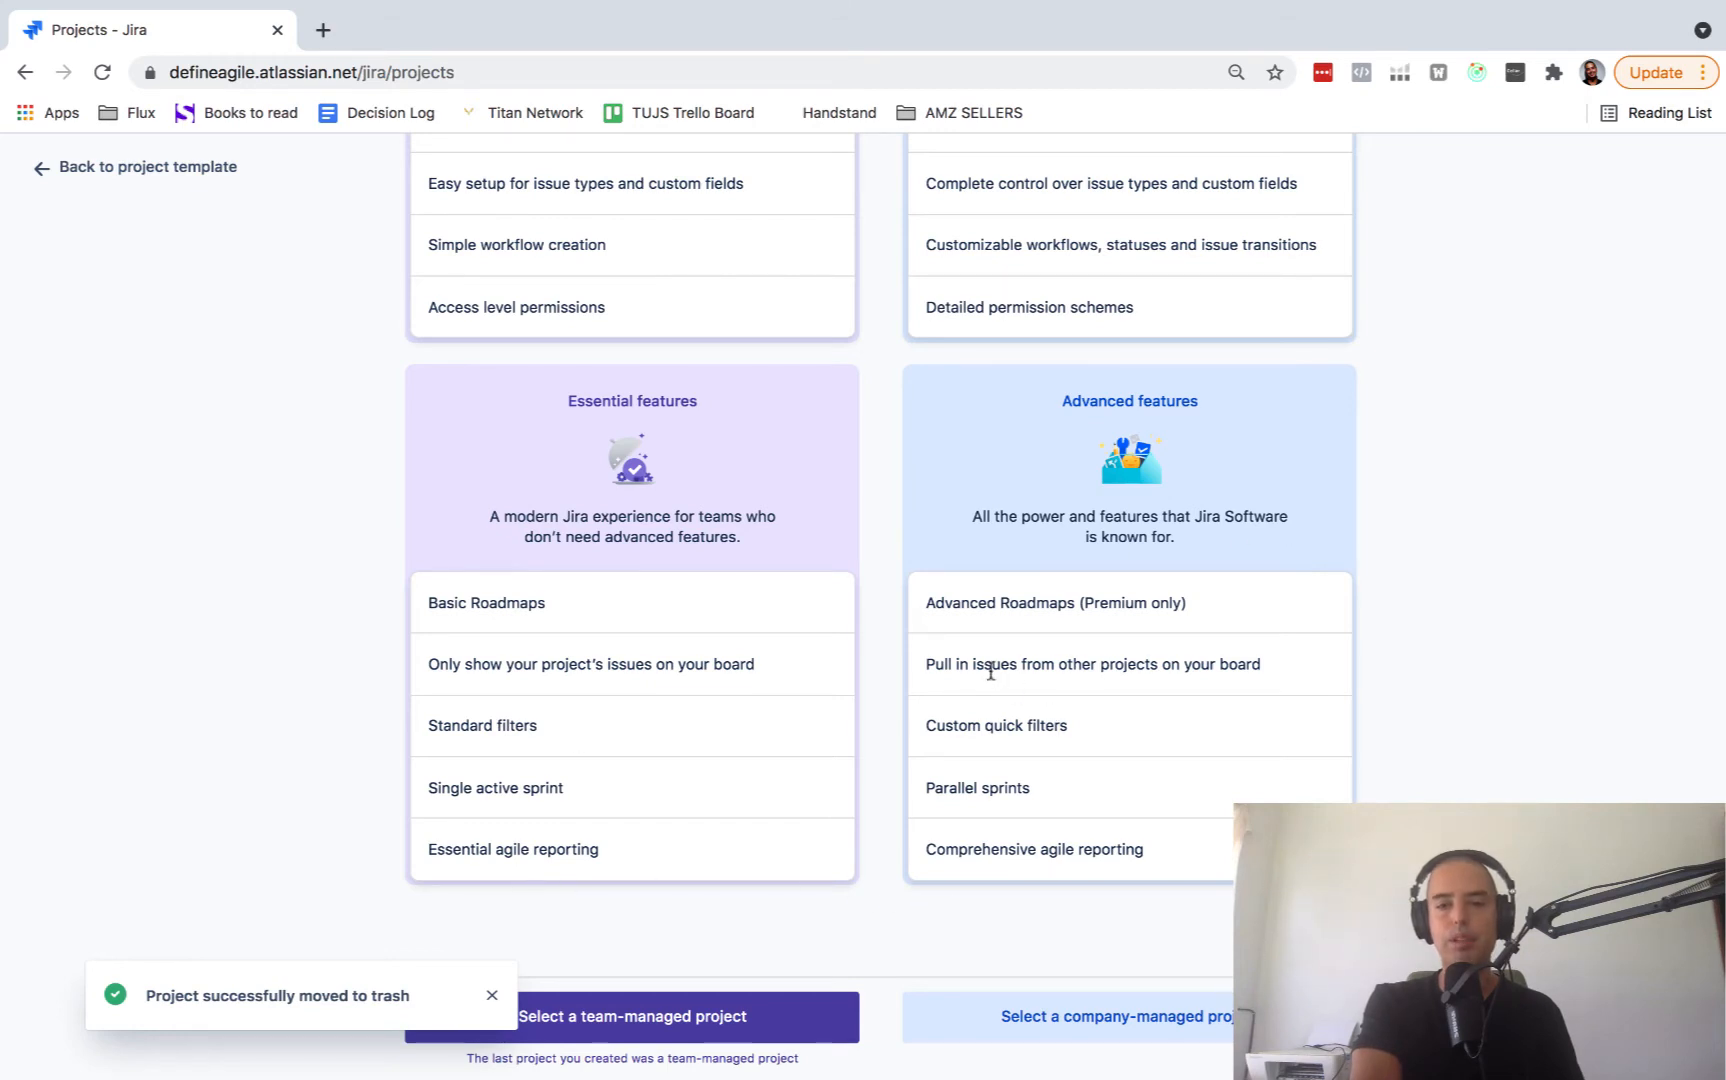
{"action": "mouse_move", "coordinate": [1396, 660]}
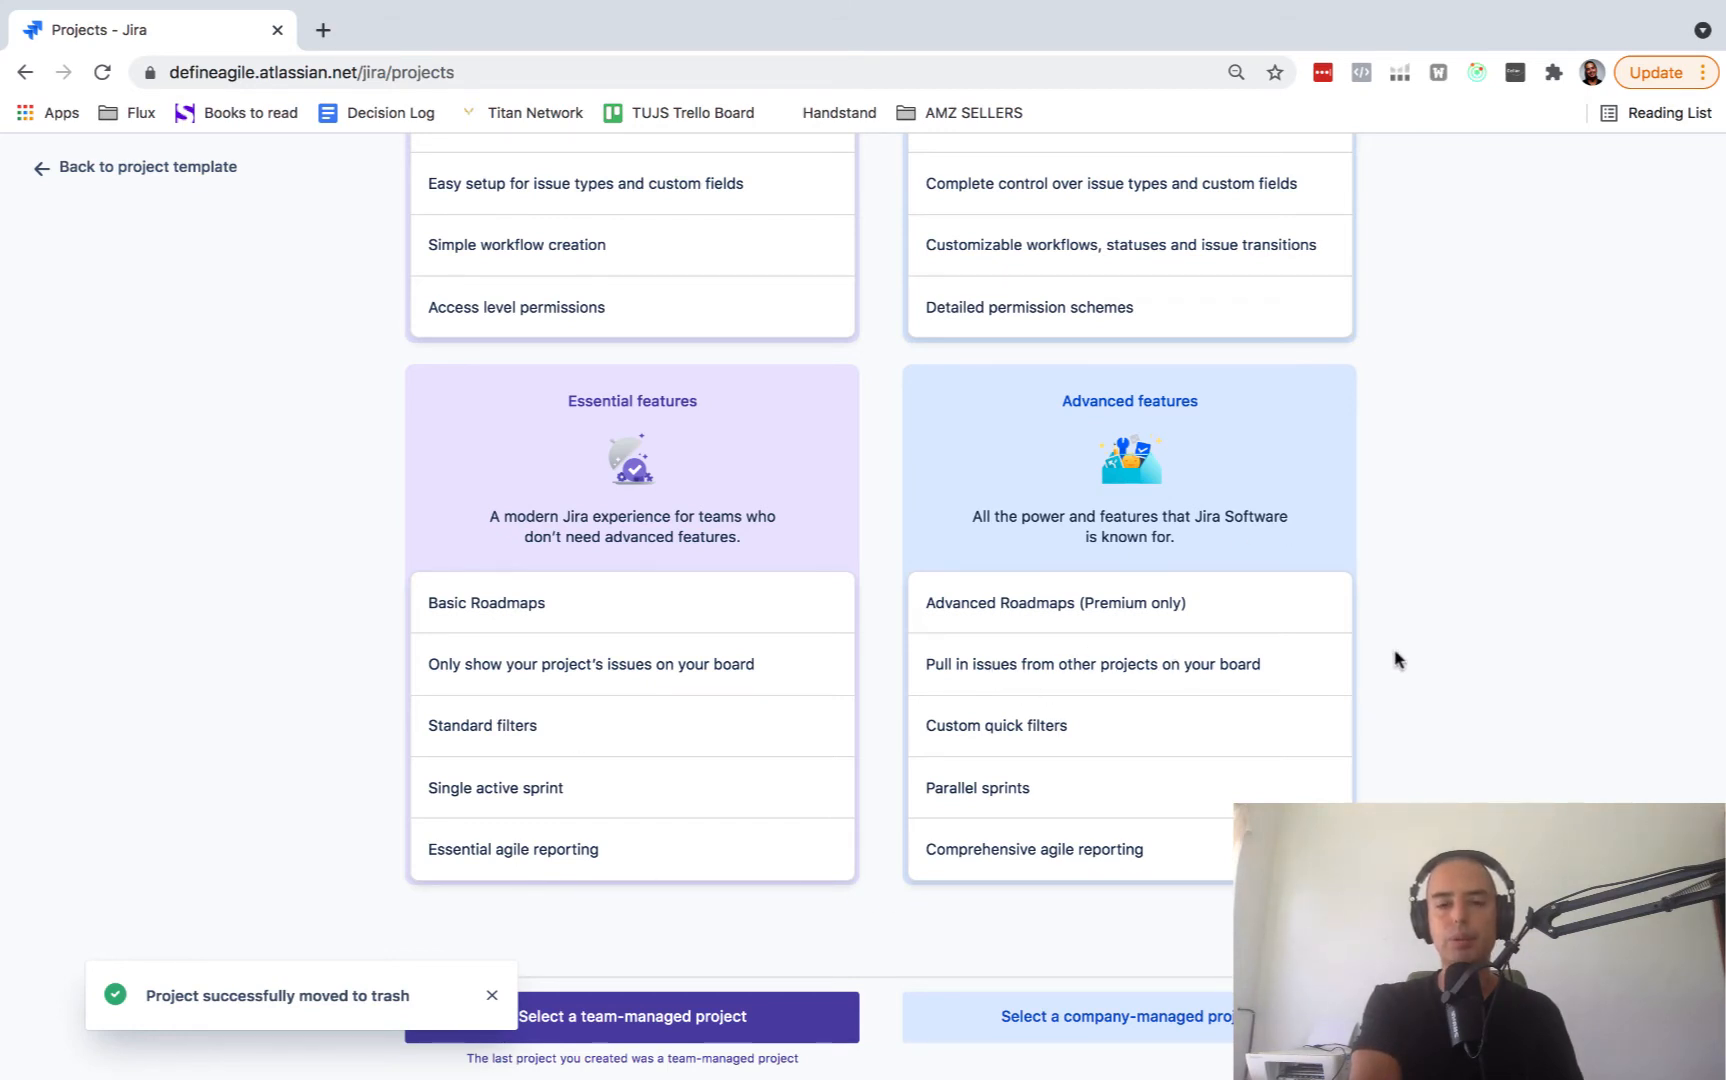
{"action": "mouse_move", "coordinate": [1308, 692]}
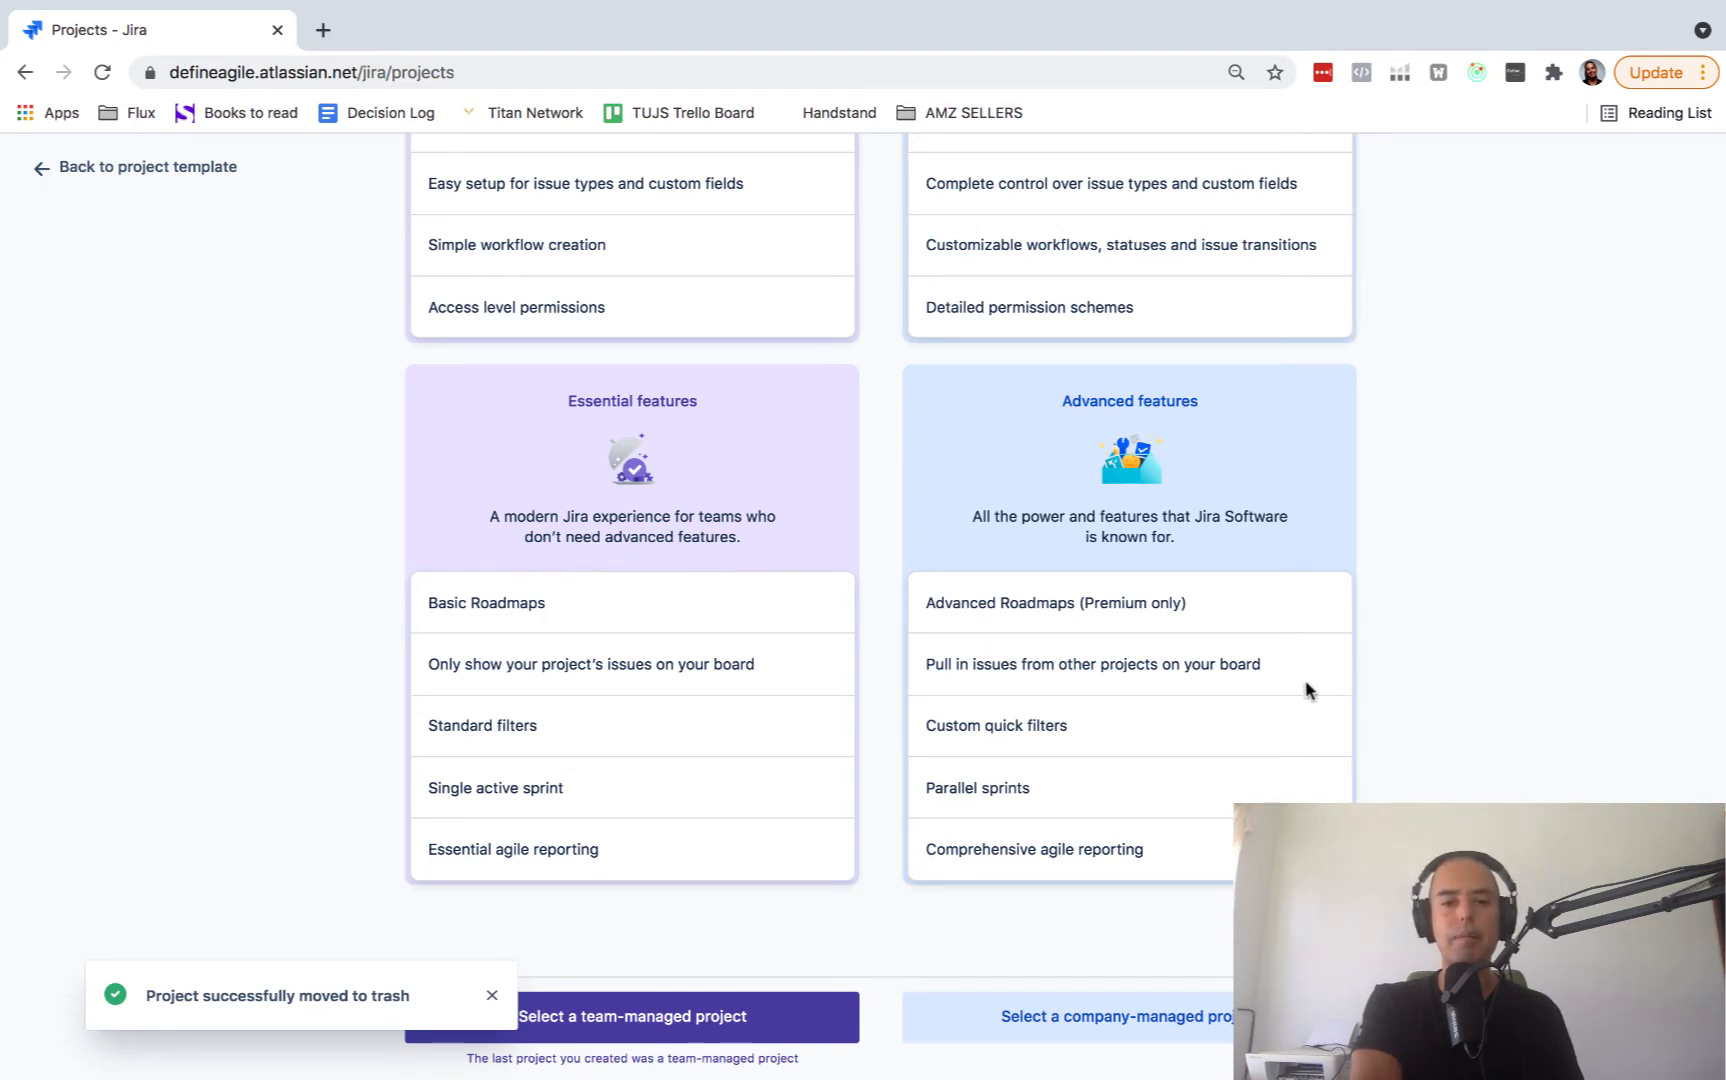
{"action": "mouse_move", "coordinate": [654, 714]}
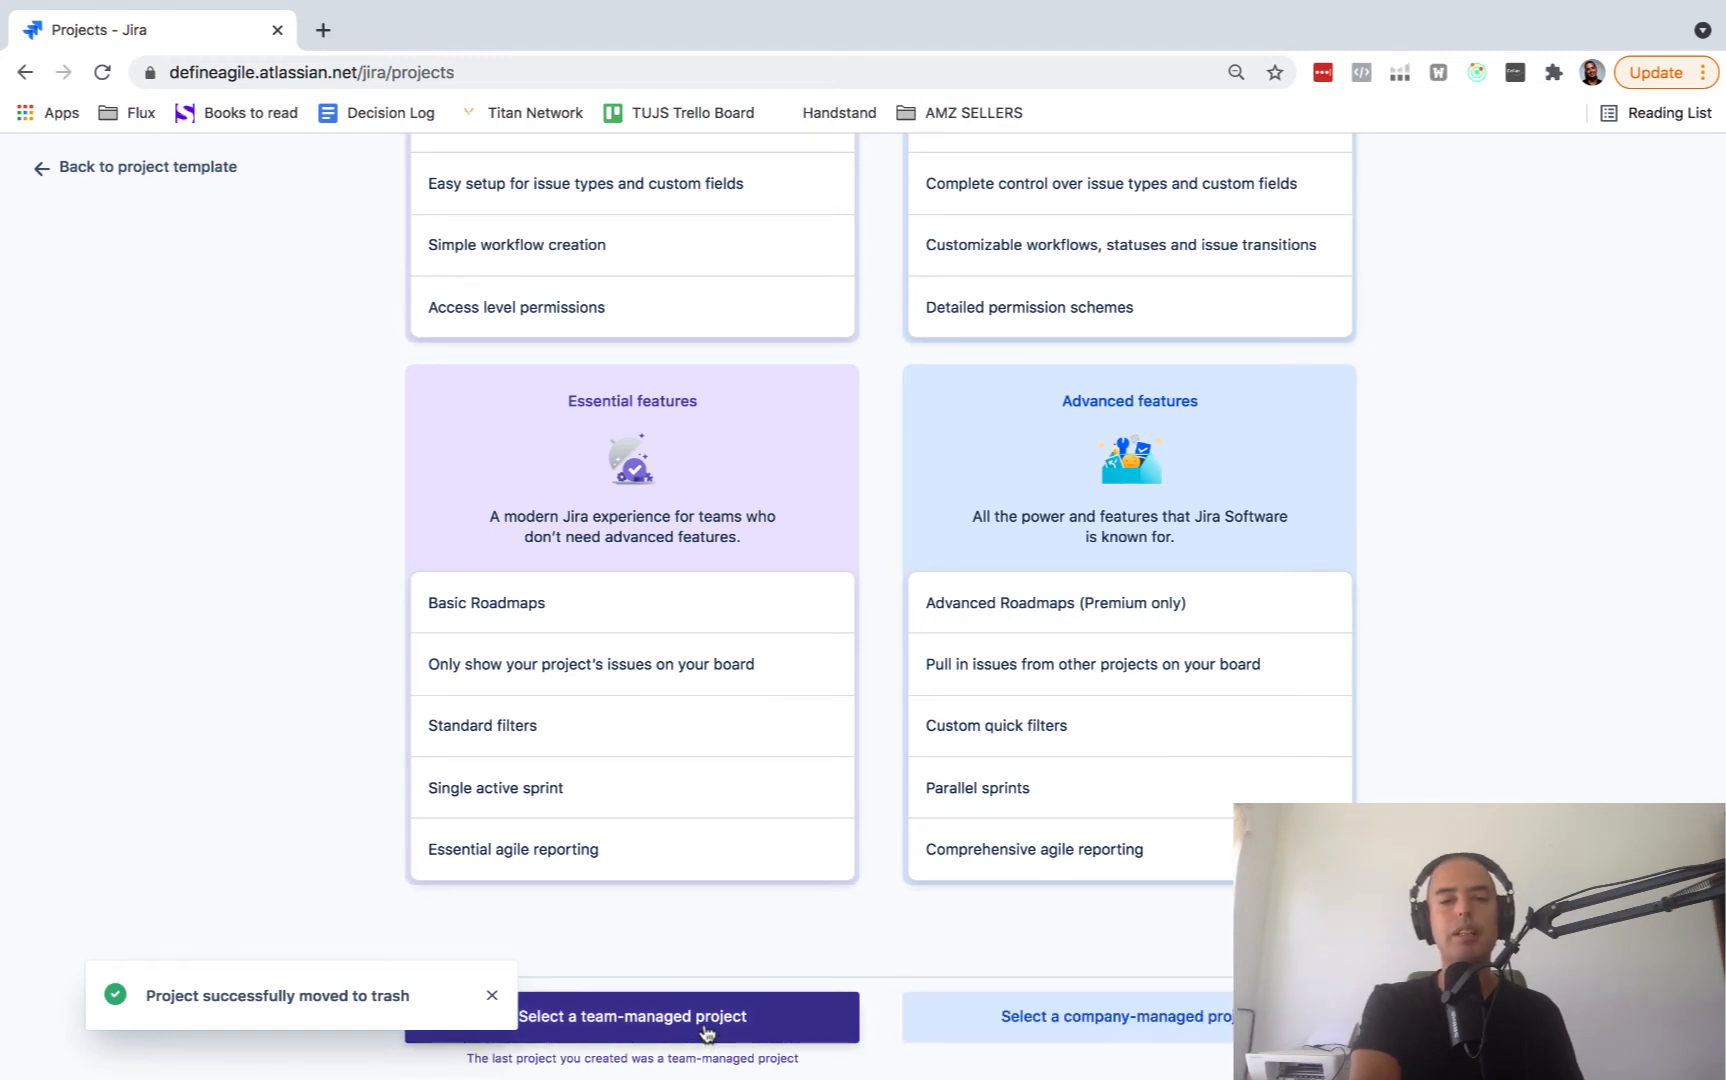
{"action": "left_click", "coordinate": [632, 1016]}
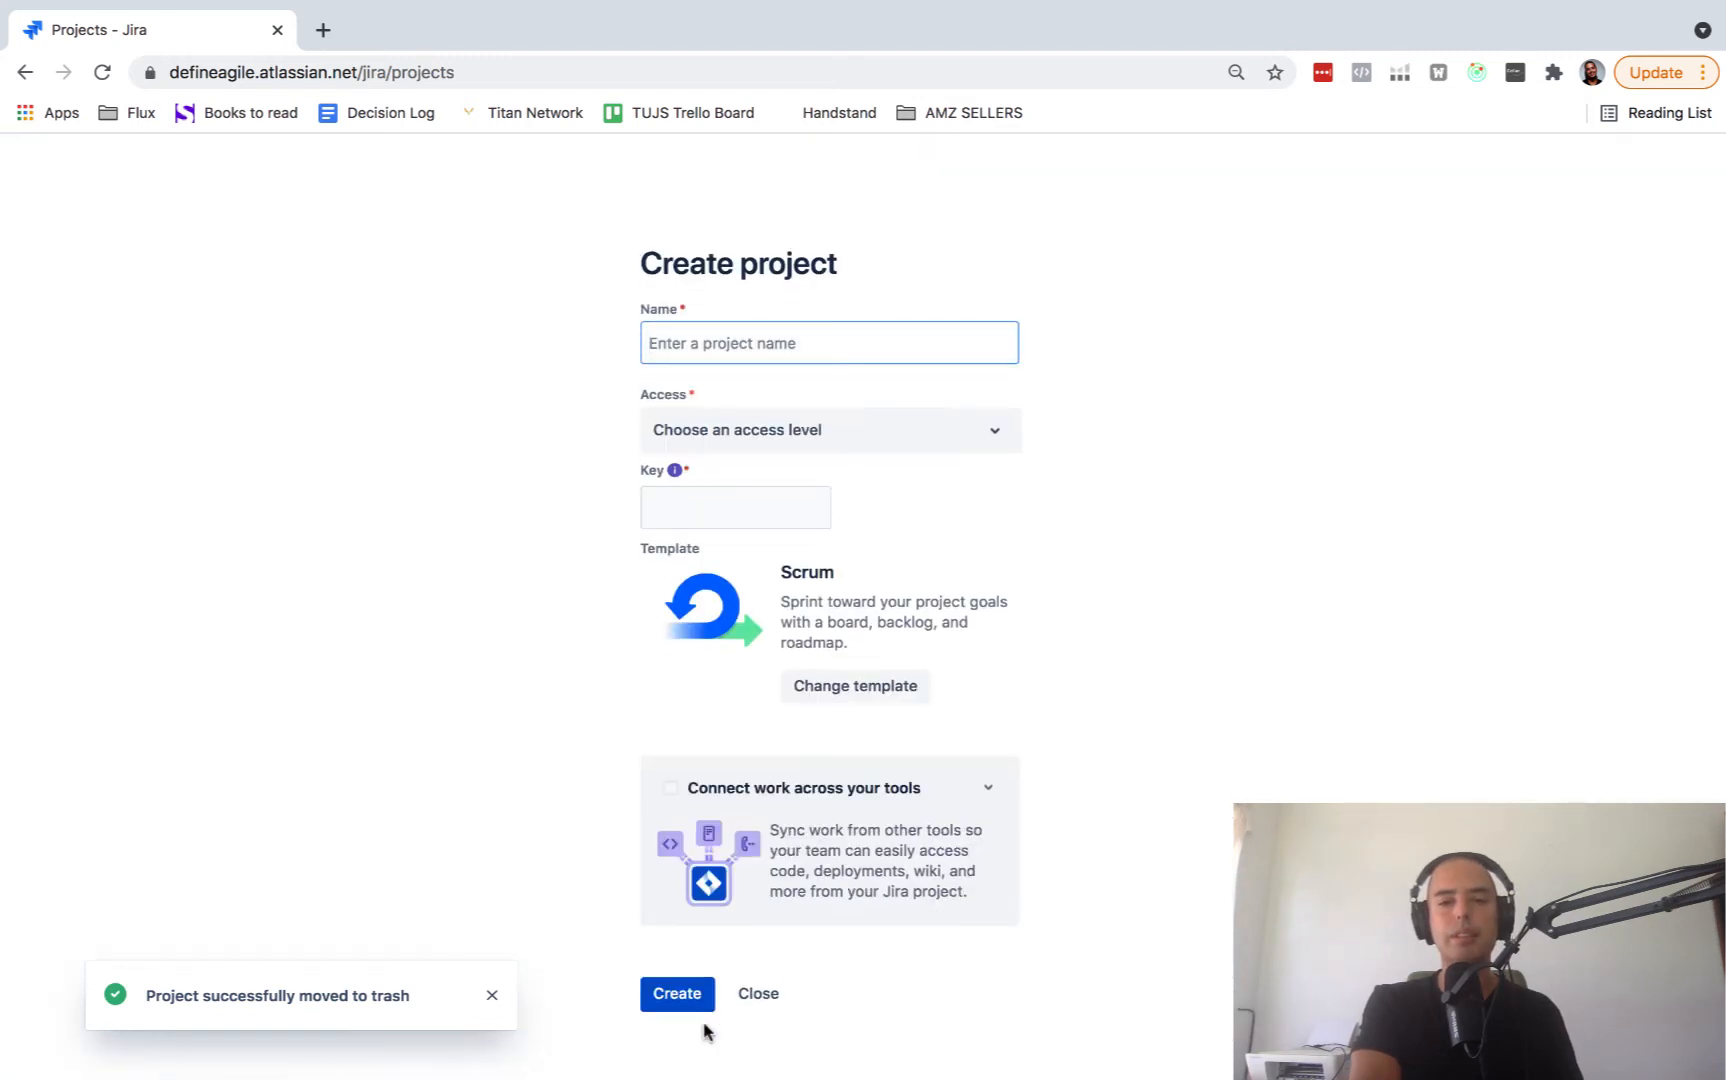
- Create a private team-managed project named 'Test Team Managed' with key TTM
{"action": "type", "text": "Test"}
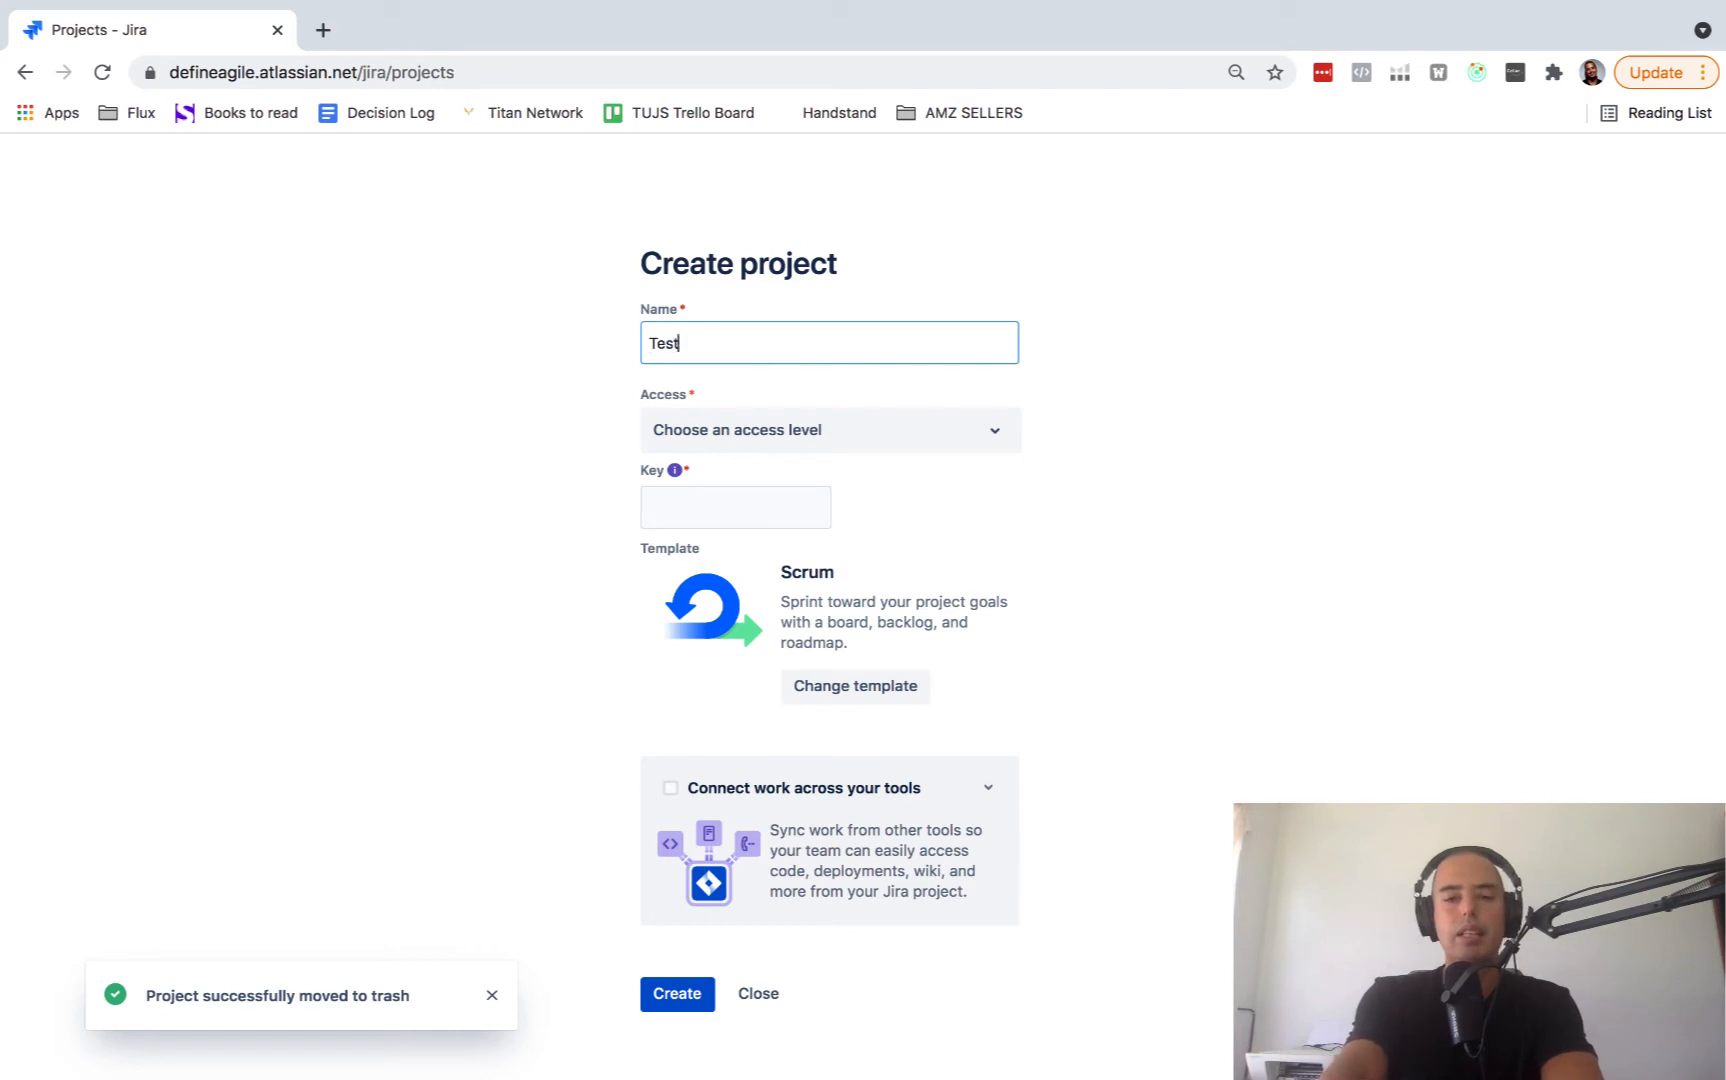
{"action": "type", "text": "Team Man"}
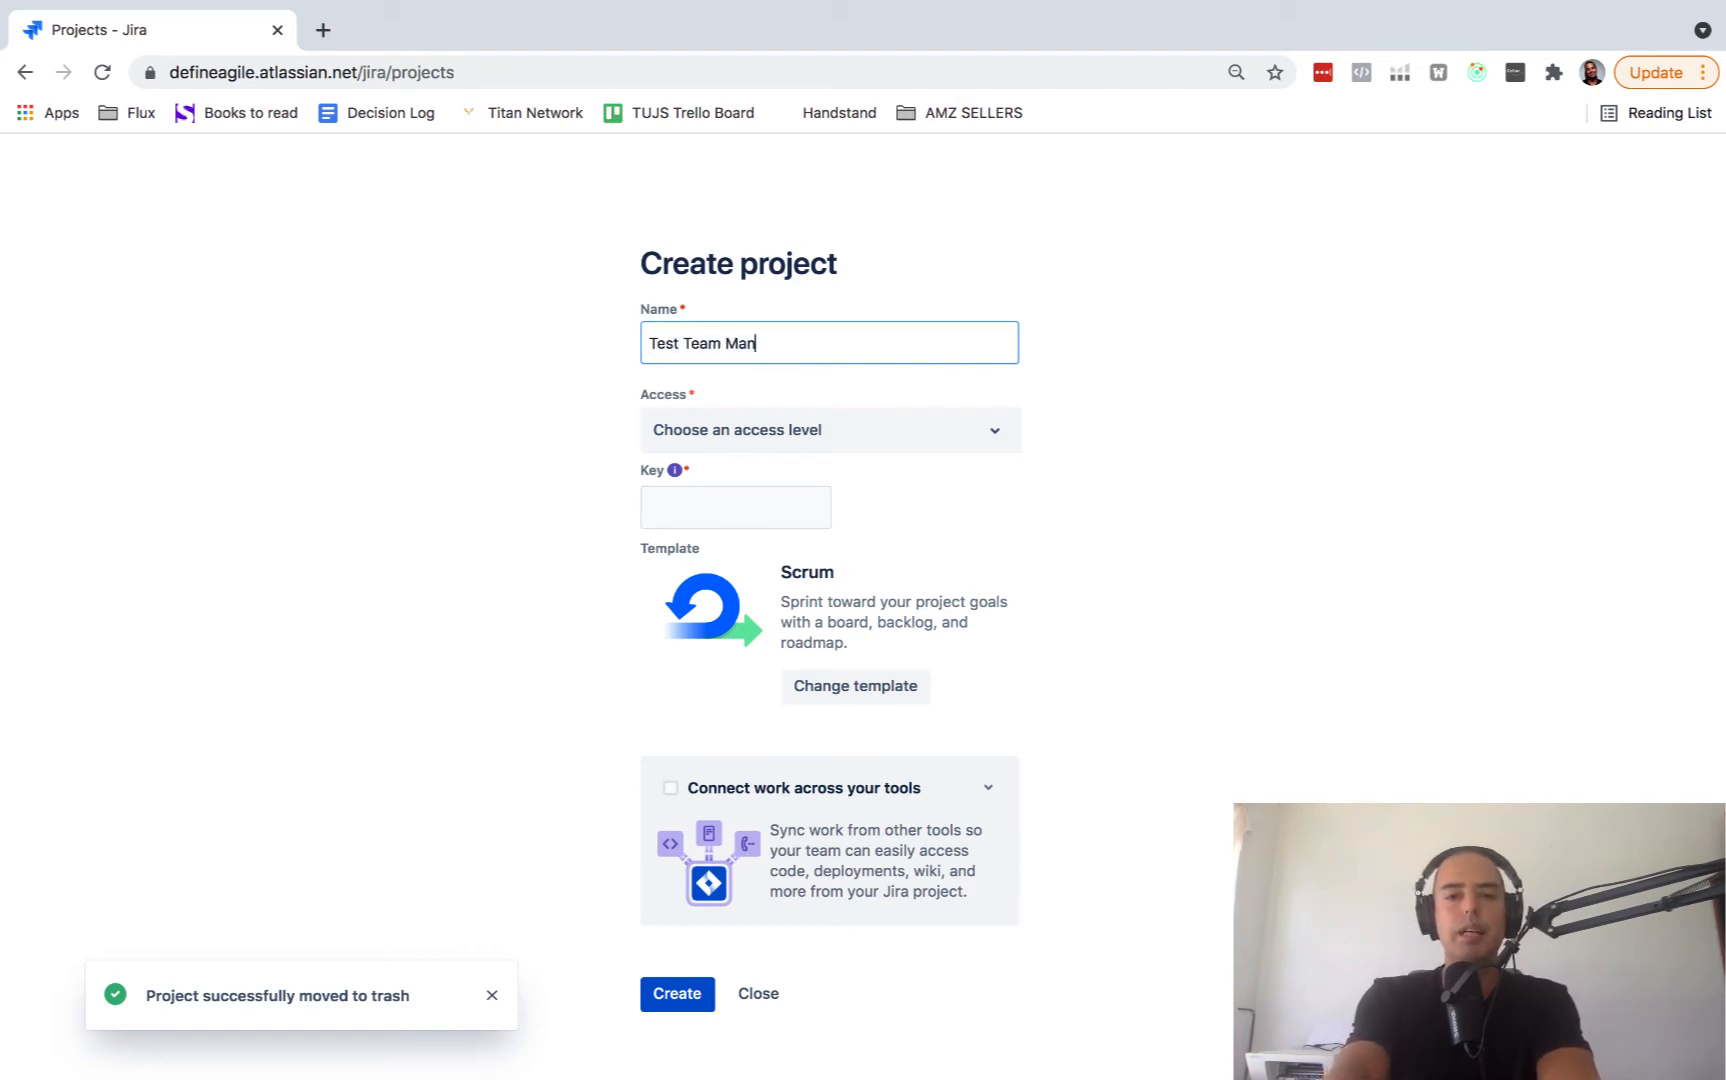
{"action": "left_click", "coordinate": [828, 430]}
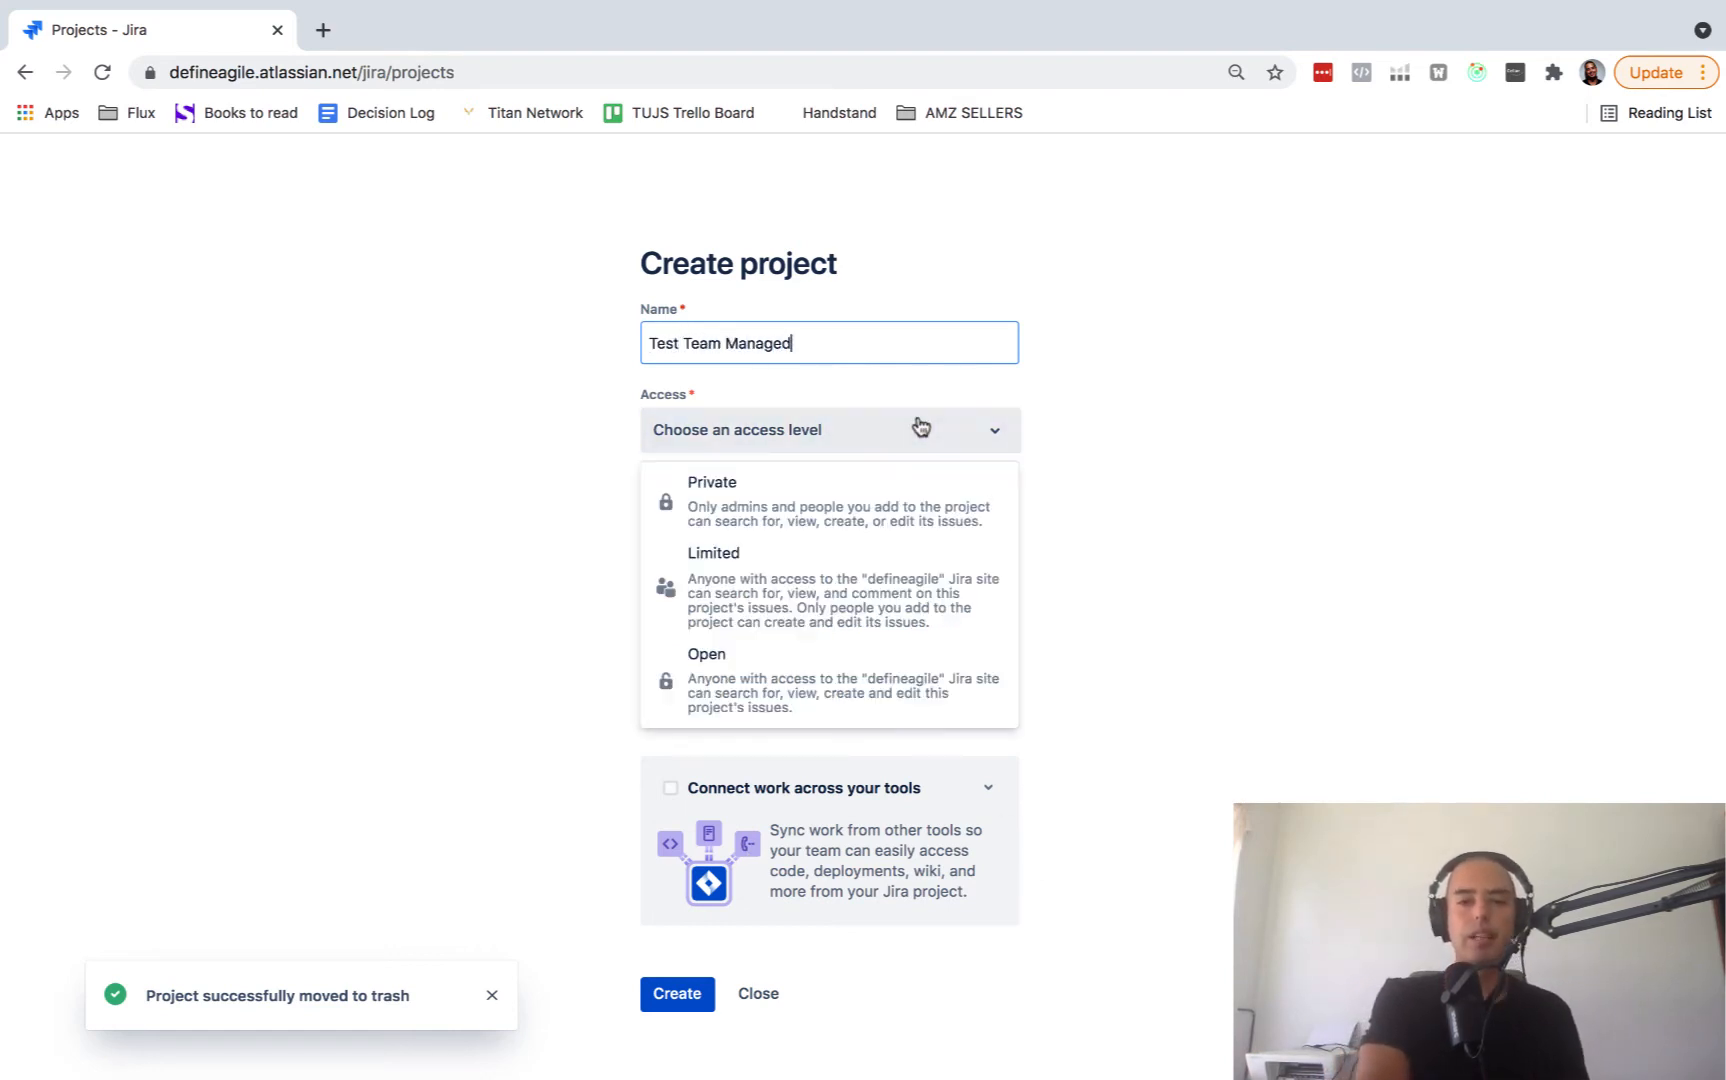
{"action": "left_click", "coordinate": [712, 500]}
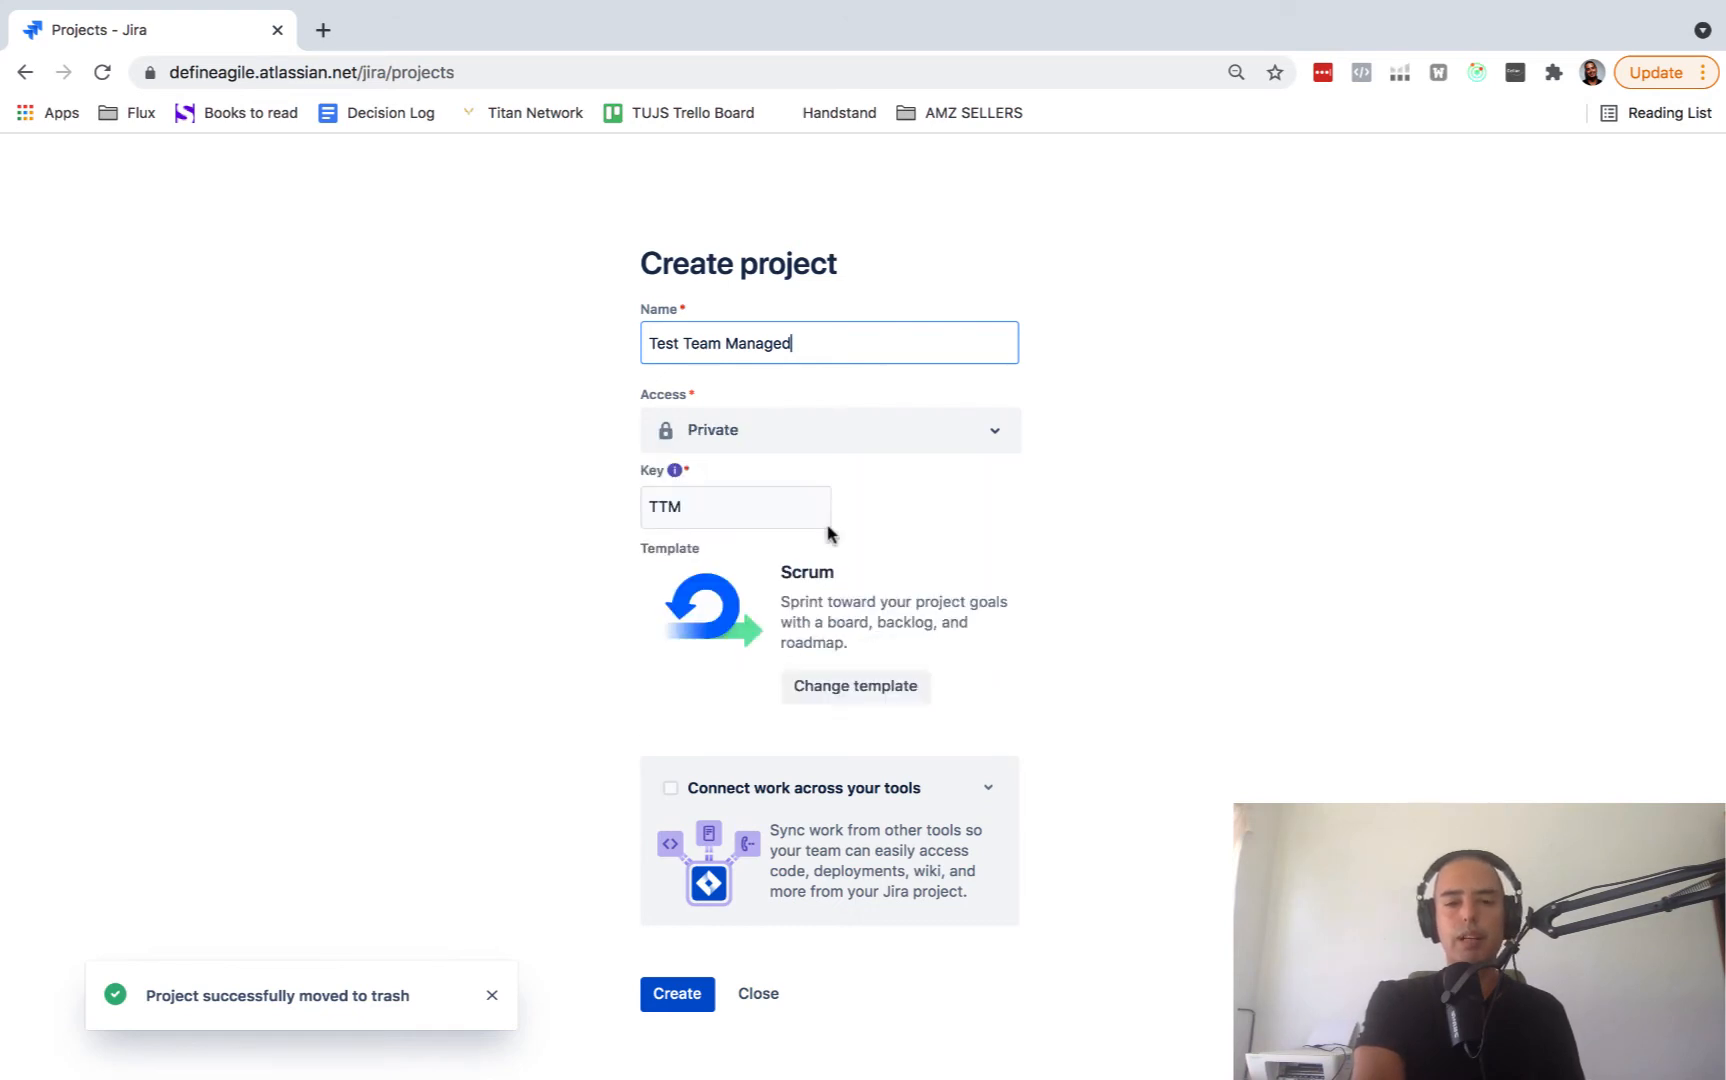
{"action": "left_click", "coordinate": [676, 994]}
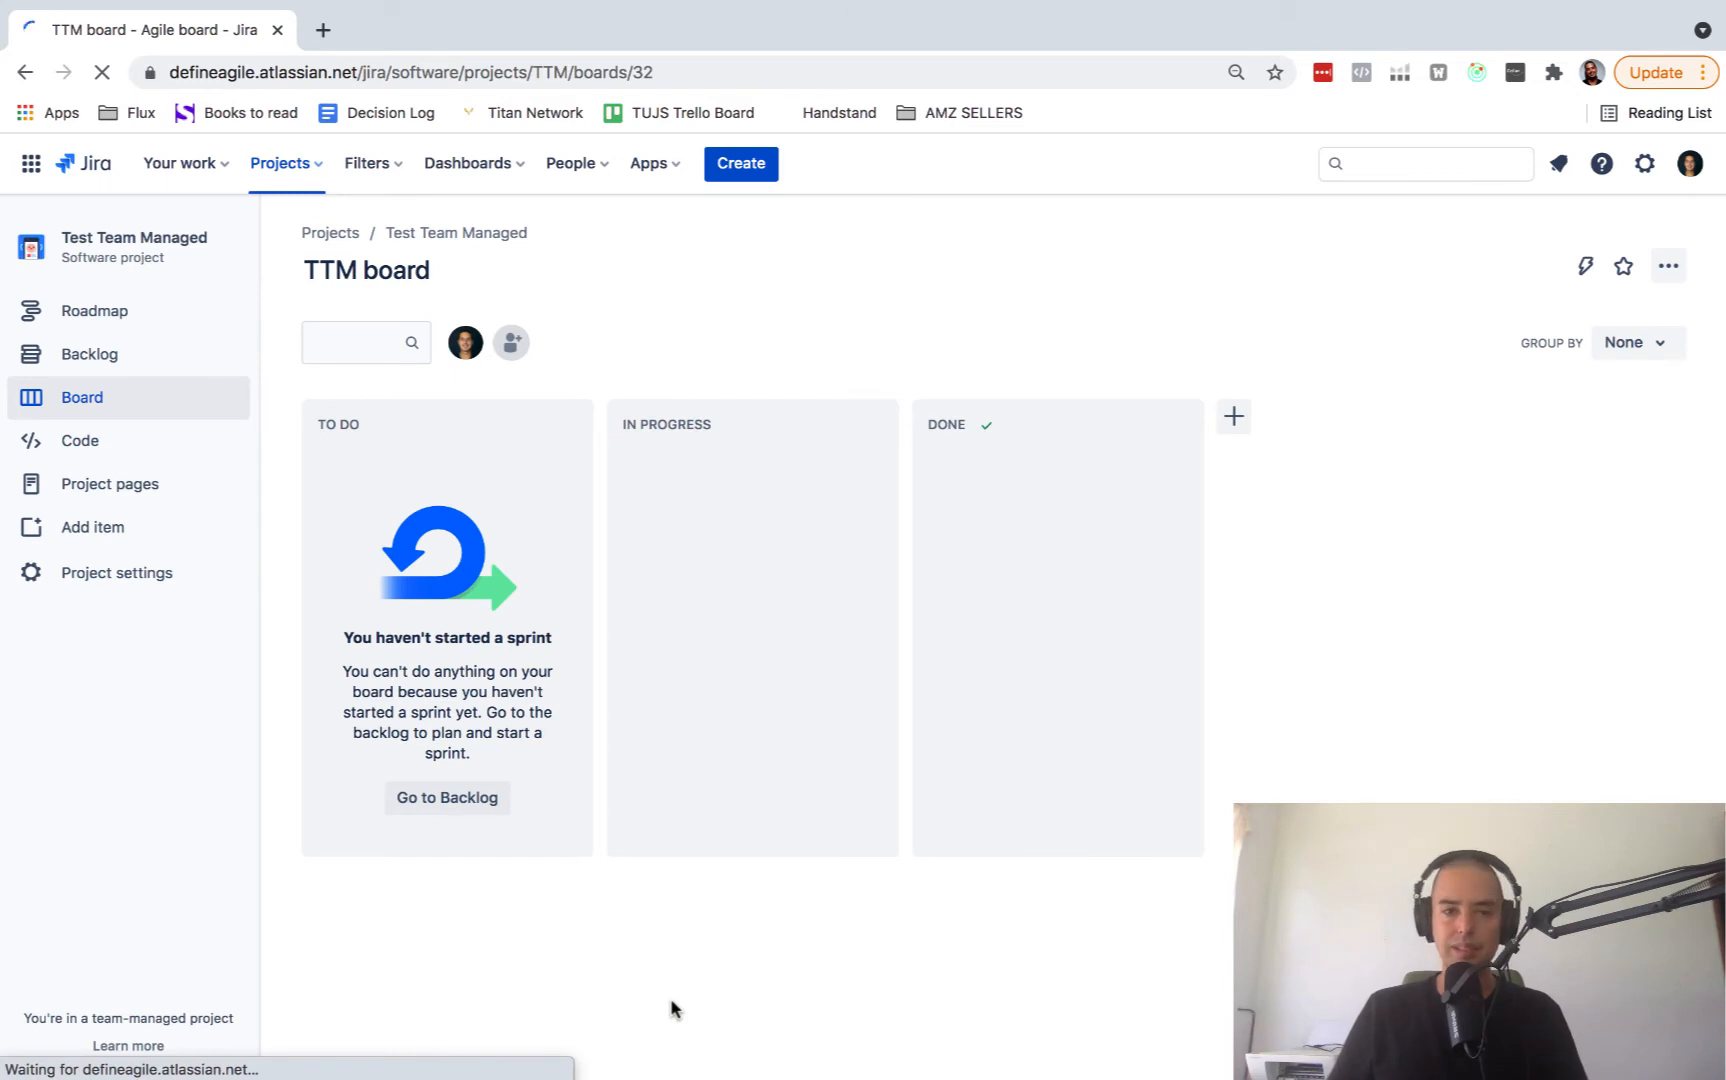
{"action": "mouse_move", "coordinate": [1002, 804]}
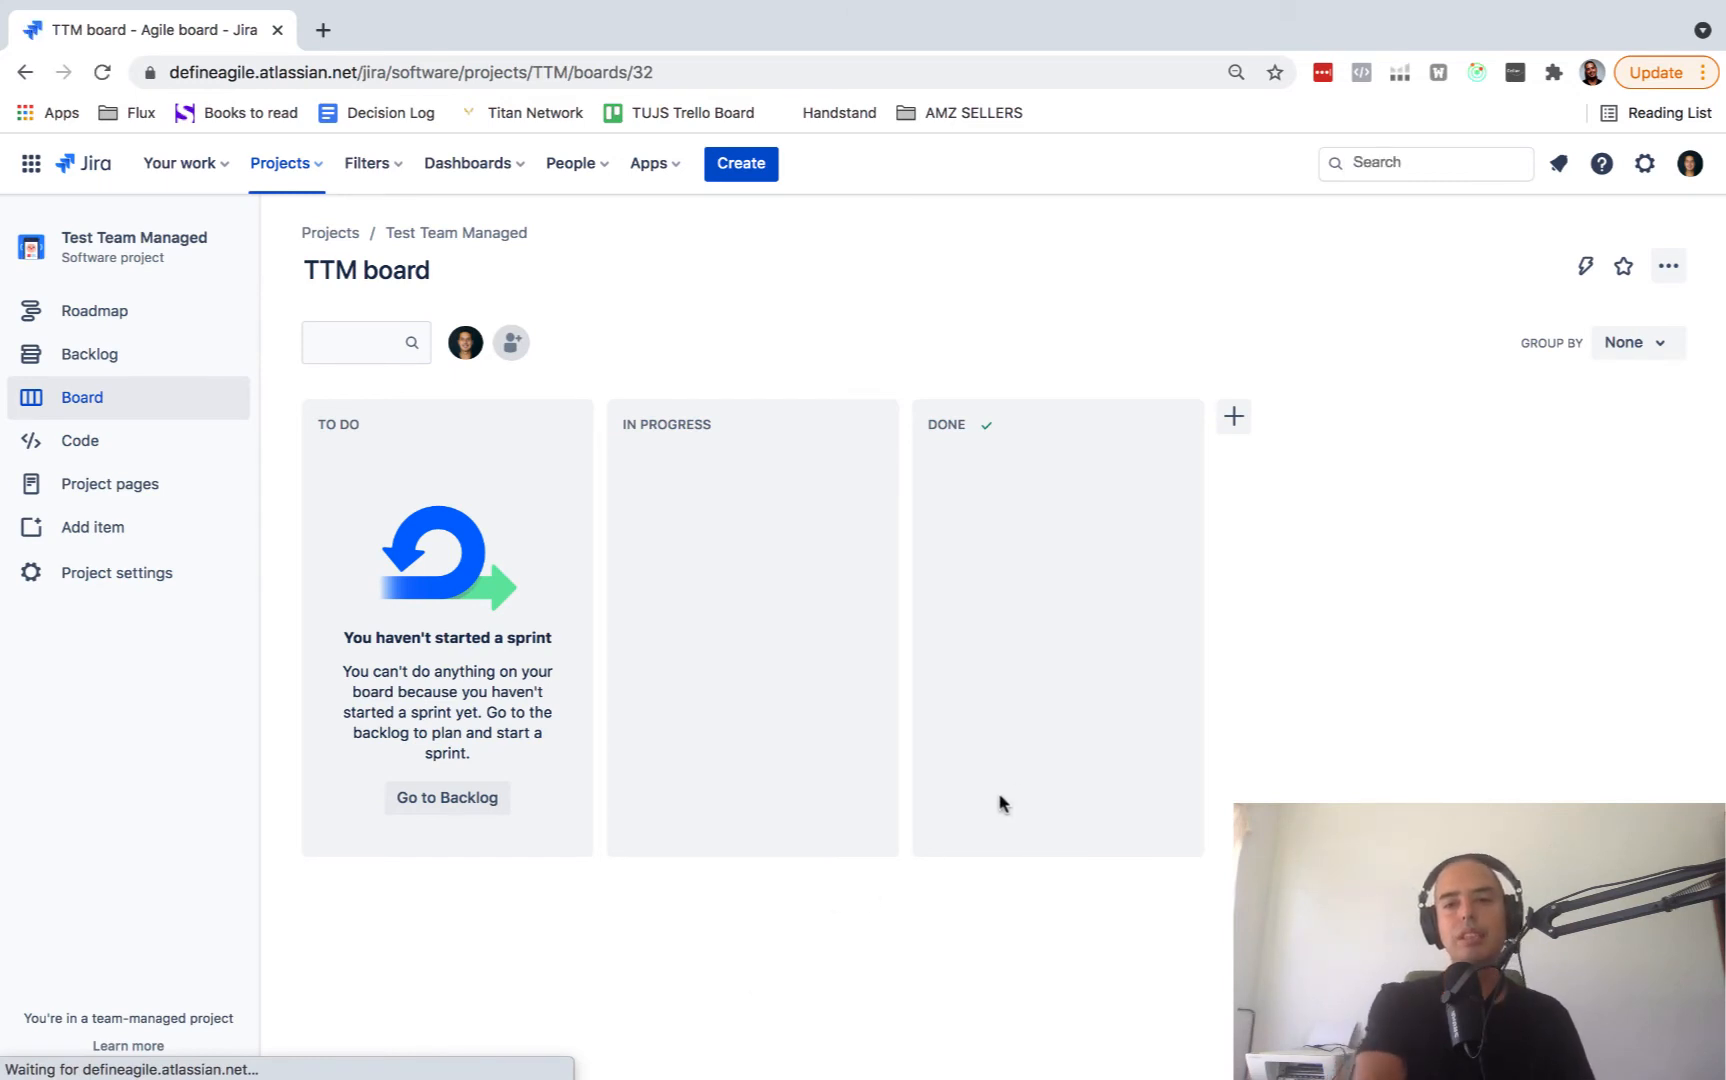
{"action": "mouse_move", "coordinate": [664, 690]}
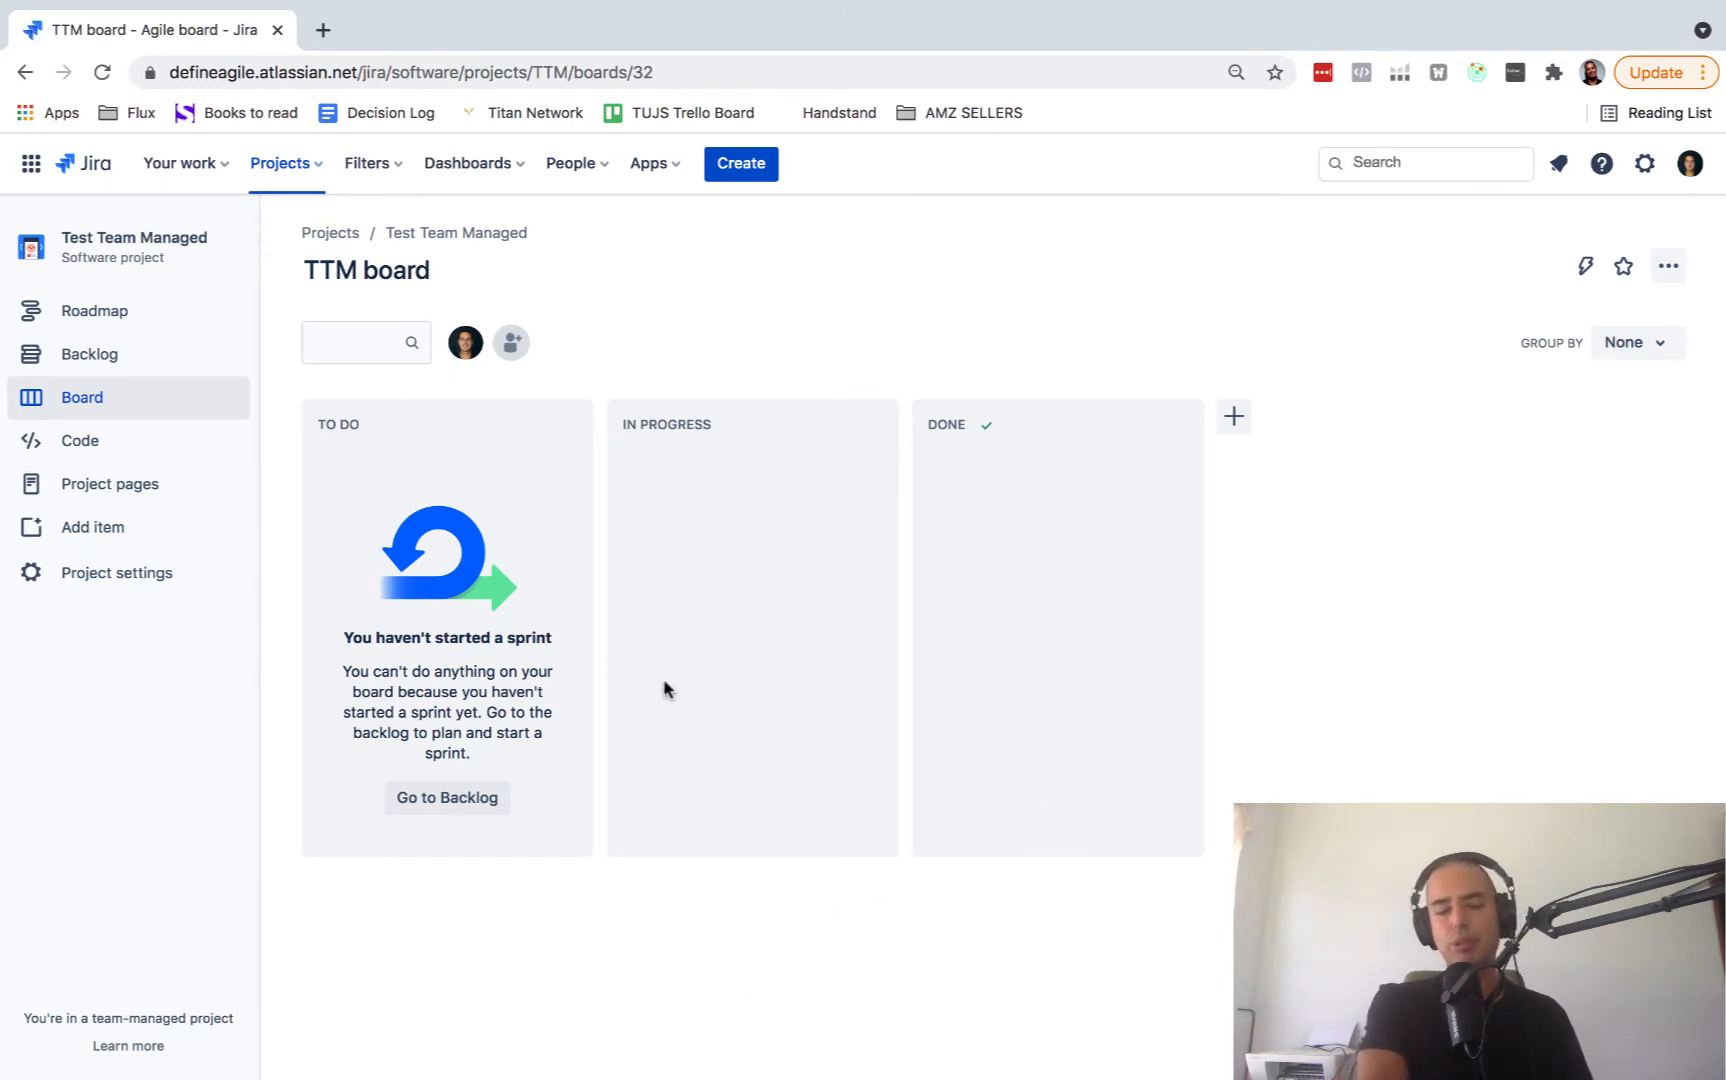
{"action": "mouse_move", "coordinate": [1206, 416]}
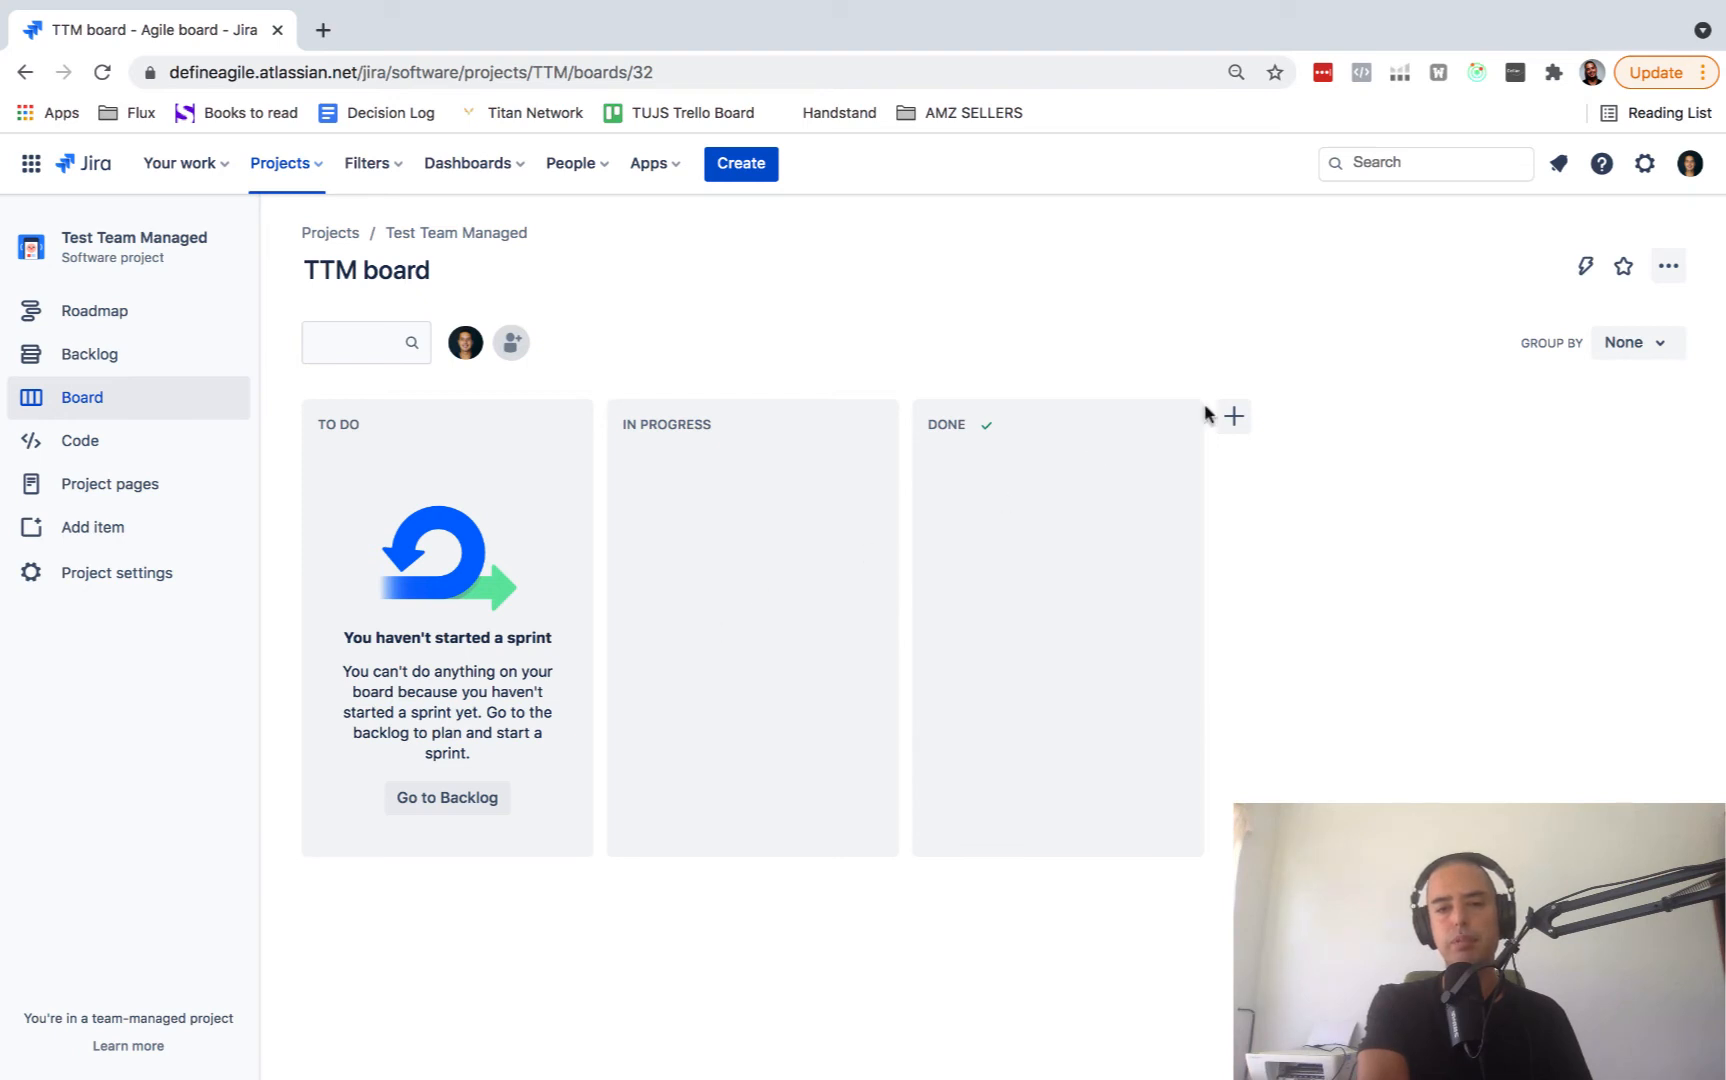
{"action": "mouse_move", "coordinate": [752, 452]}
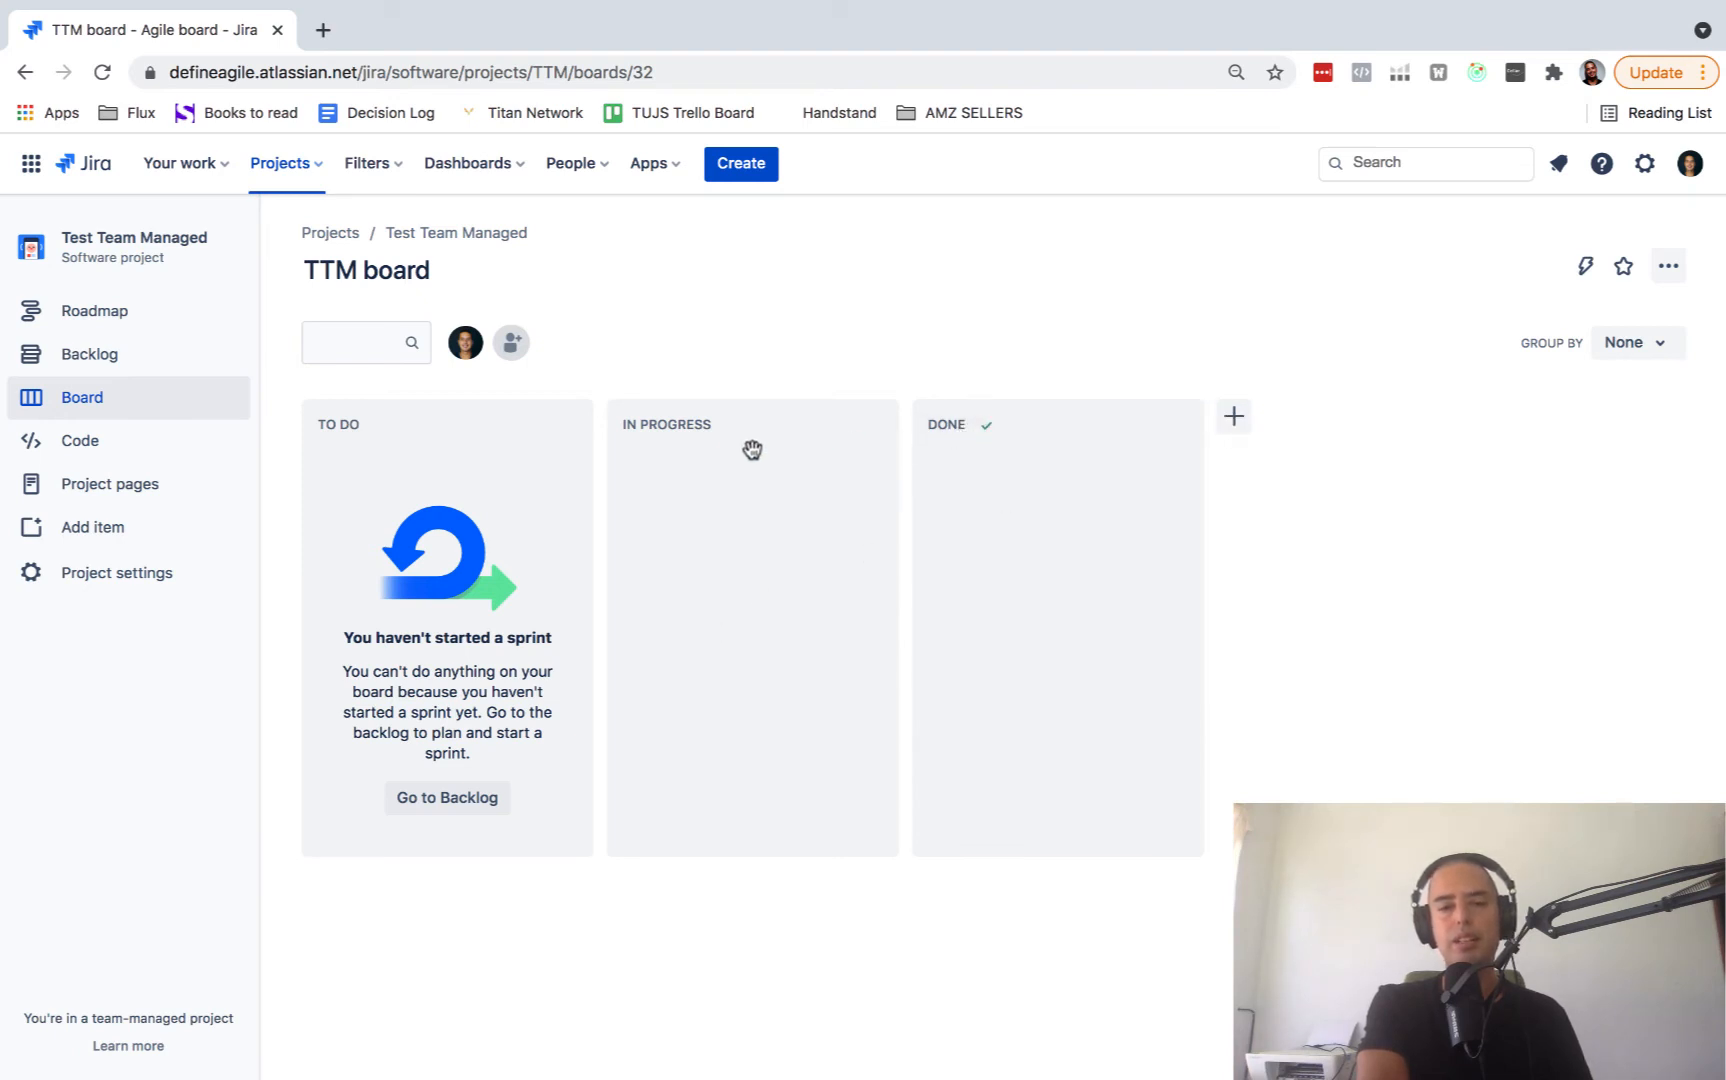
{"action": "mouse_move", "coordinate": [1196, 514]}
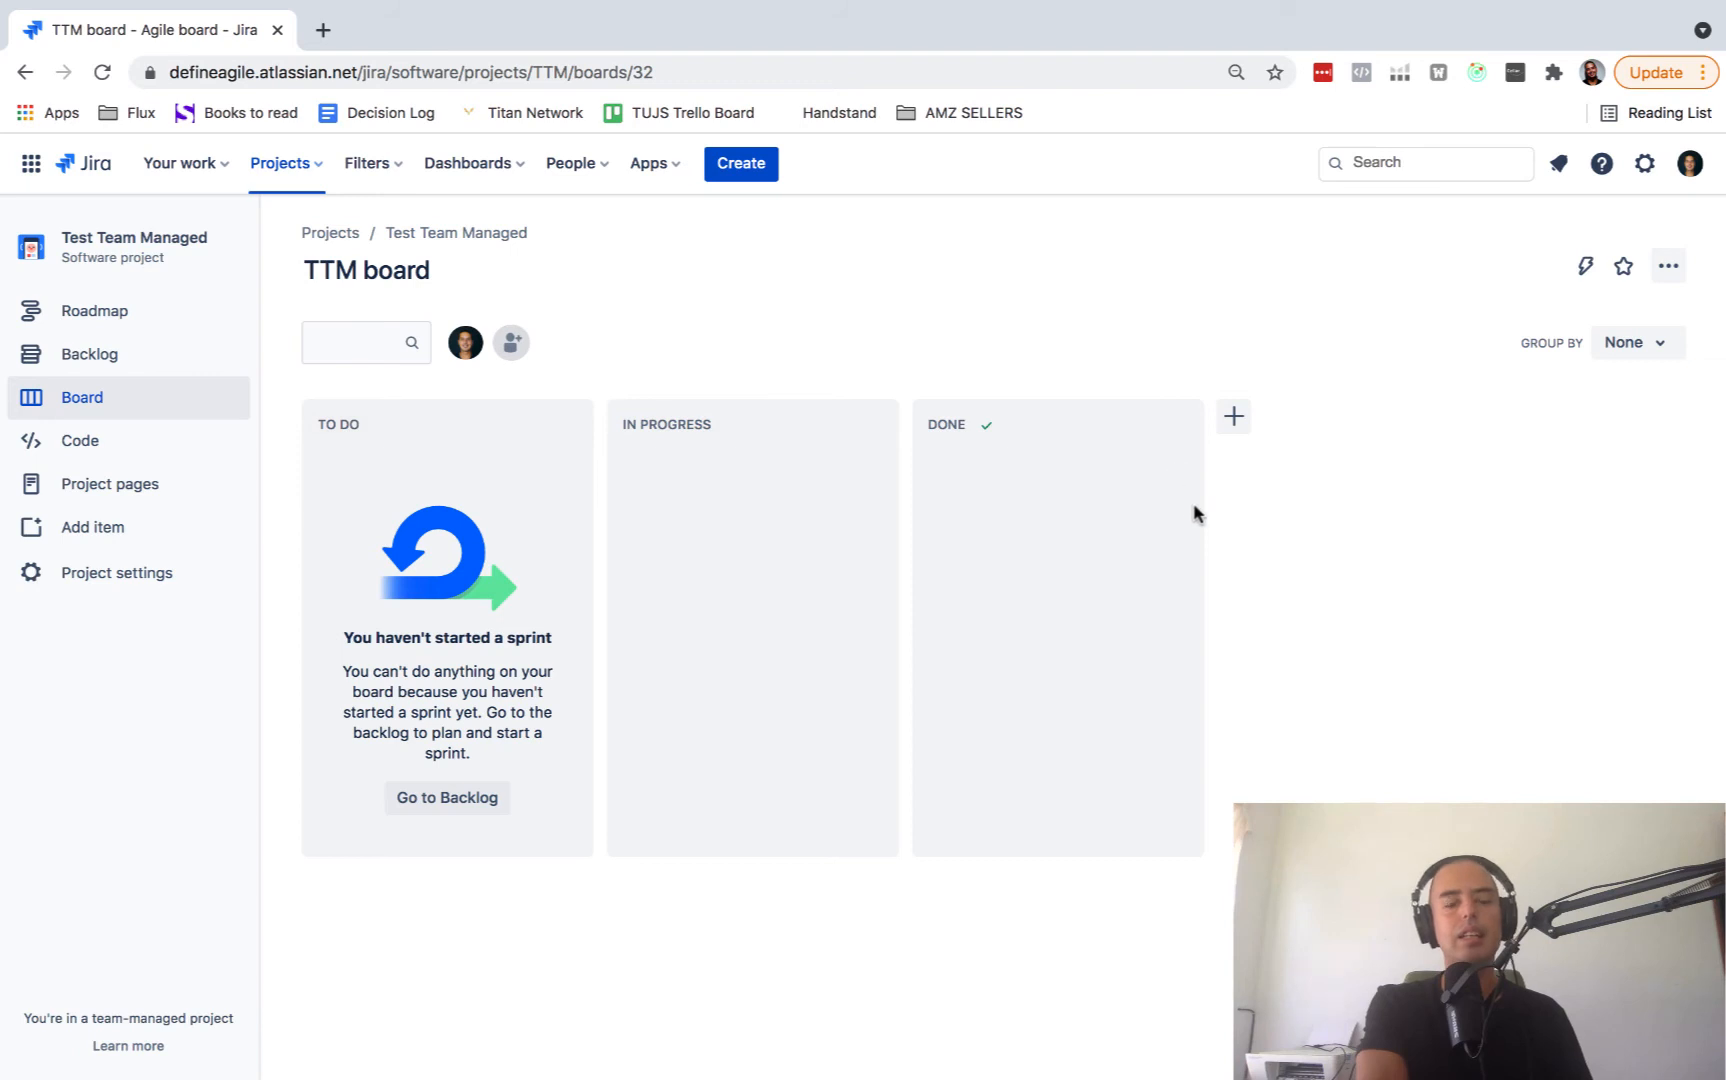
{"action": "mouse_move", "coordinate": [900, 436]}
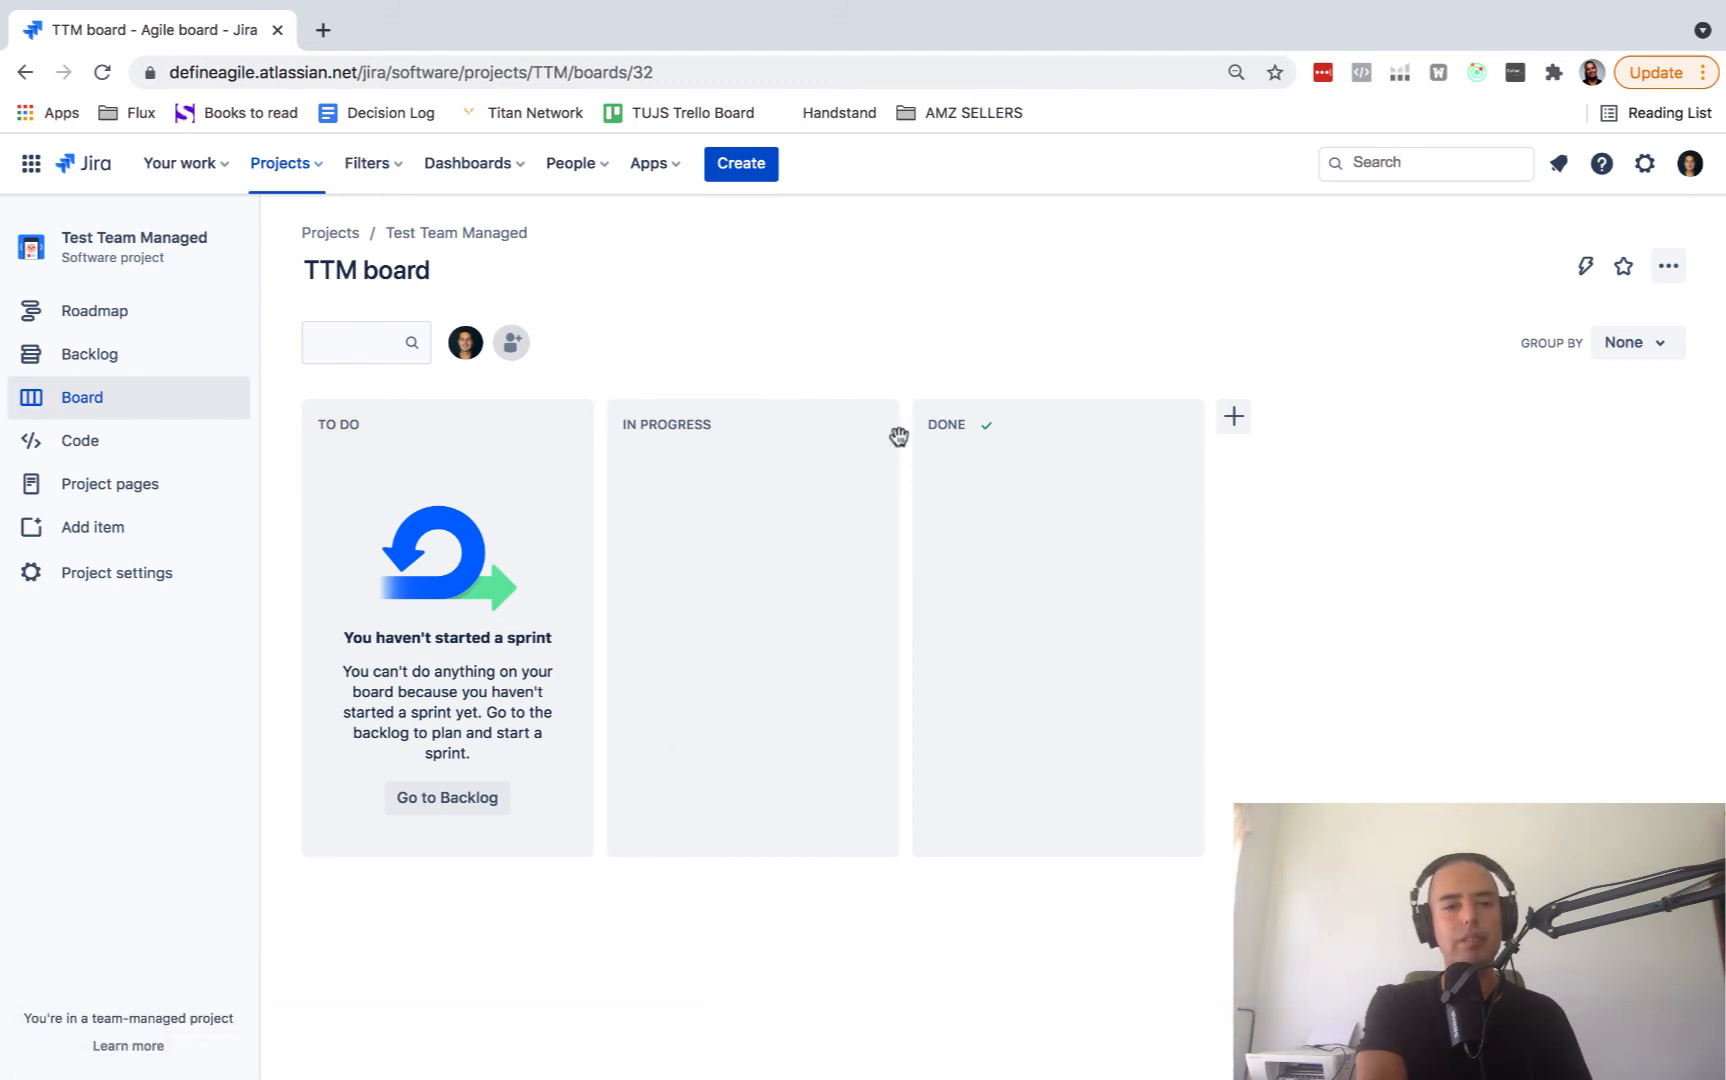
{"action": "mouse_move", "coordinate": [548, 664]}
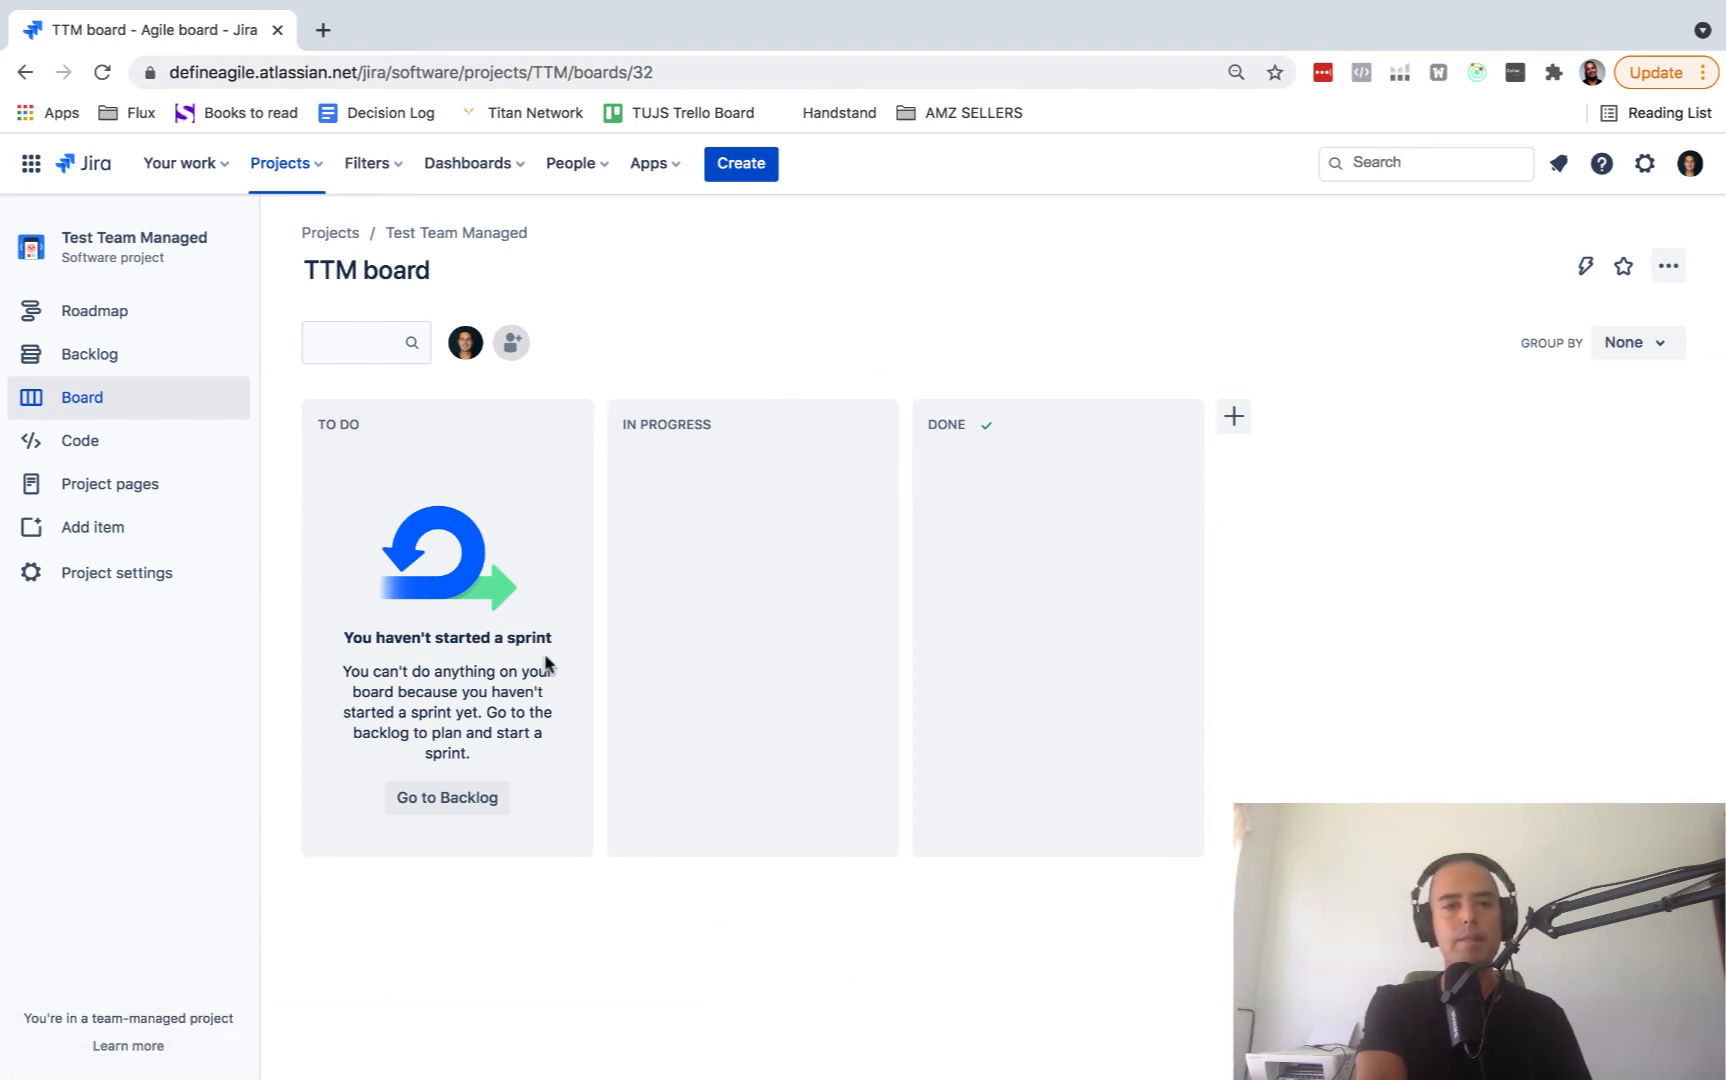
{"action": "mouse_move", "coordinate": [184, 522]}
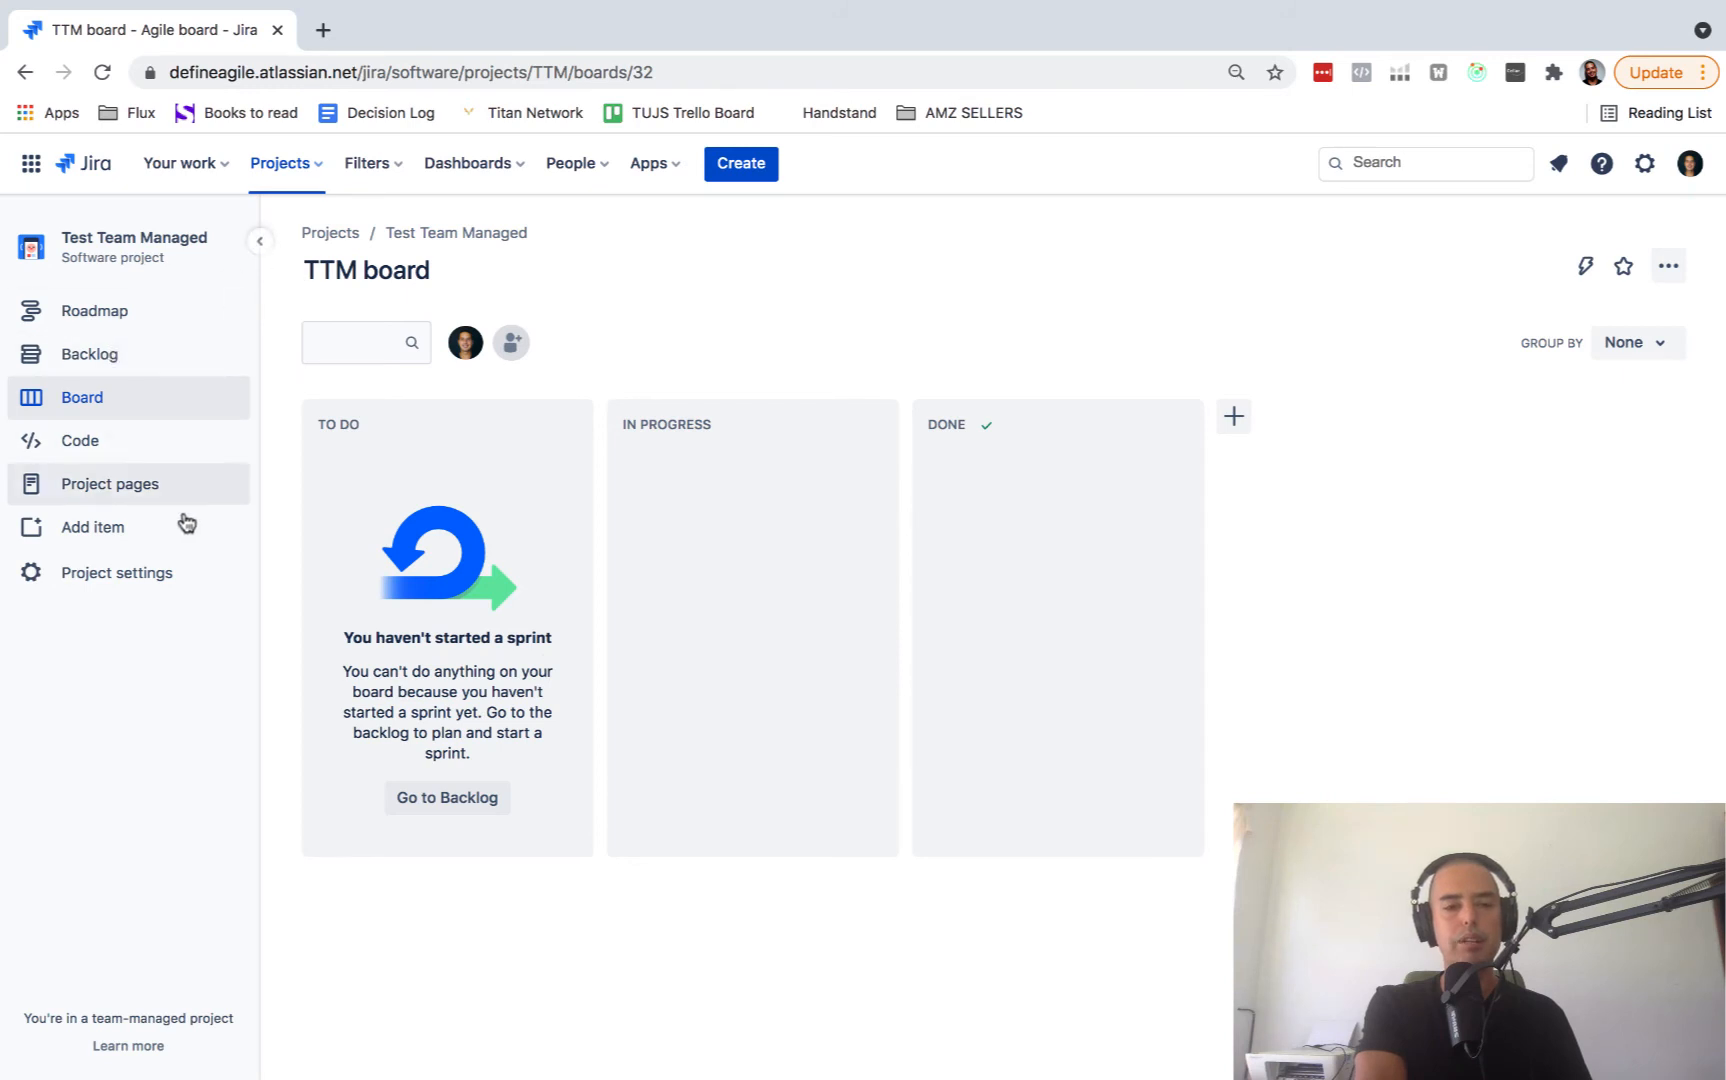
{"action": "mouse_move", "coordinate": [1264, 788]}
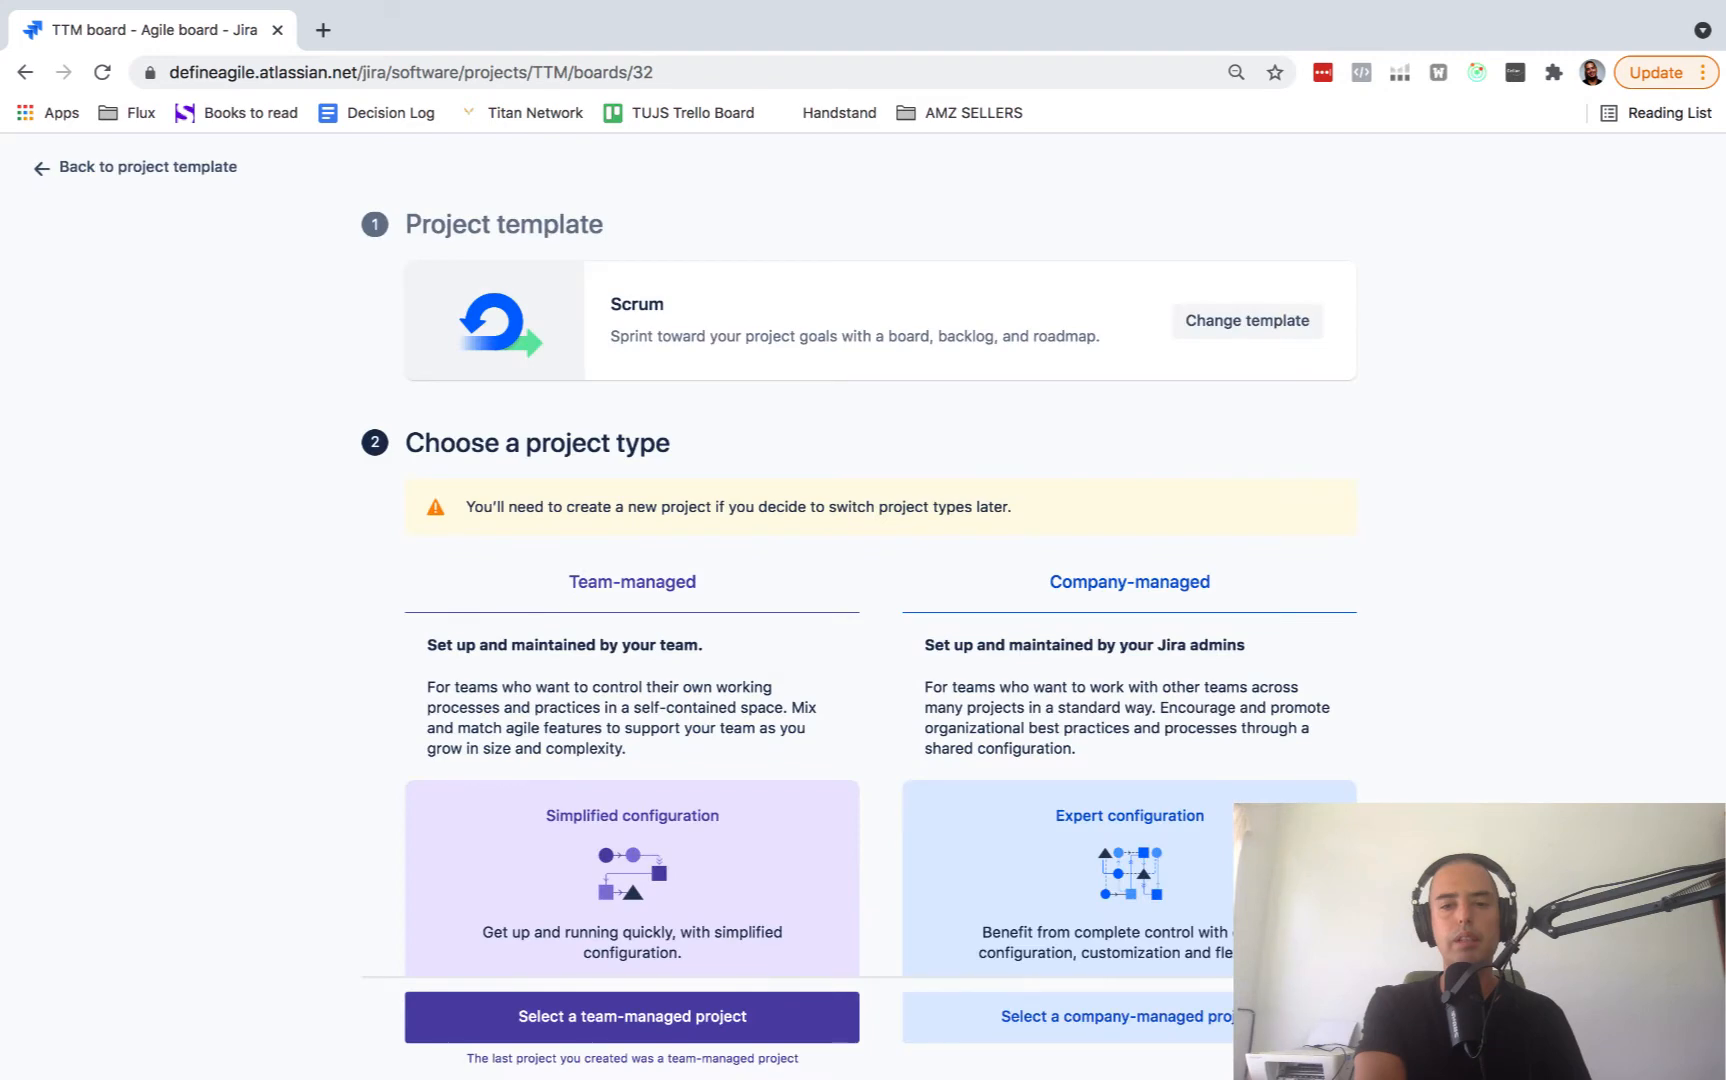
- Create a company-managed Scrum project named 'Multiple Boards' with key MB
{"action": "scroll", "scroll_direction": "down", "scroll_amount": 3}
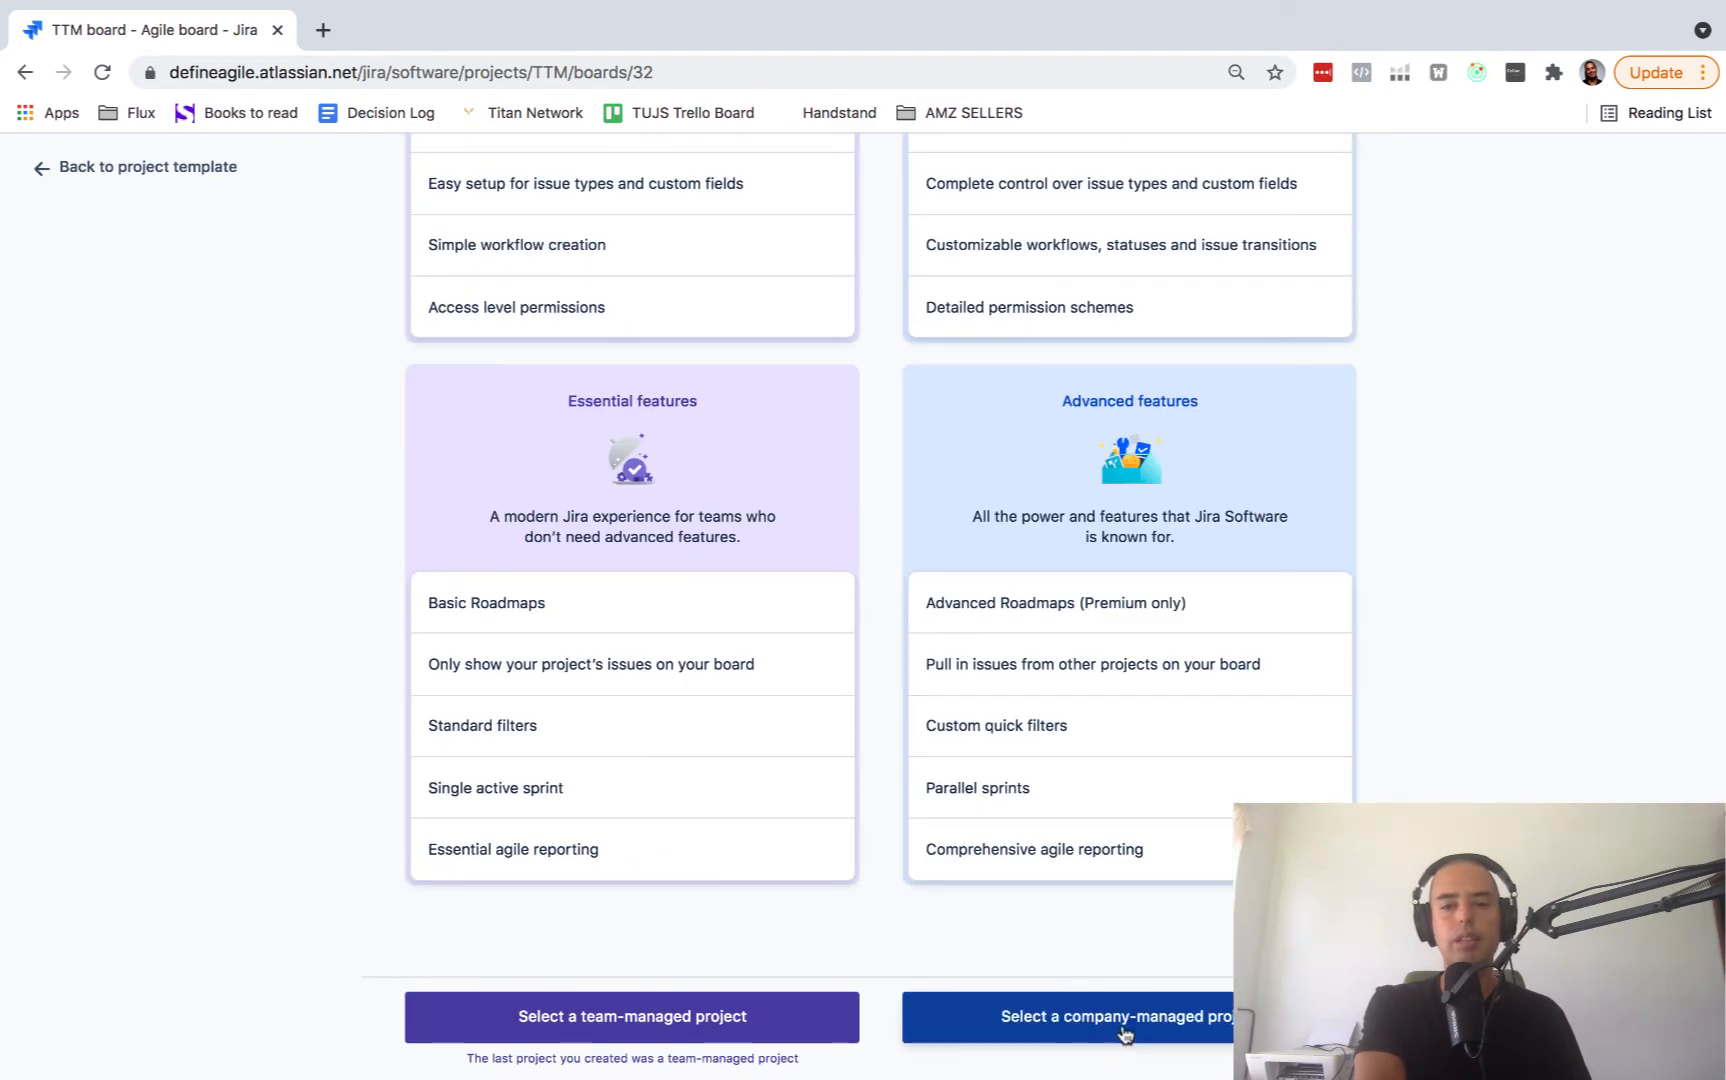
{"action": "left_click", "coordinate": [1114, 1016]}
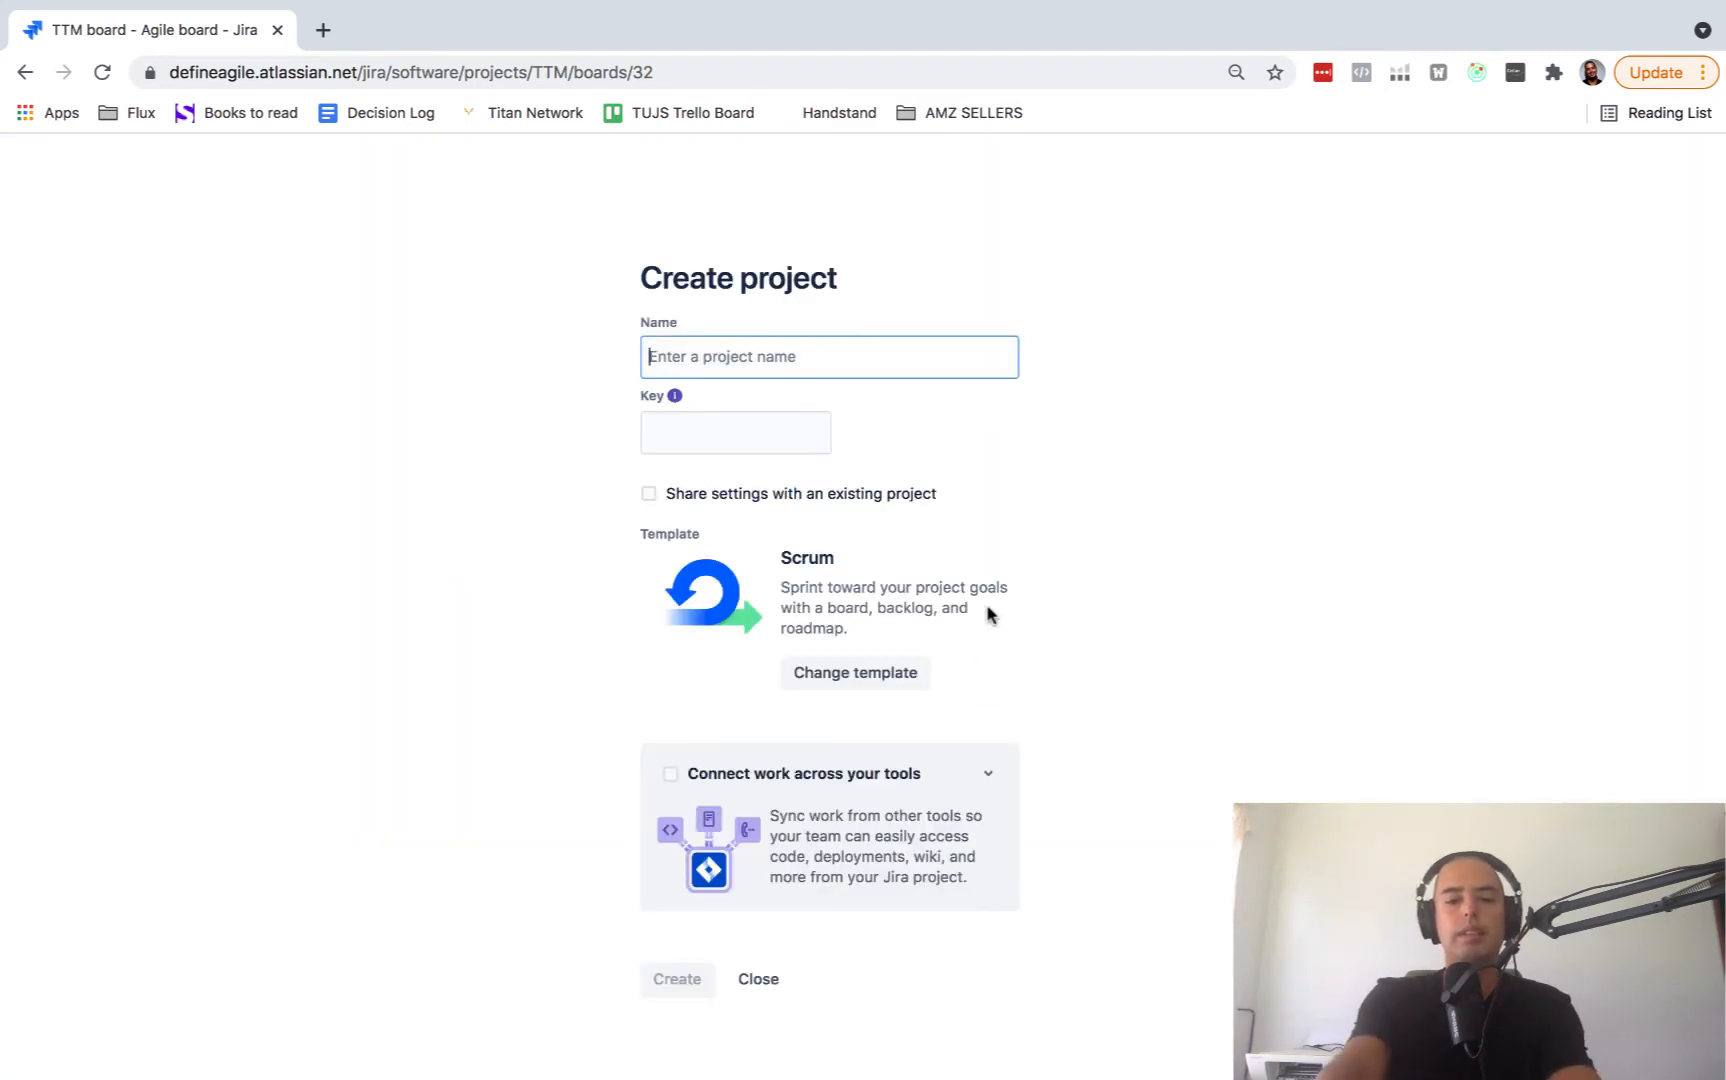
{"action": "type", "text": "Multi"}
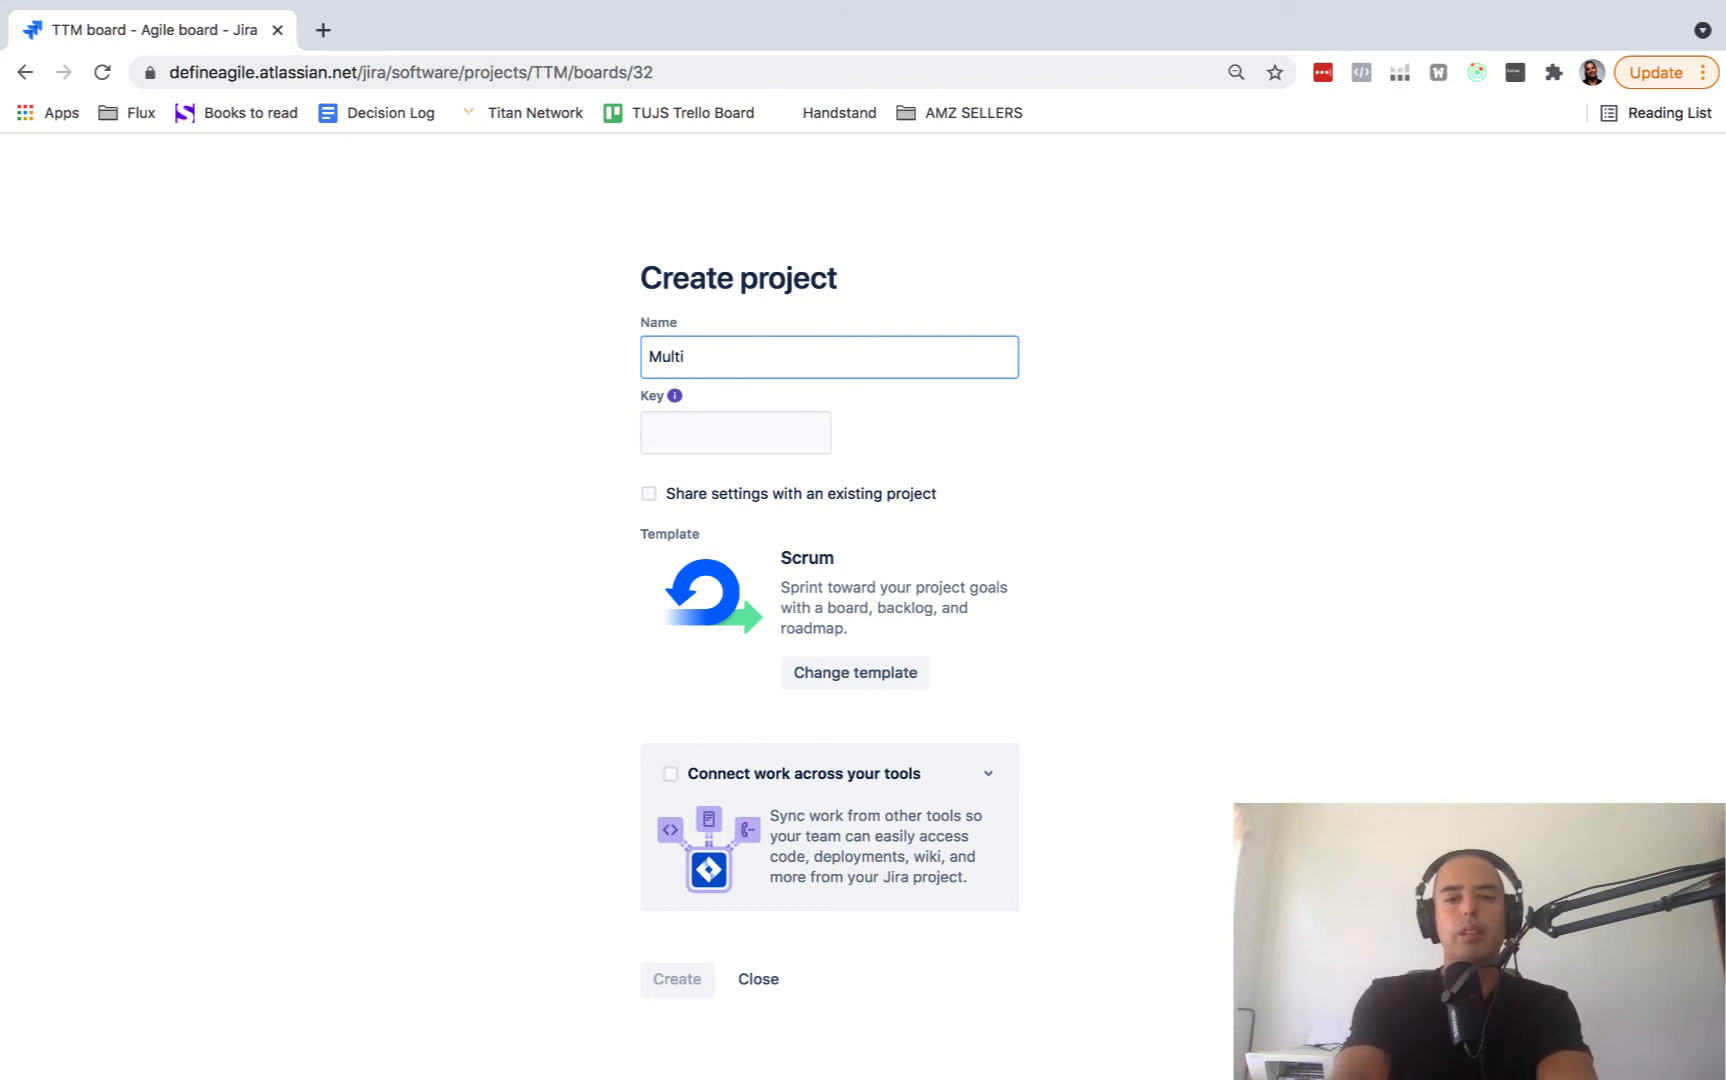
{"action": "type", "text": "ple Boards"}
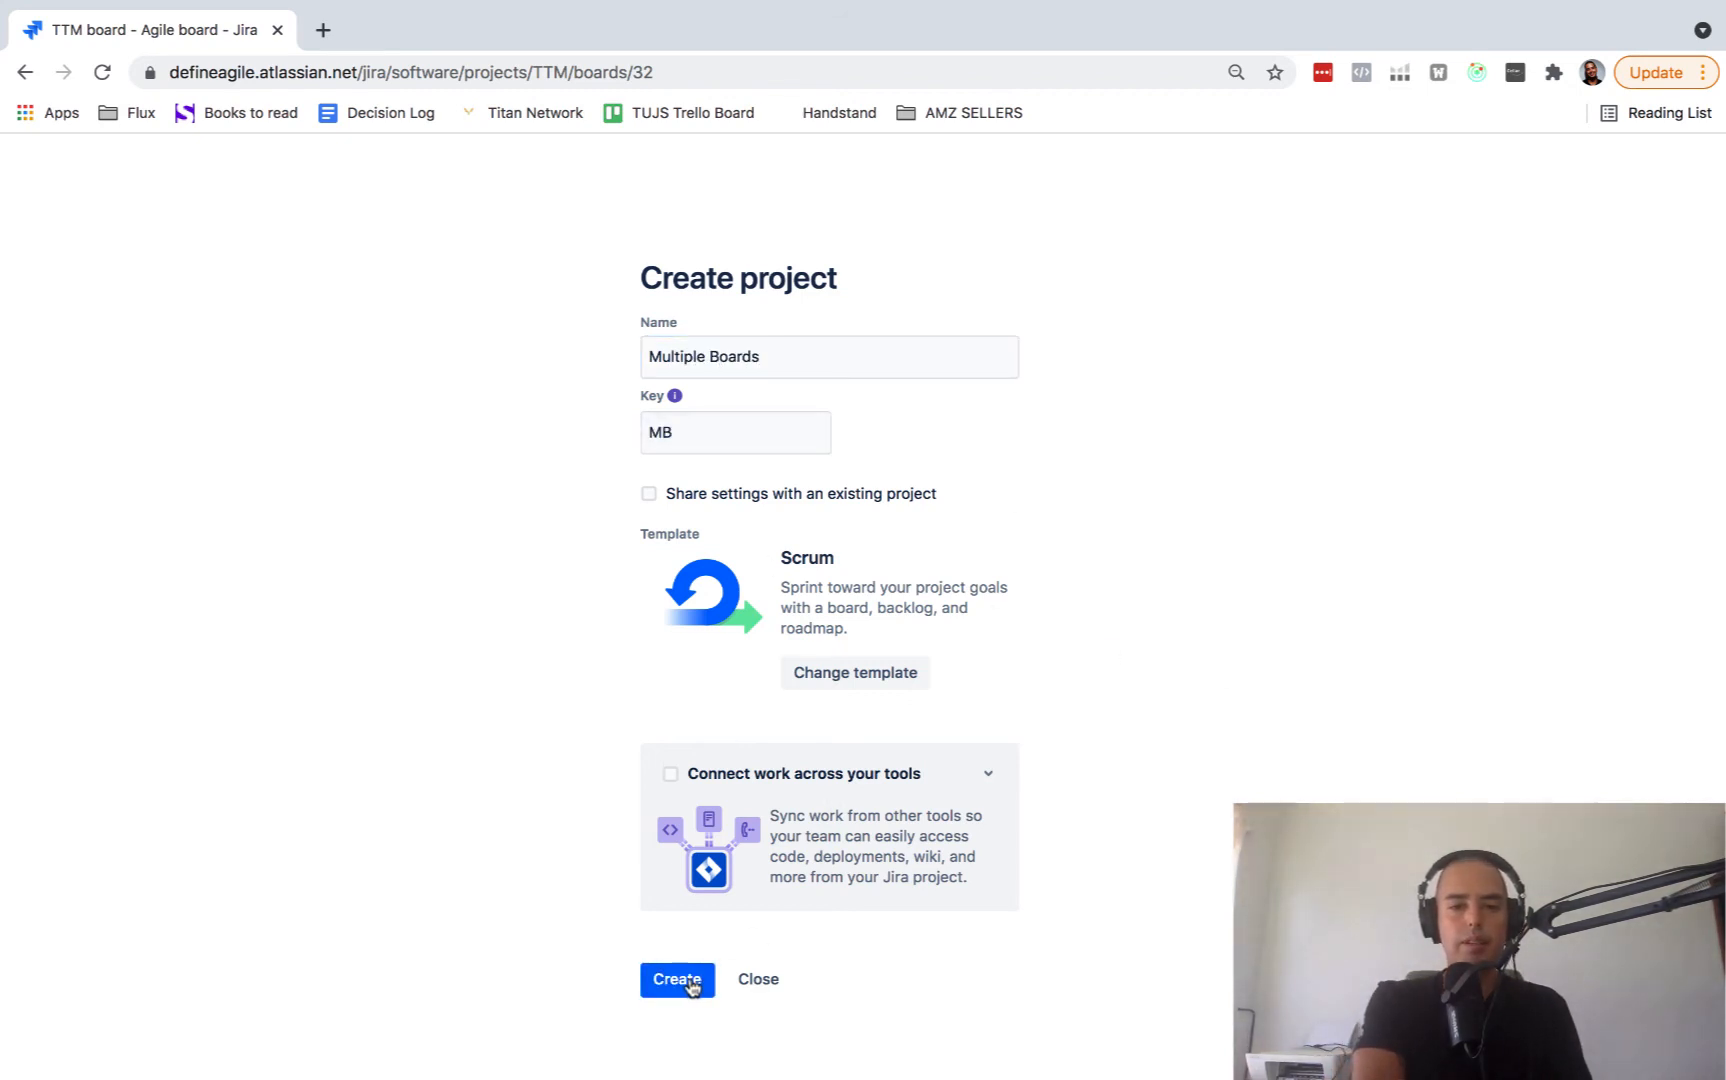
{"action": "left_click", "coordinate": [676, 980]}
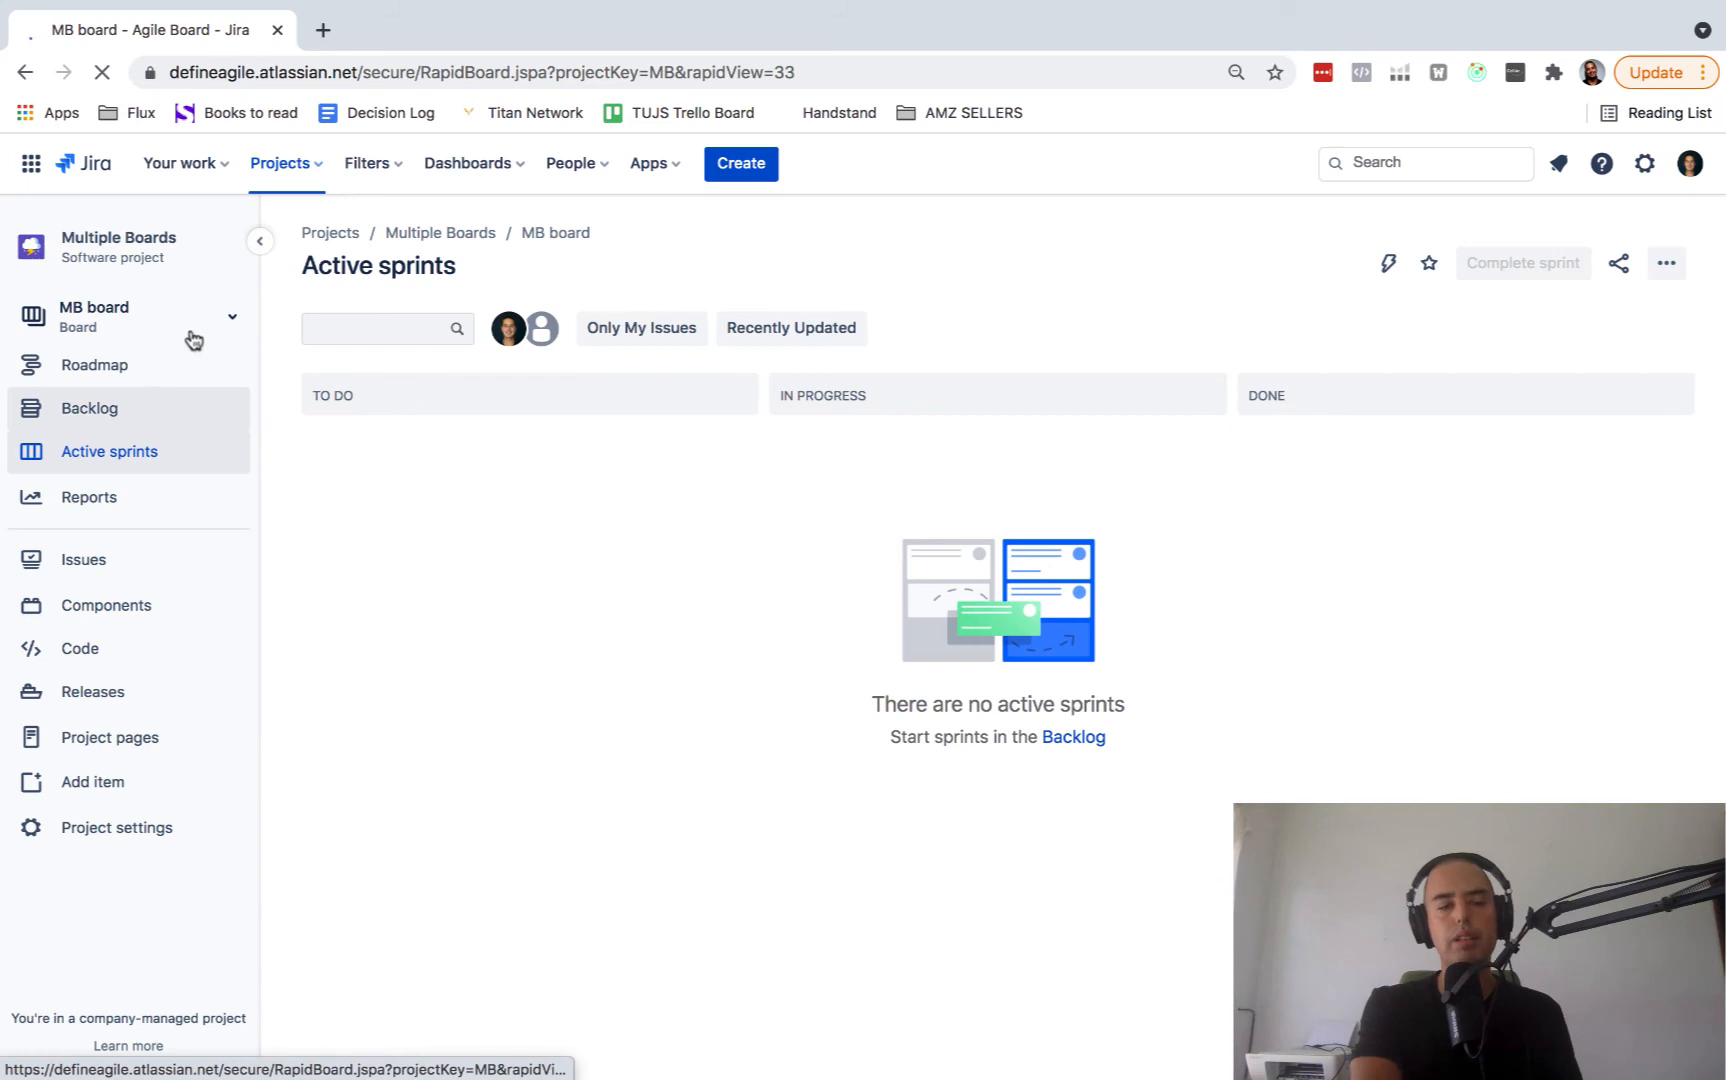
{"action": "left_click", "coordinate": [232, 318]}
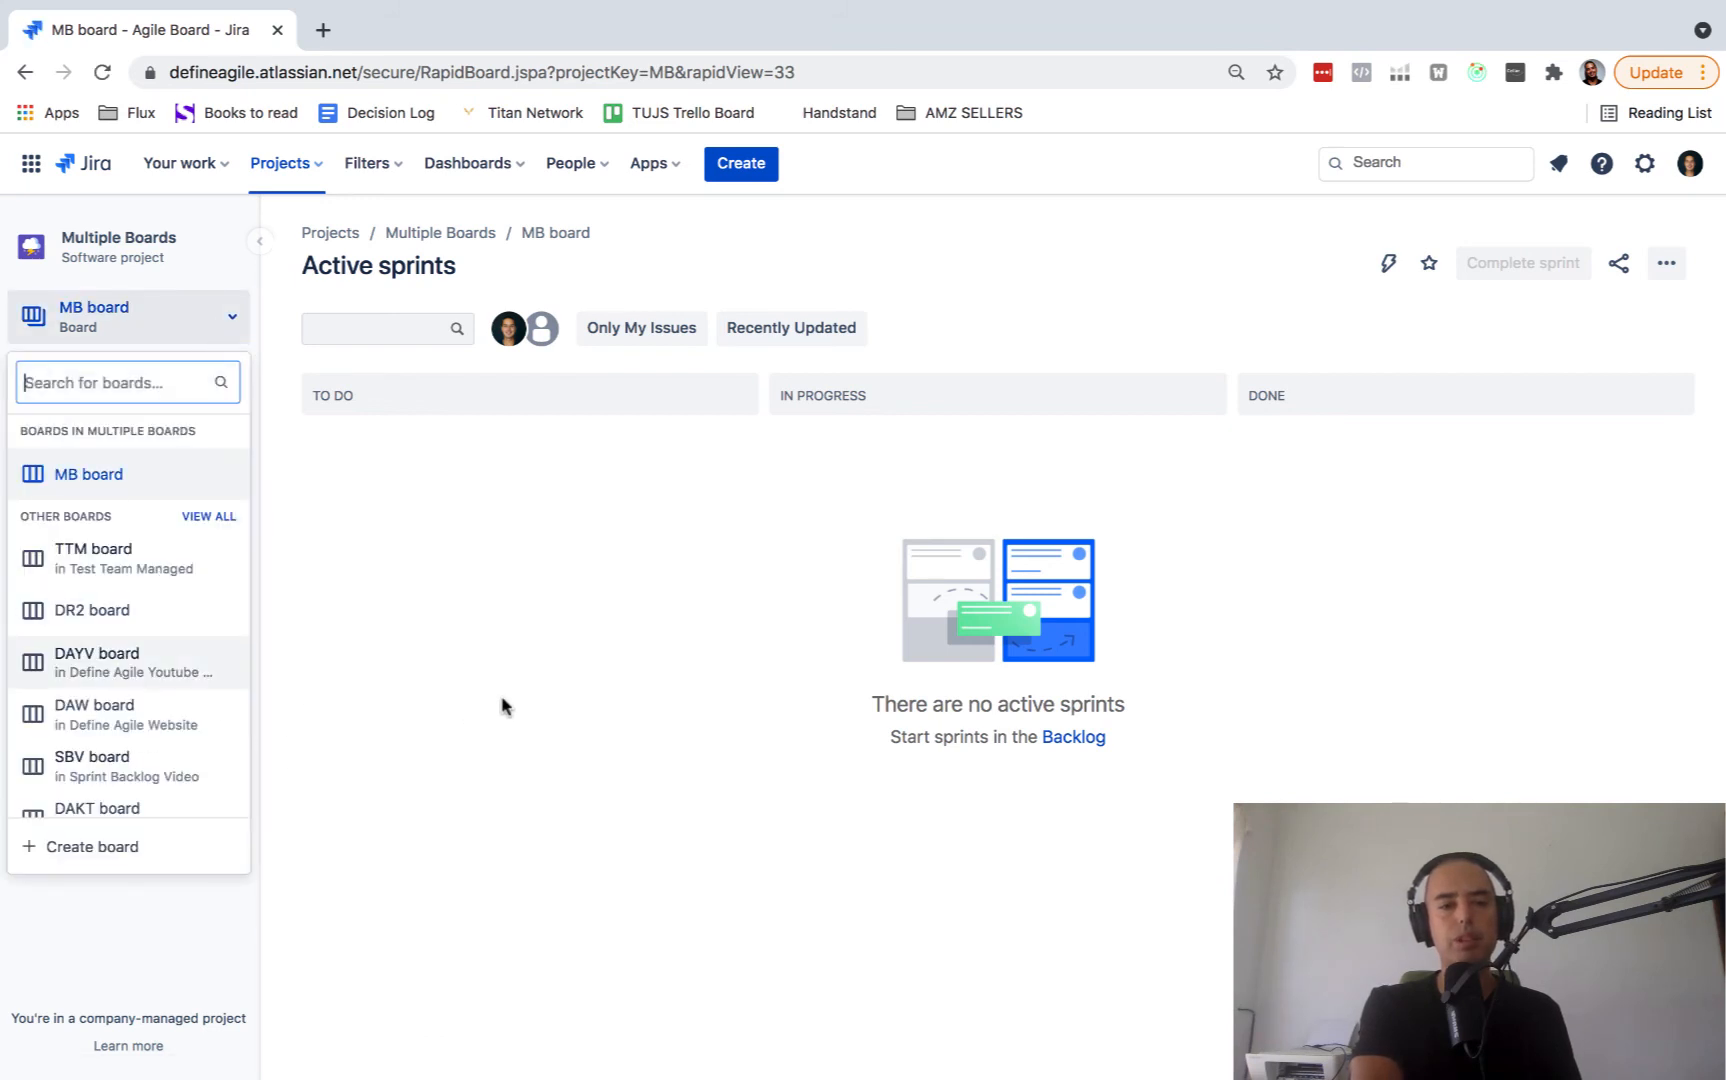
{"action": "left_click", "coordinate": [232, 316]}
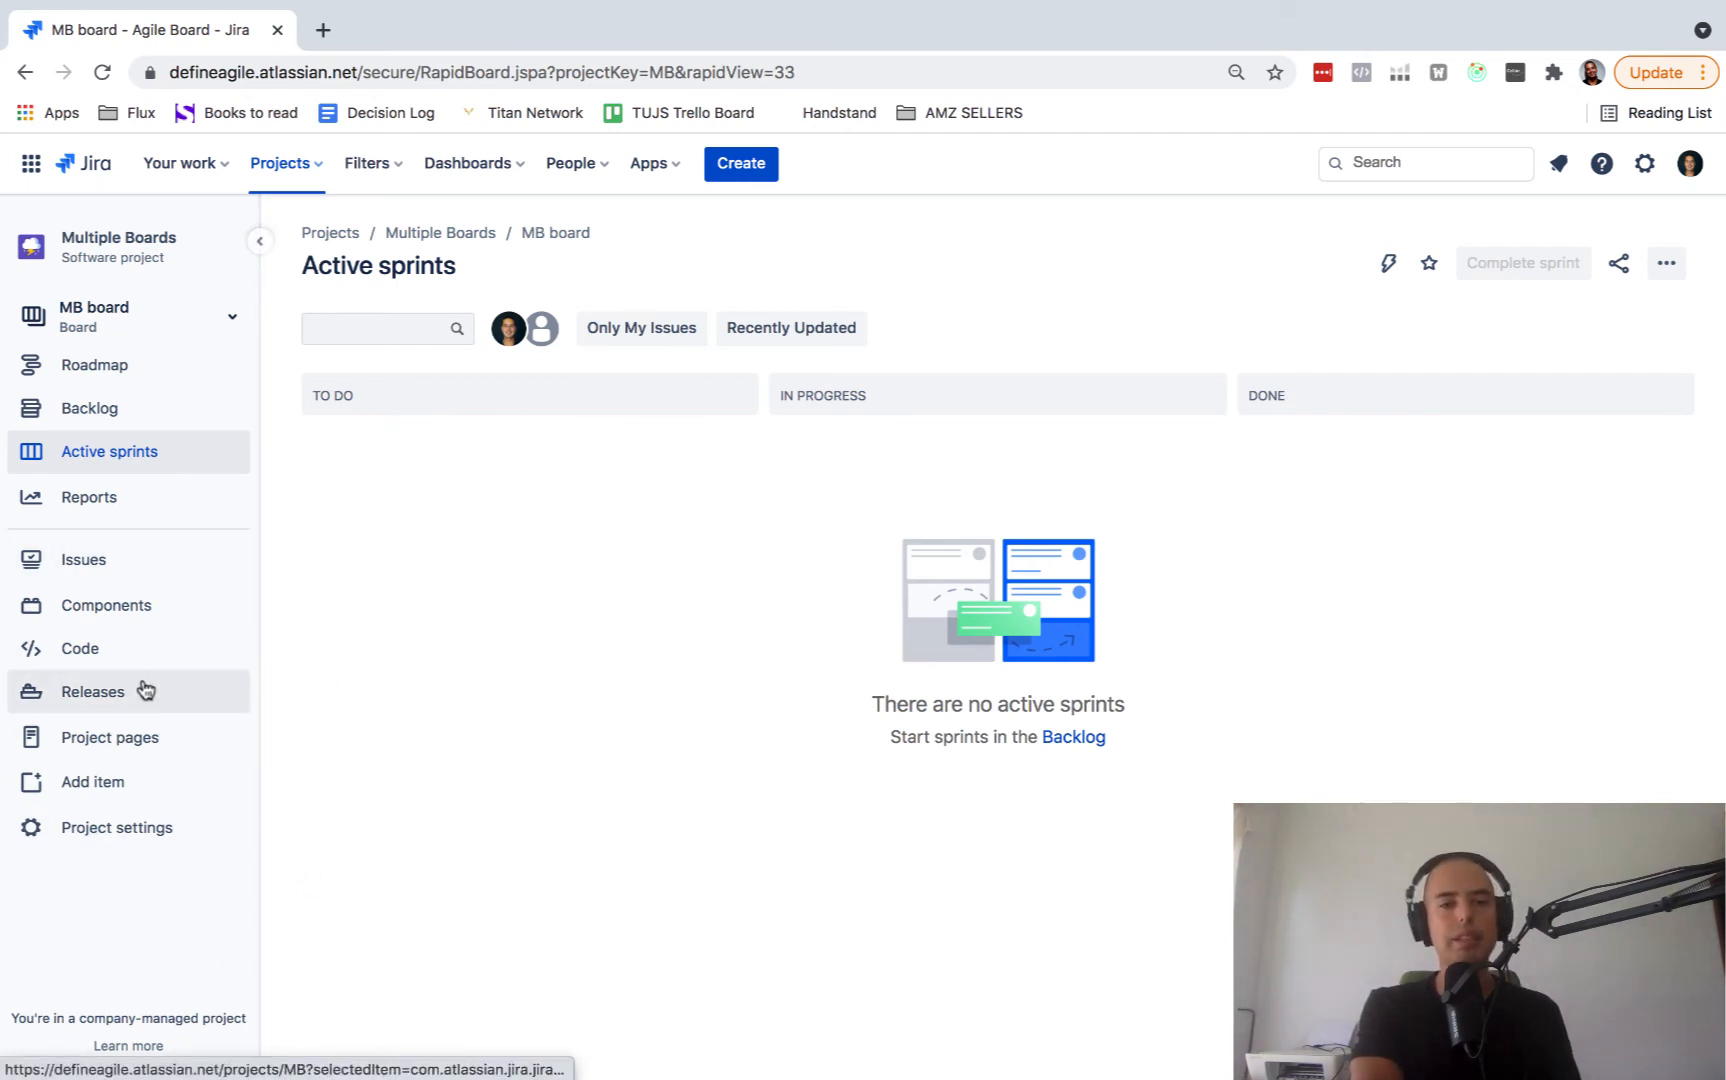
{"action": "mouse_move", "coordinate": [492, 814]}
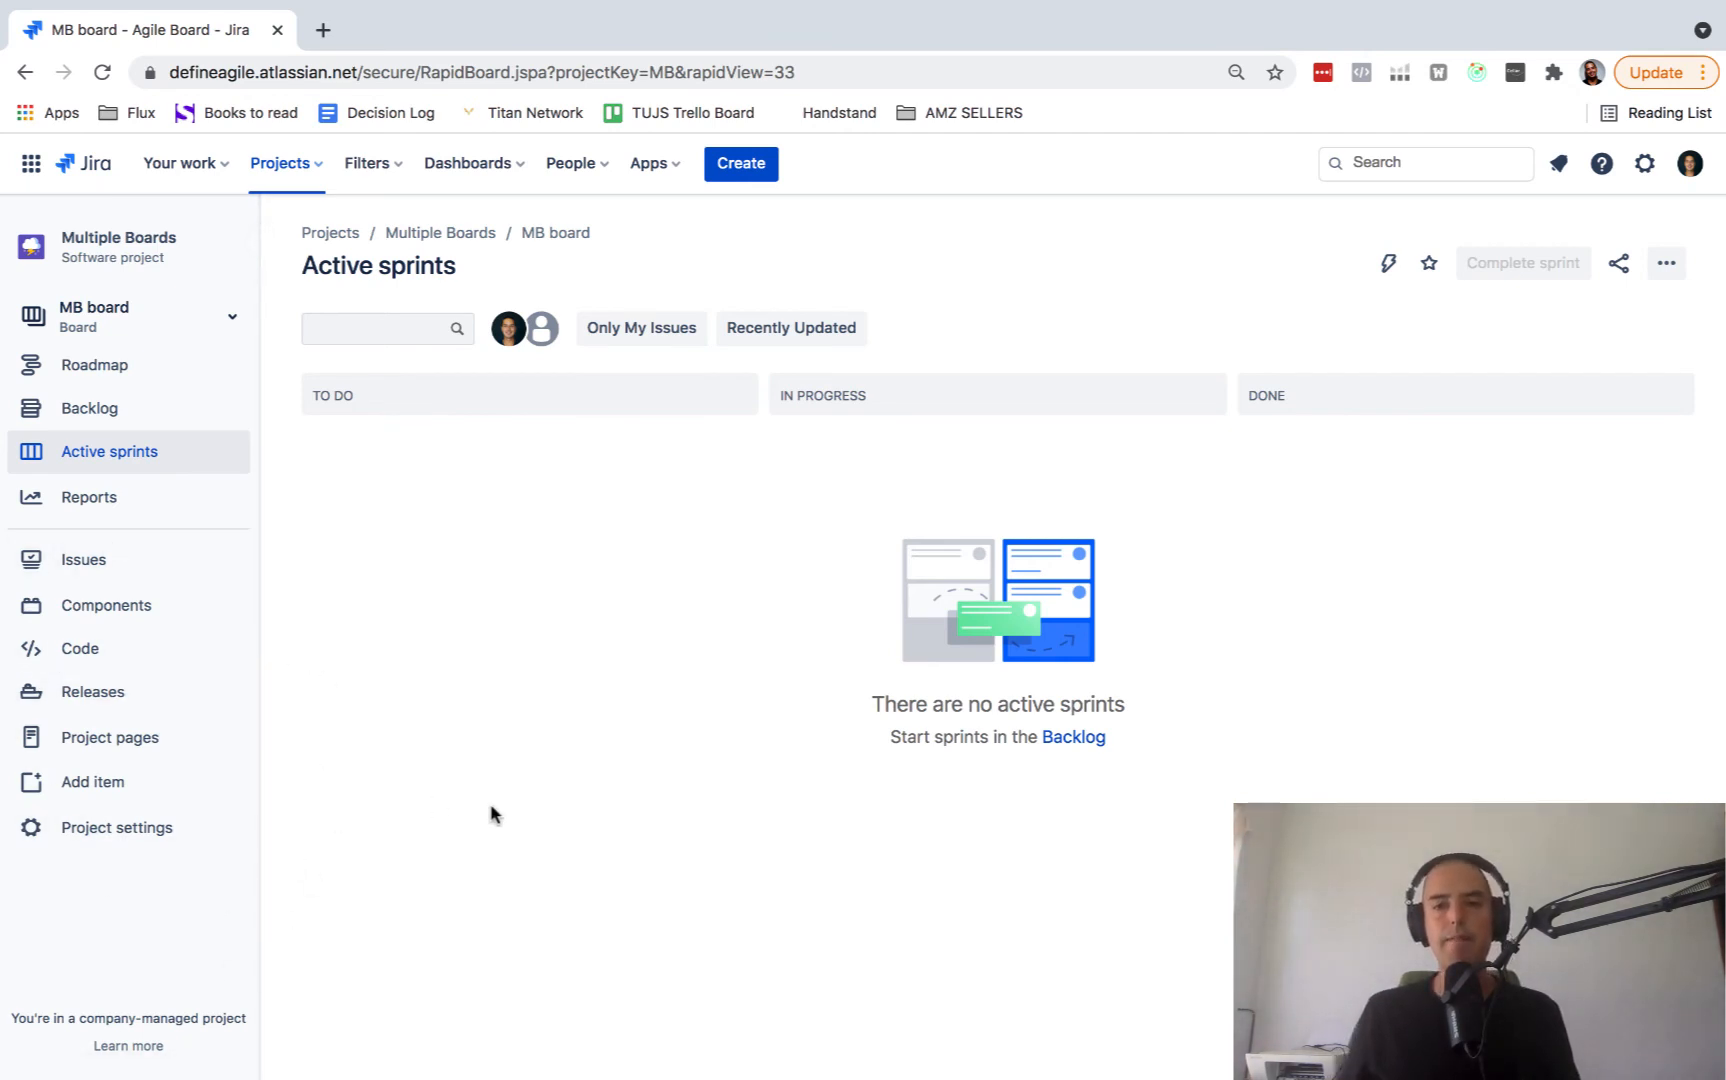